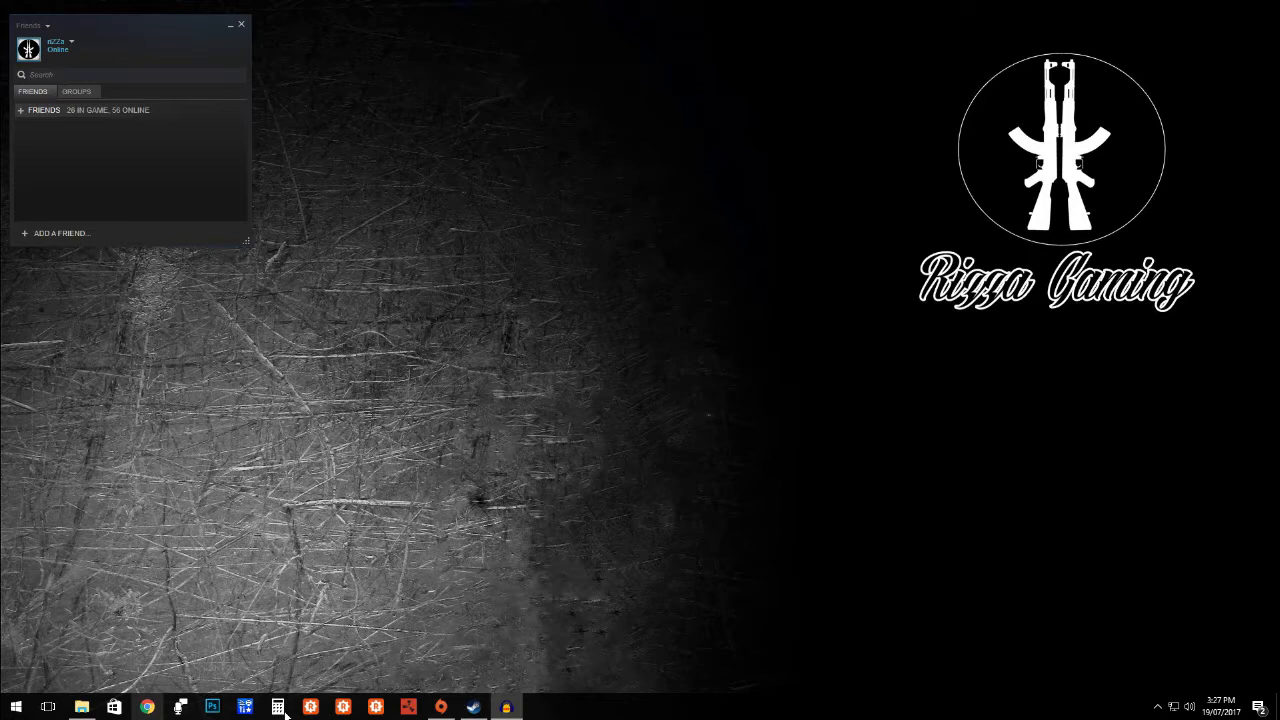
pyautogui.moveTo(147, 707)
pyautogui.write('YOUTUBE THUMBNAIL')
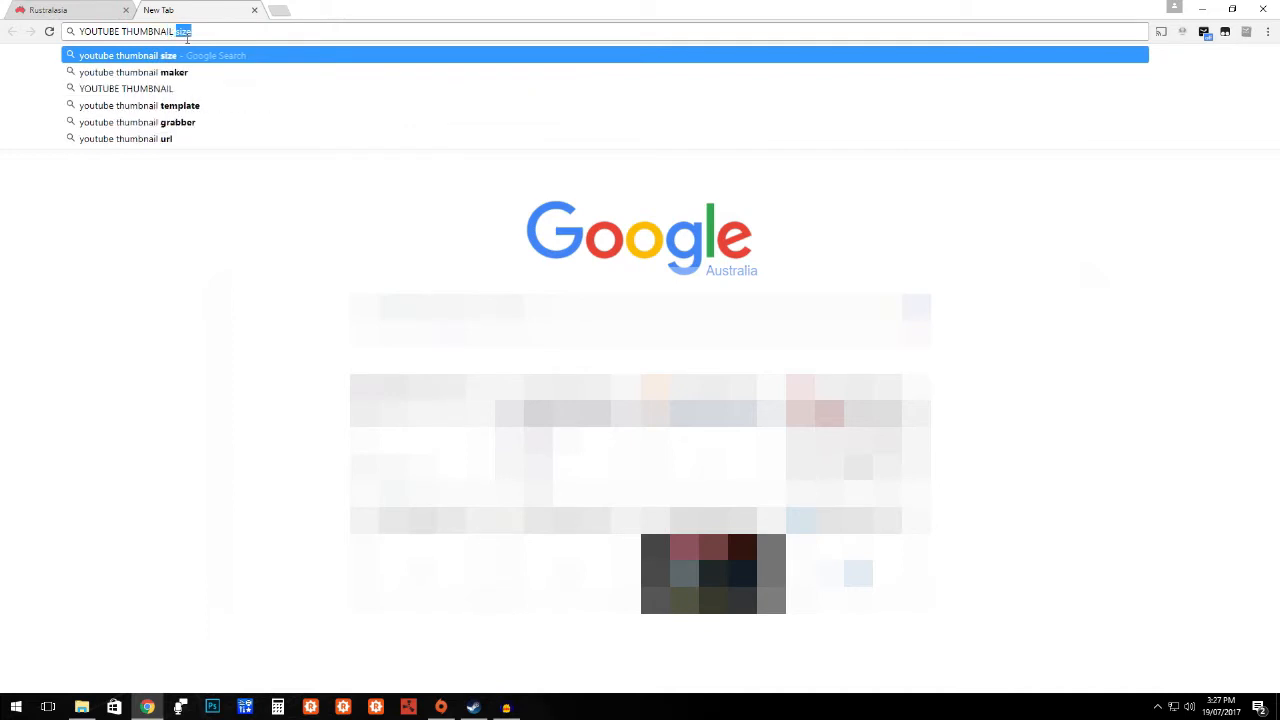
# Step: Search Google for 'YOUTUBE THUMBNAIL size' to find the 1280x720 recommendation
pyautogui.press('Return')
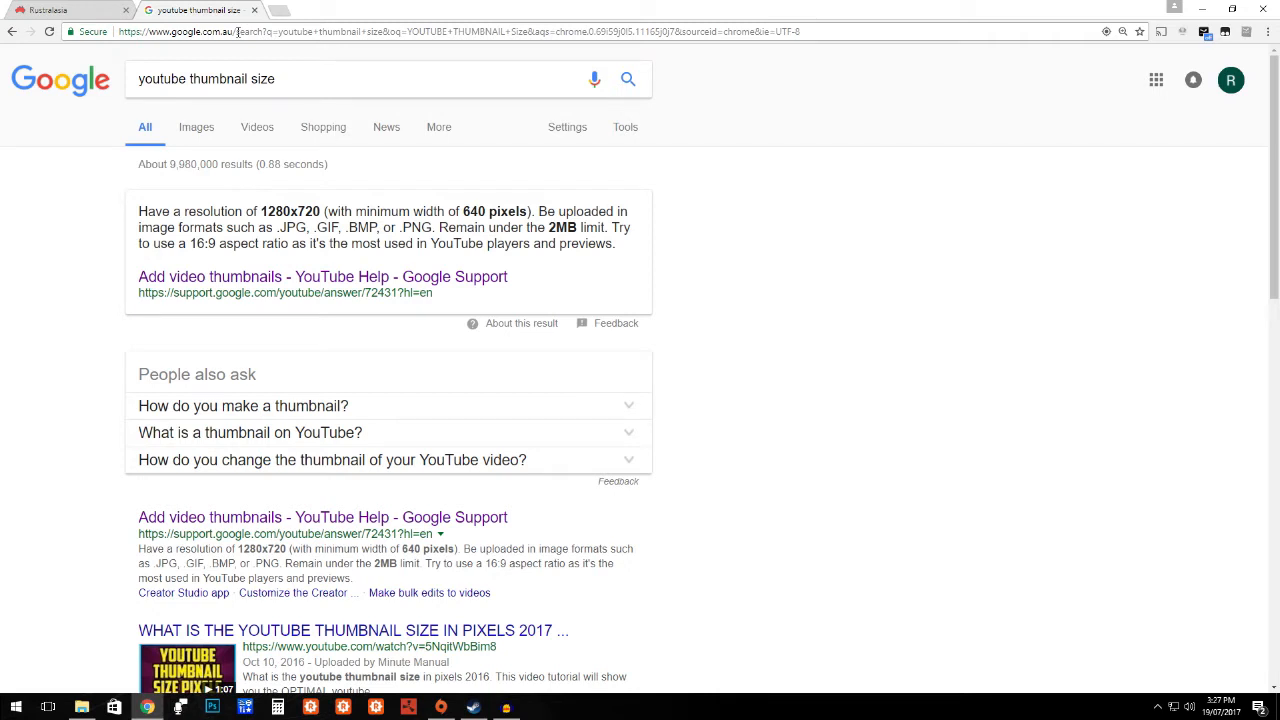
pyautogui.moveTo(155, 632)
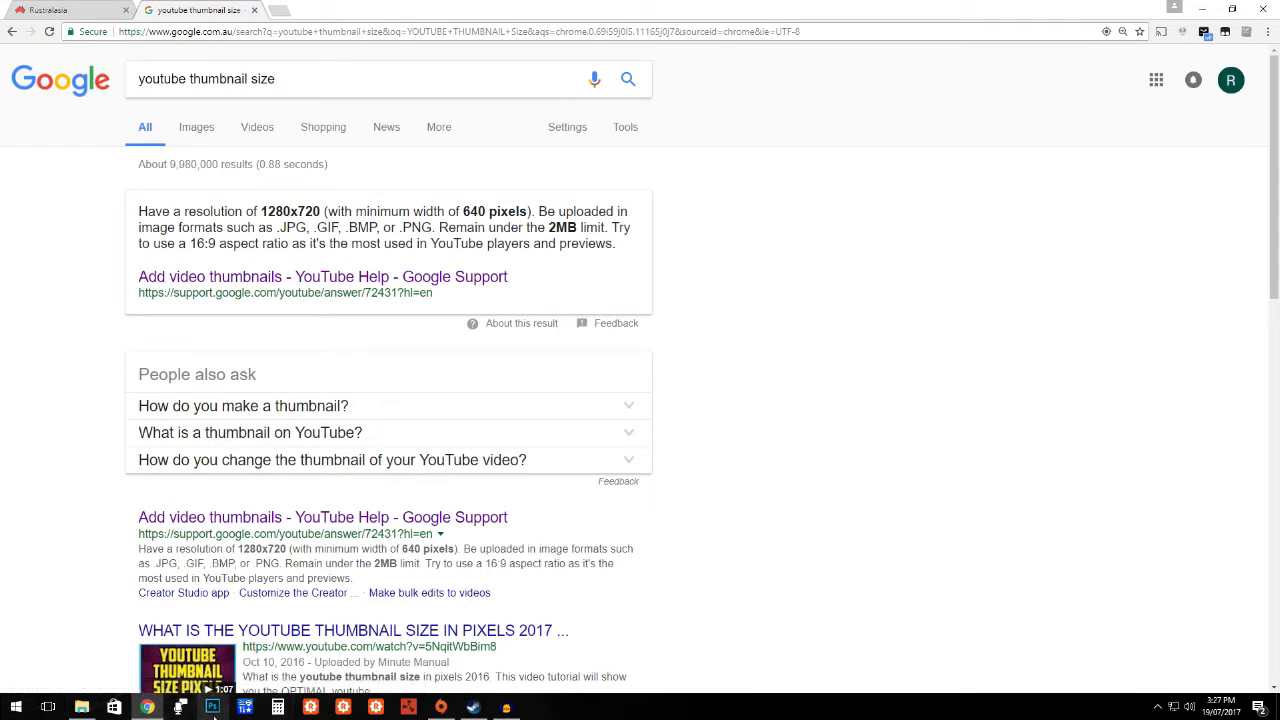
# Step: Create a new 1280 x 720 pixel Photoshop document, rechecking the size in the browser
pyautogui.click(213, 707)
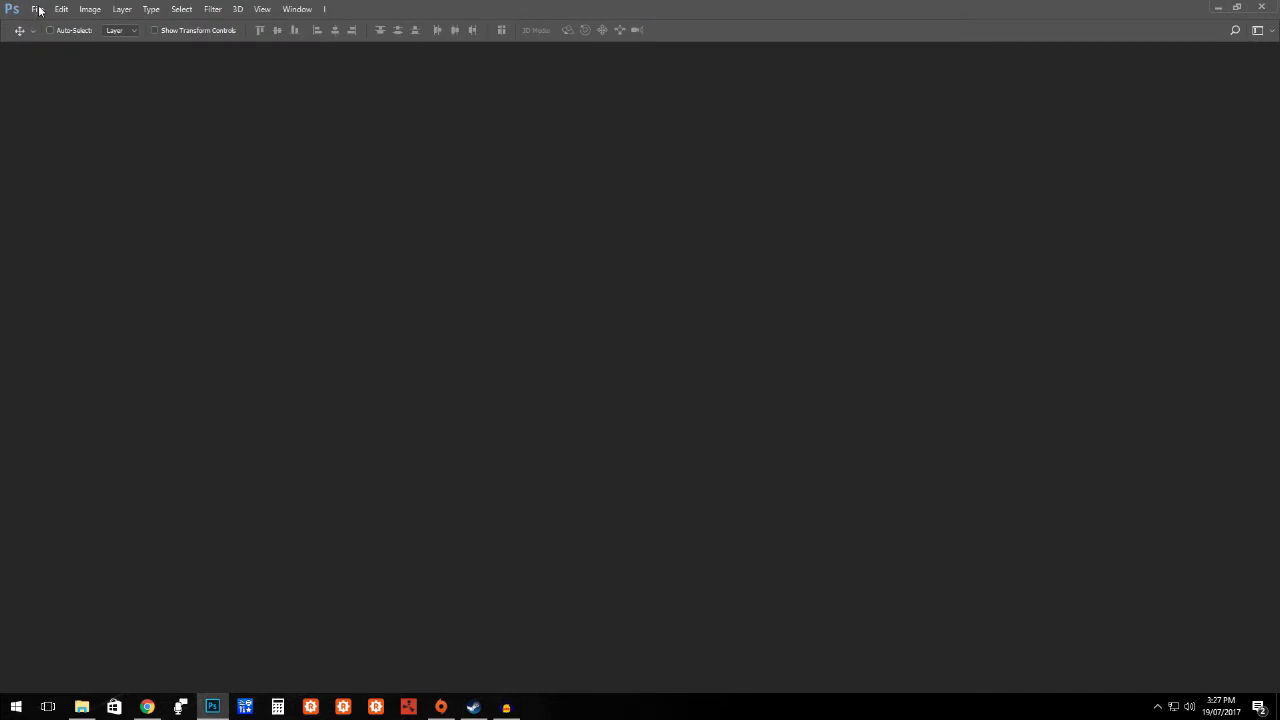
pyautogui.click(37, 9)
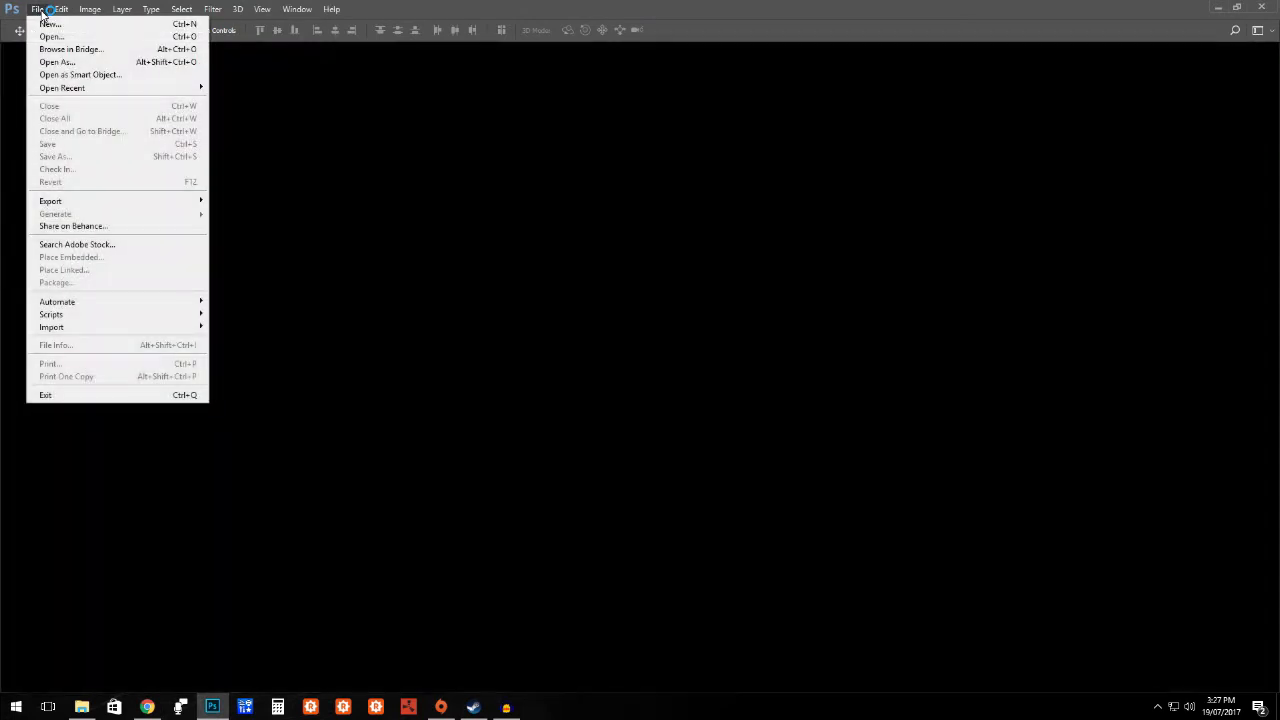
pyautogui.click(50, 23)
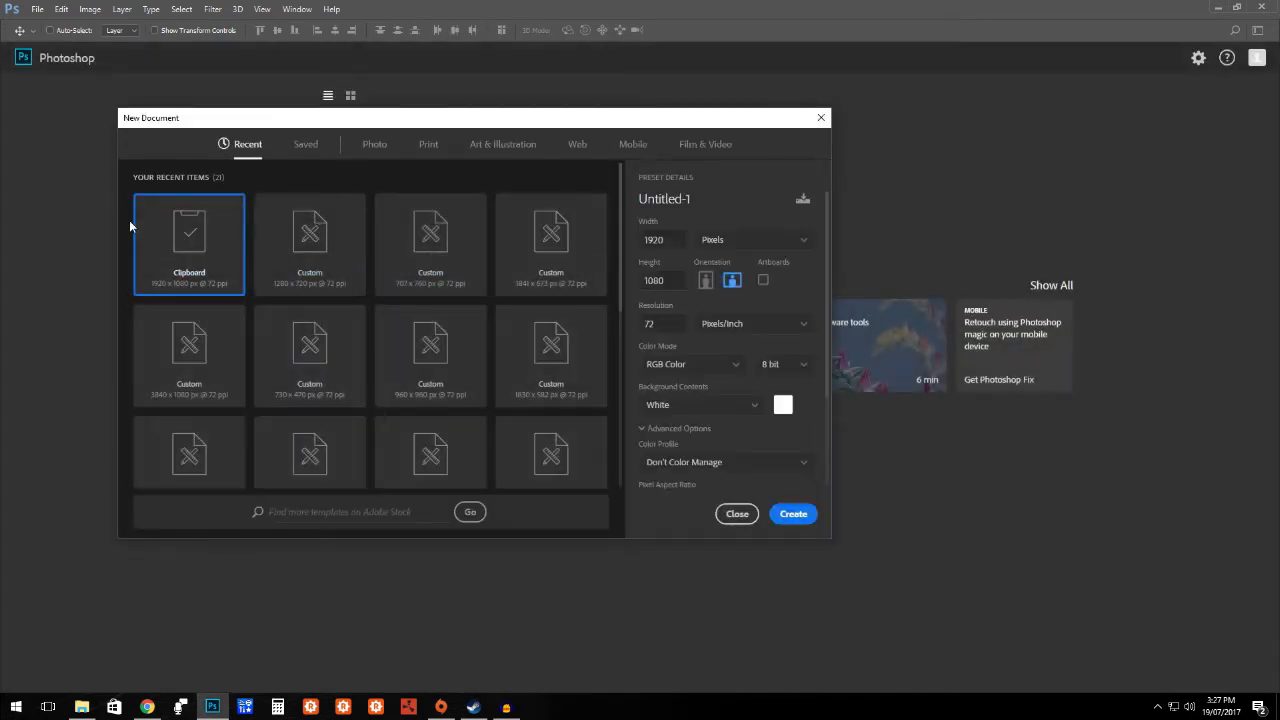
pyautogui.moveTo(430, 355)
pyautogui.write('720')
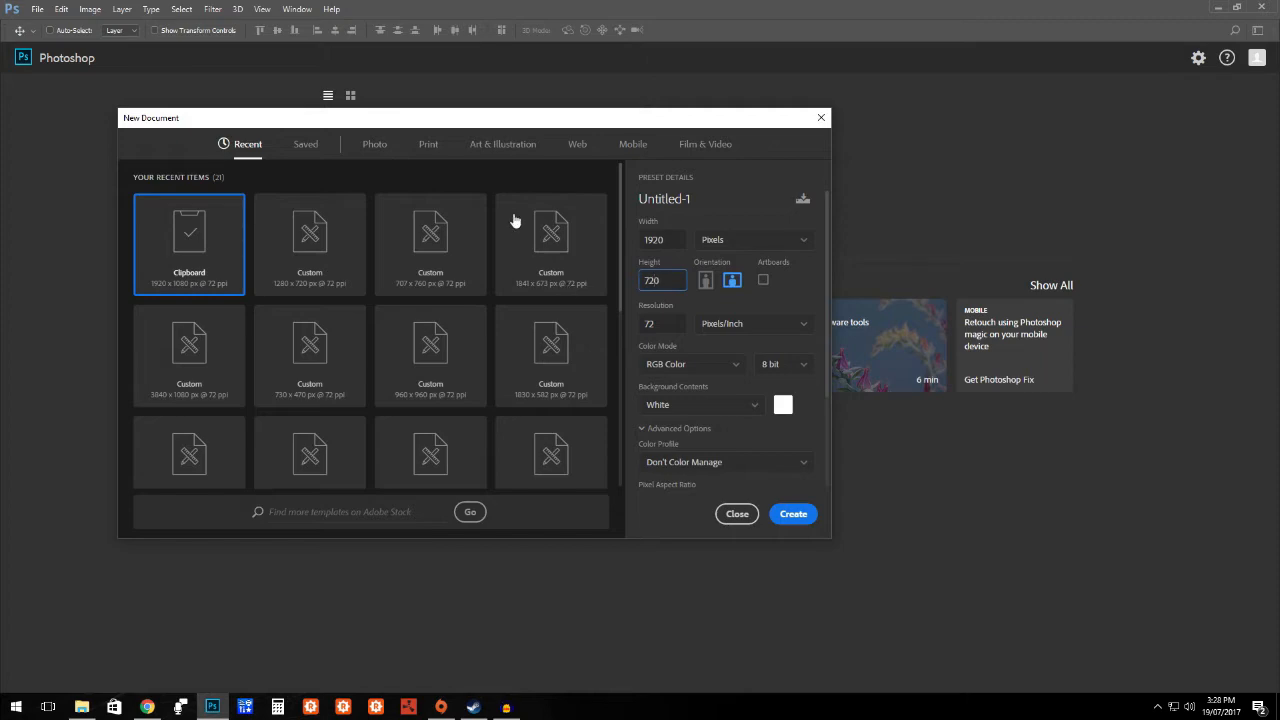
pyautogui.click(147, 707)
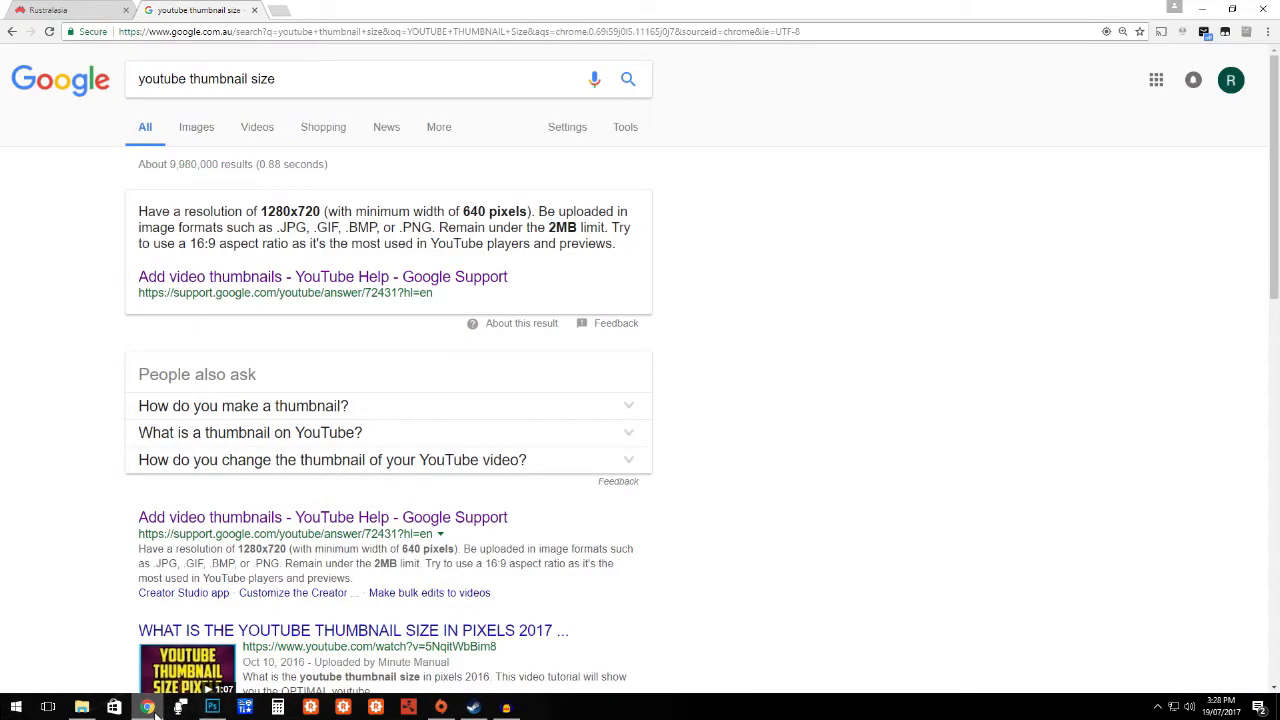
pyautogui.click(211, 707)
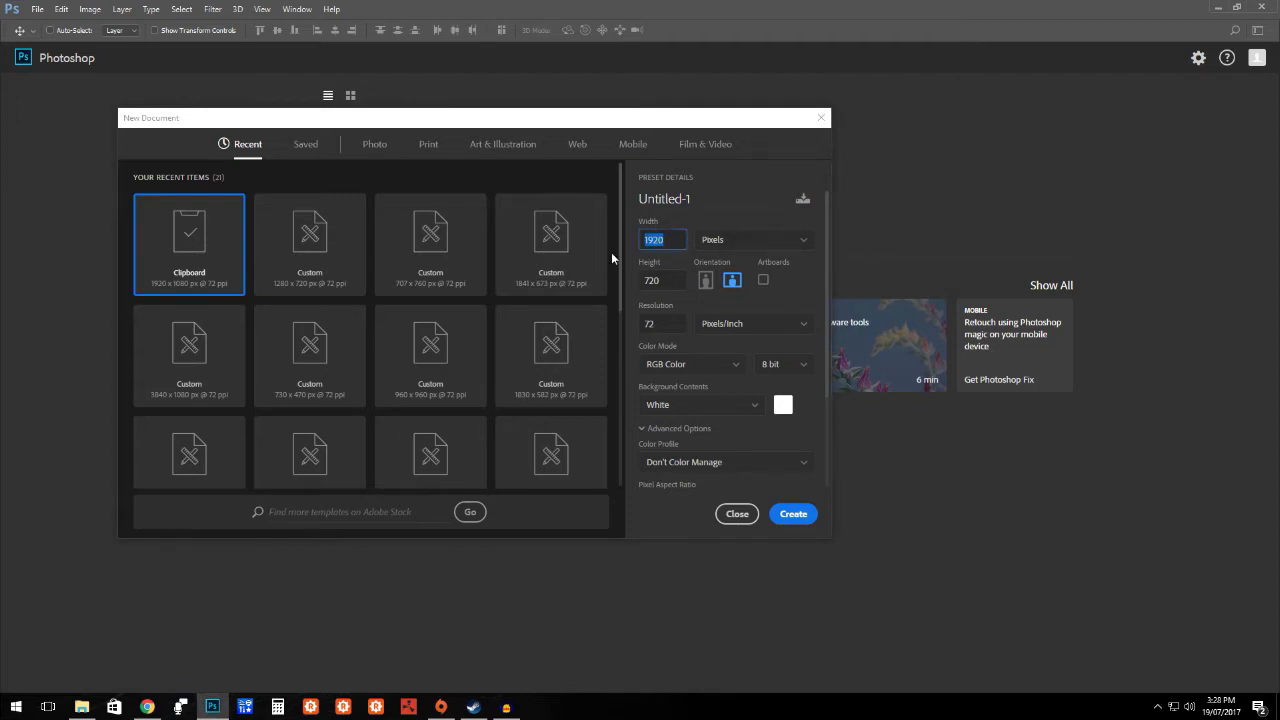
pyautogui.write('1280')
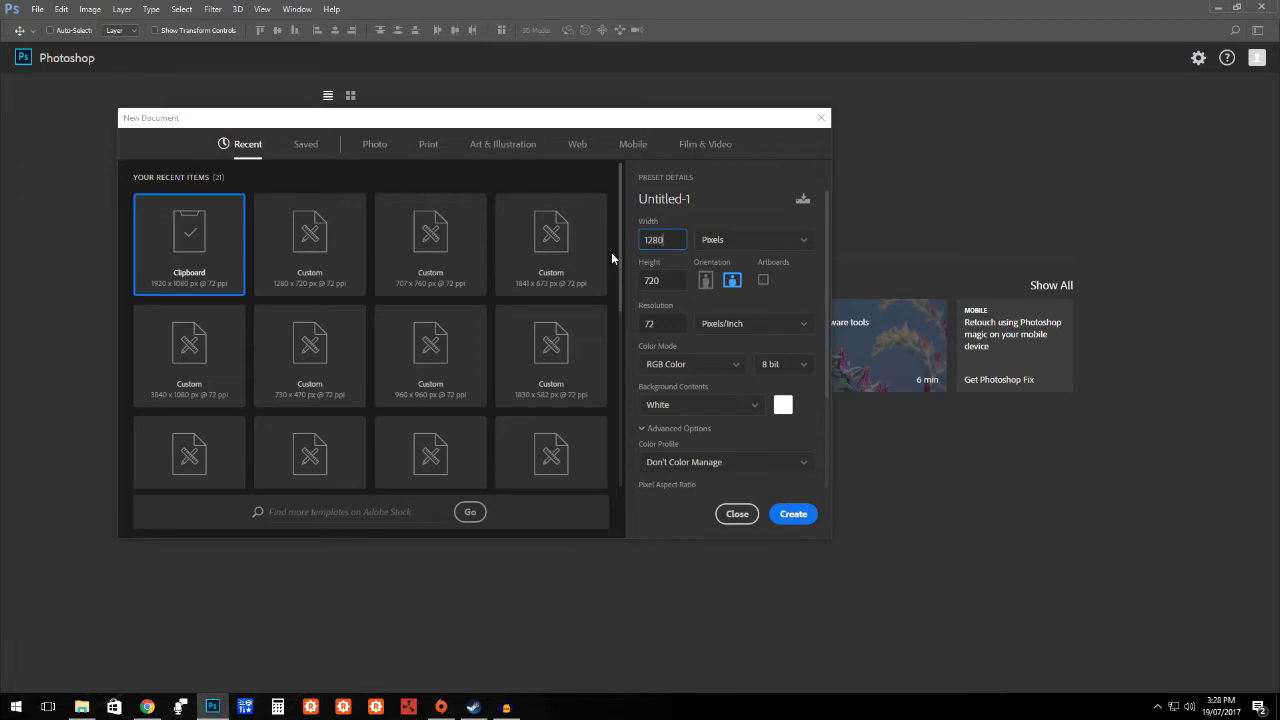
pyautogui.click(793, 513)
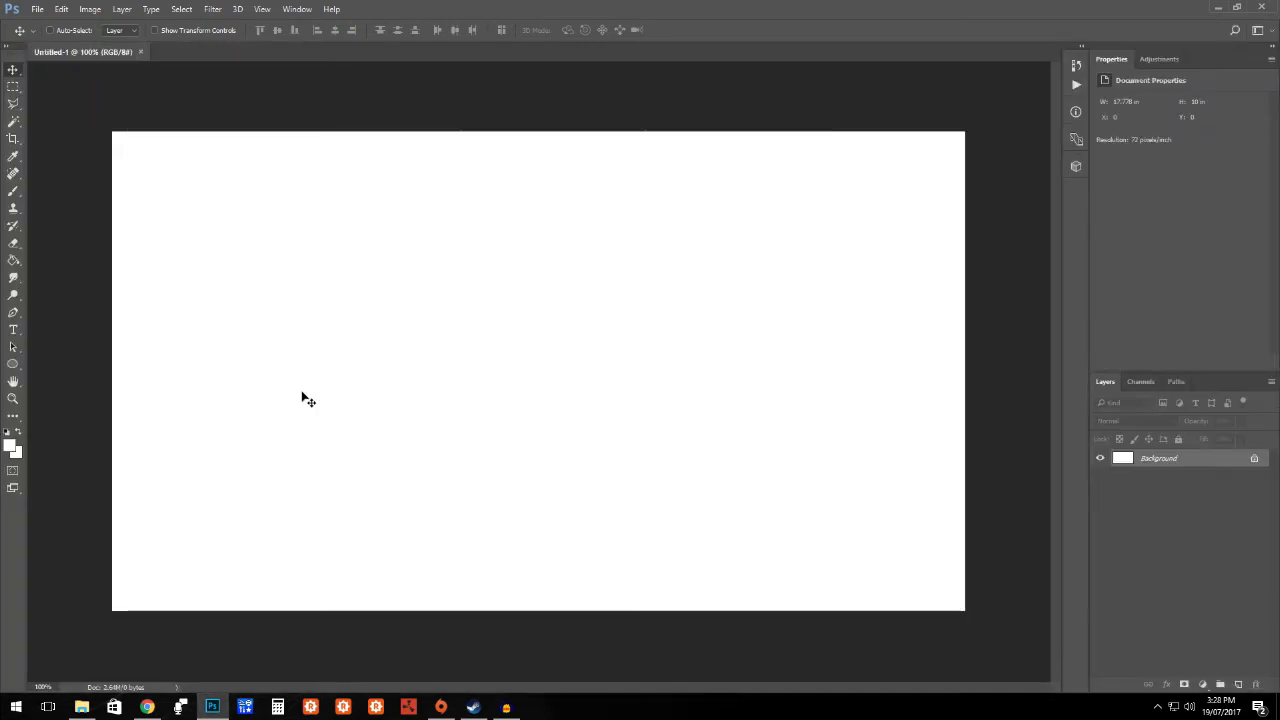
pyautogui.moveTo(286, 396)
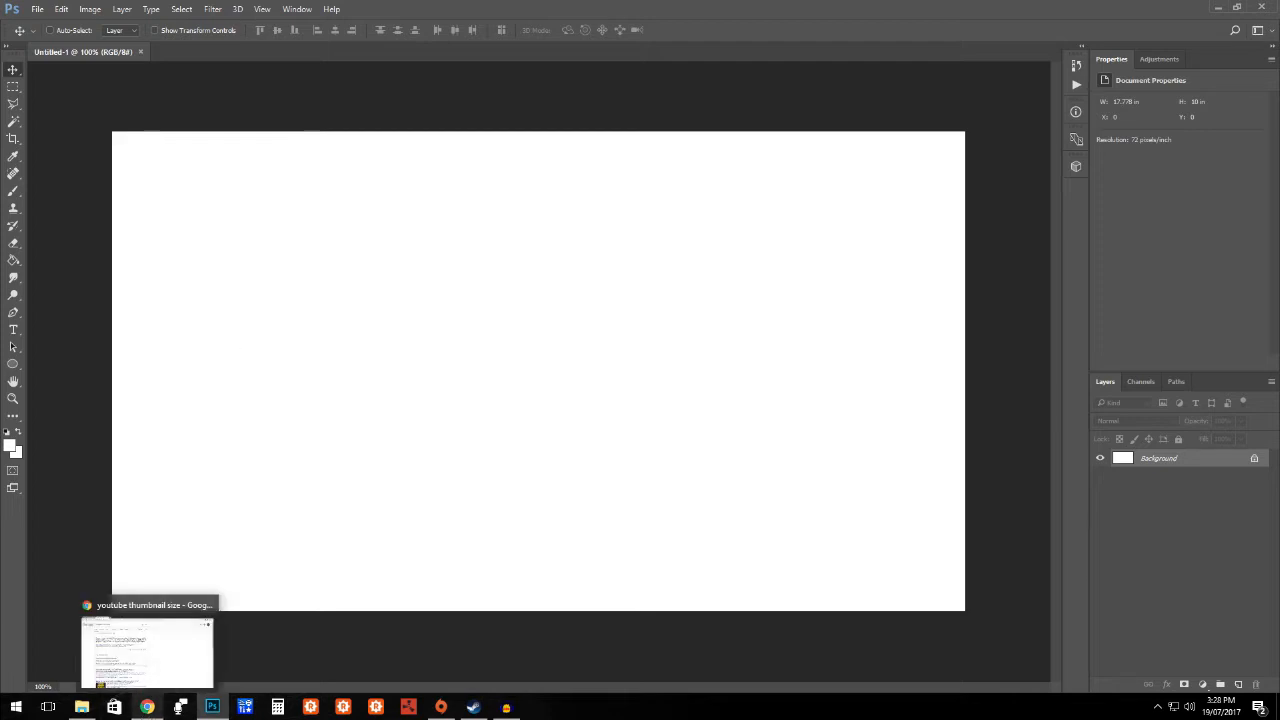
# Step: Return to the Chrome search results for YouTube thumbnail size
pyautogui.click(147, 652)
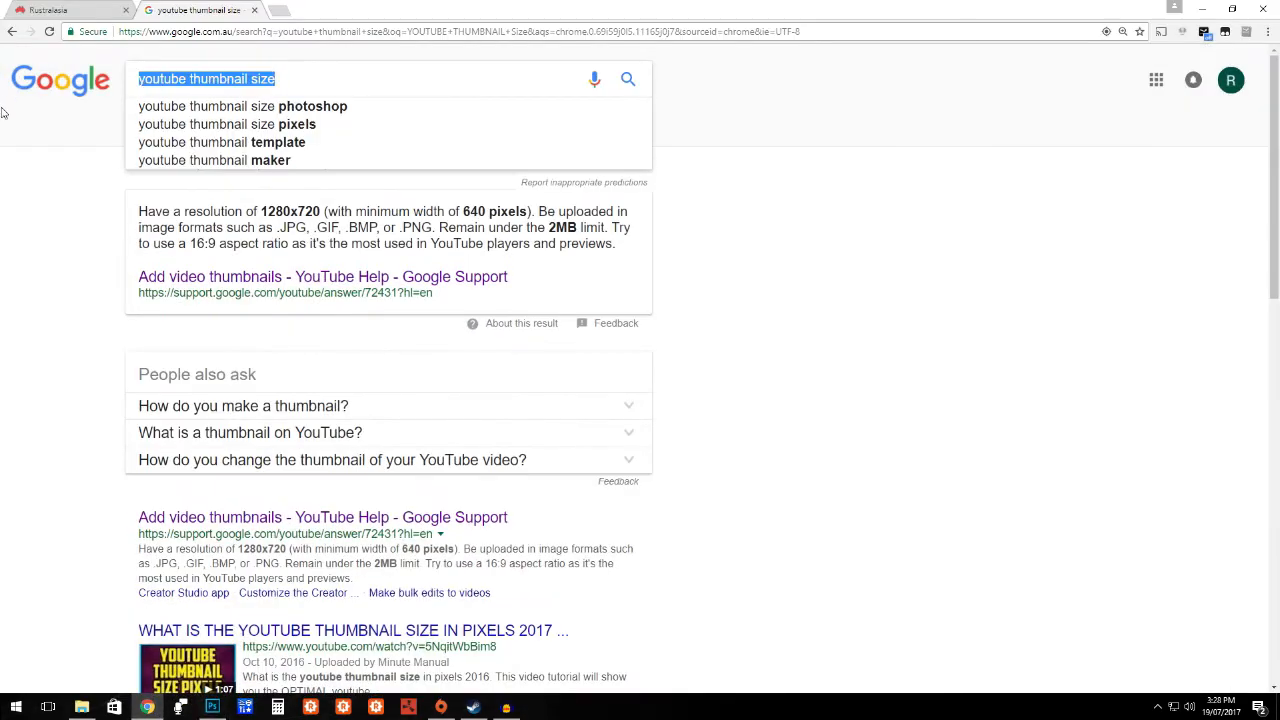
# Step: Search Google Images for 'BLUE BACKGROUND' and open the blue water-drops picture preview
pyautogui.write('BLUE BACKGROUND')
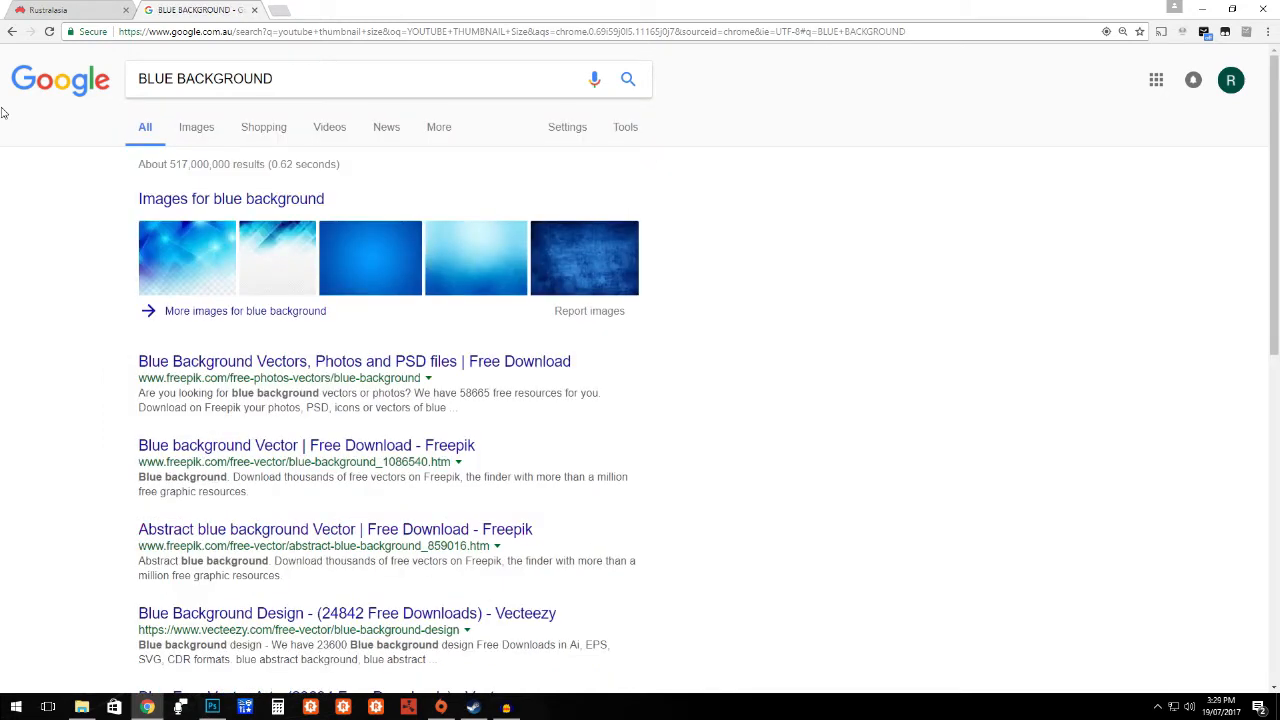
pyautogui.click(196, 127)
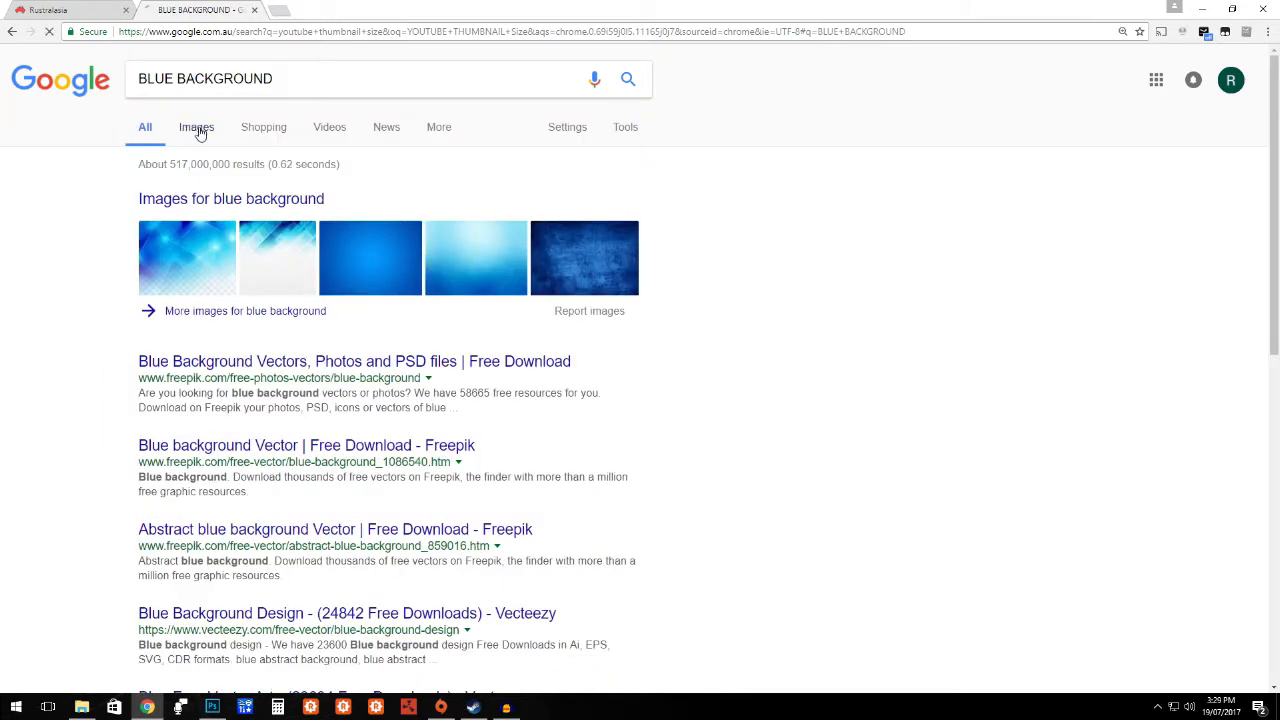
pyautogui.click(195, 127)
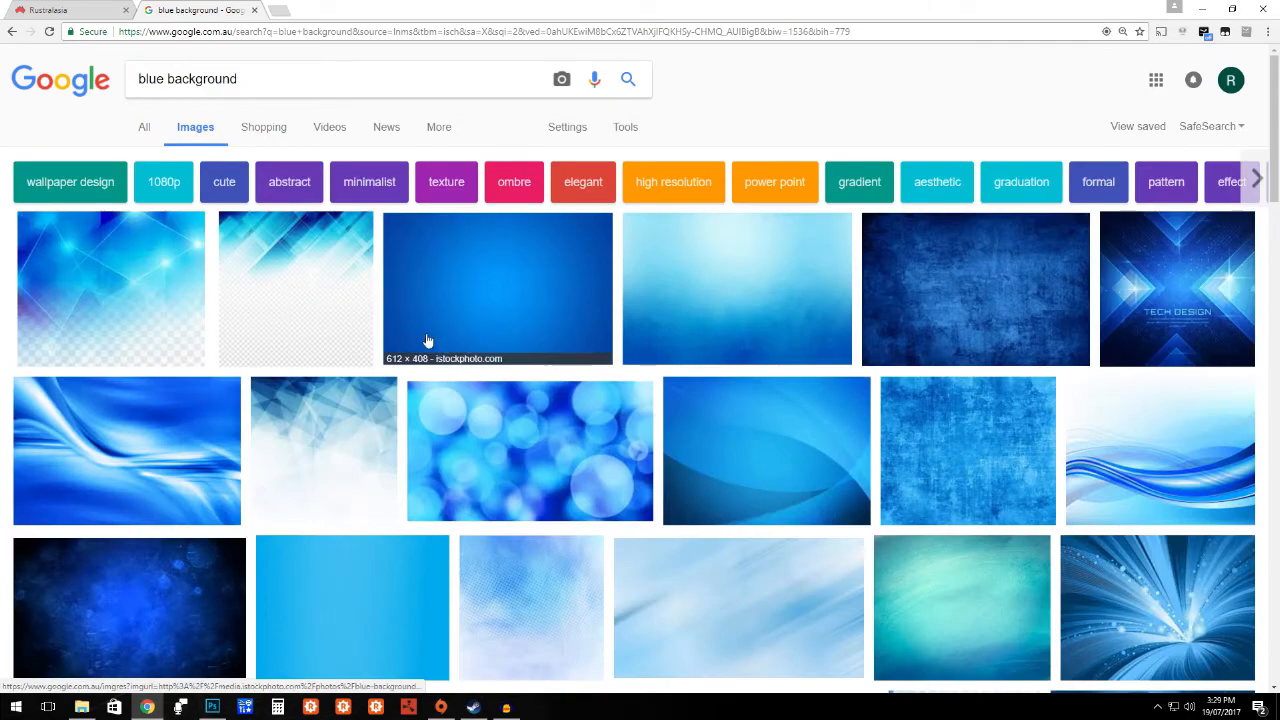
pyautogui.scroll(-3)
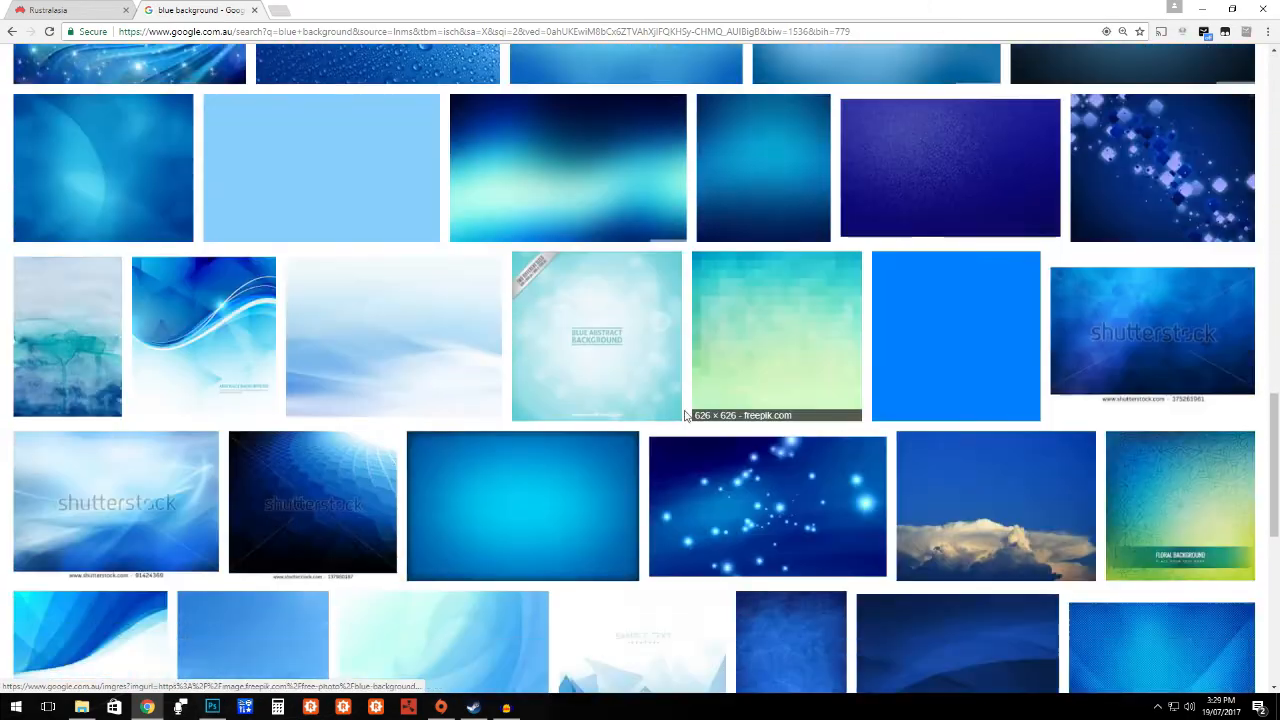
pyautogui.scroll(-3)
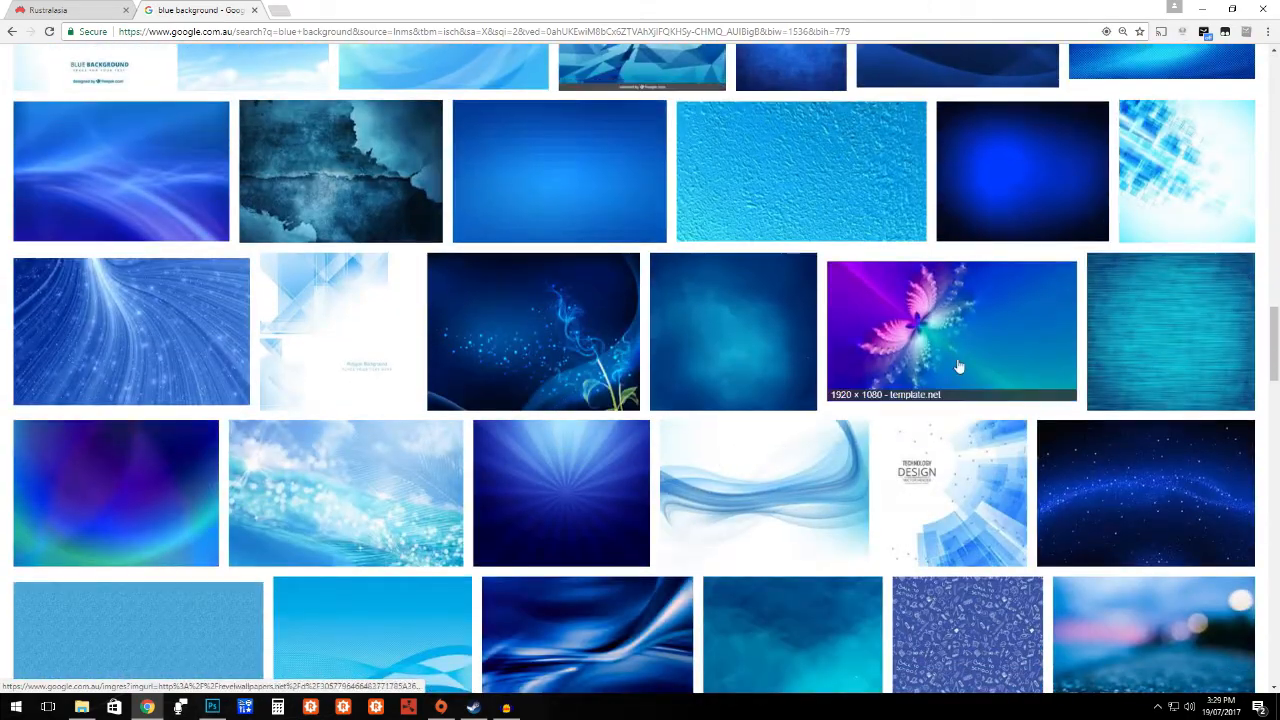
pyautogui.moveTo(172, 363)
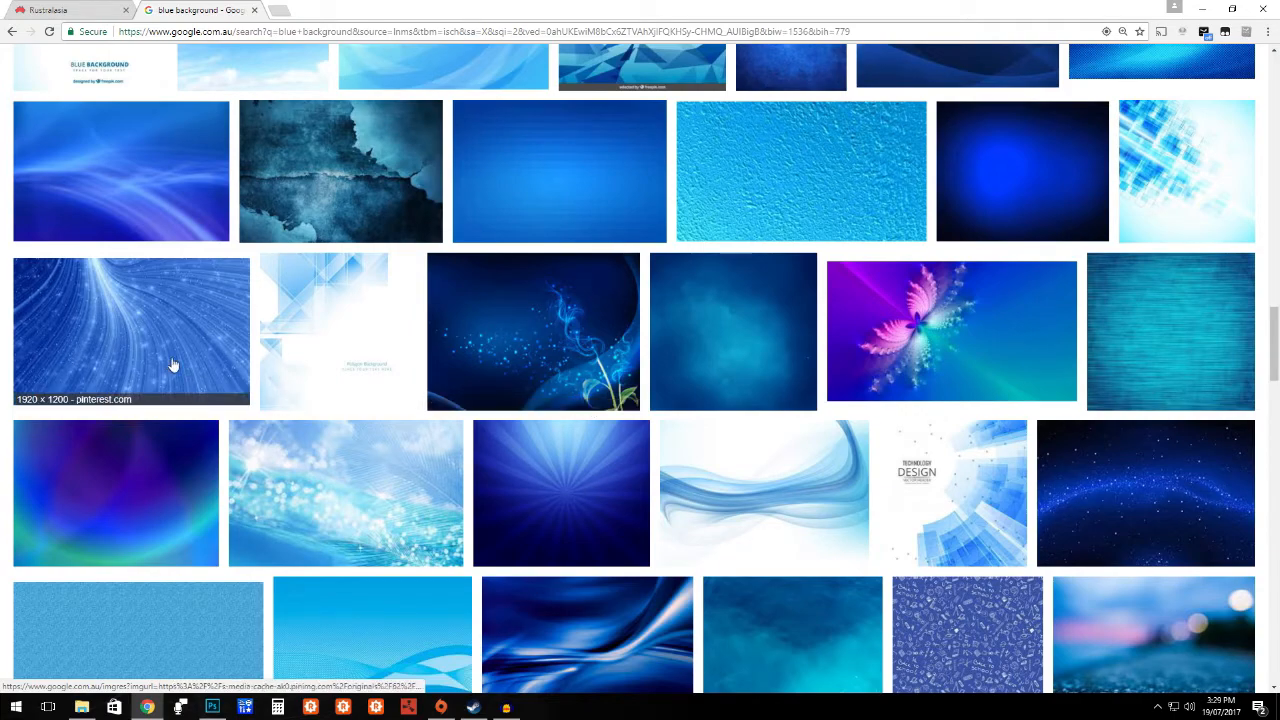
pyautogui.scroll(-3)
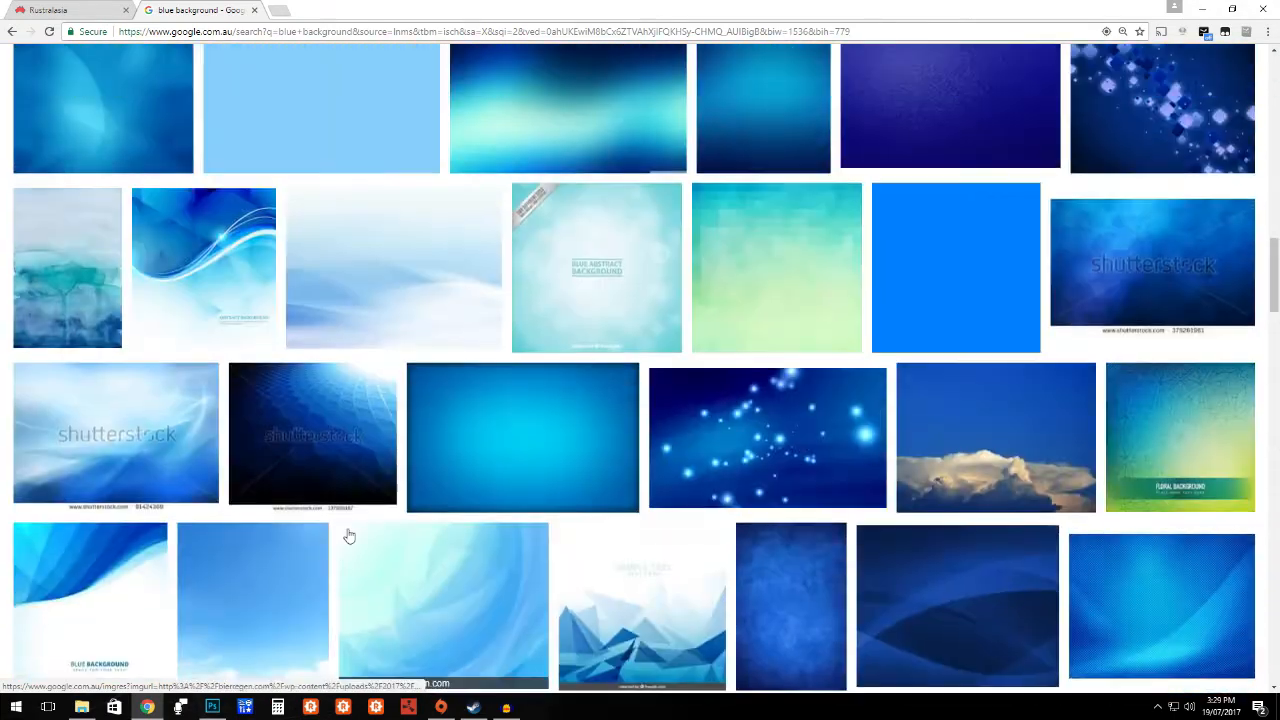
pyautogui.scroll(-3)
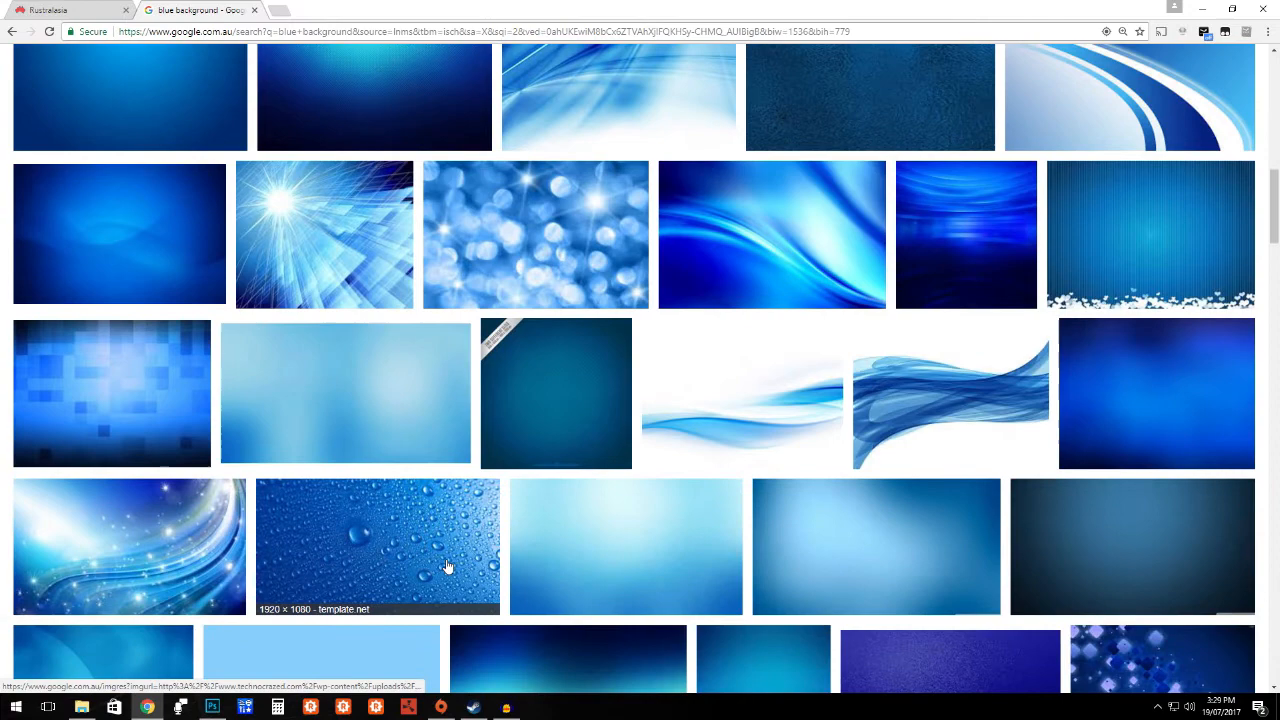
pyautogui.click(377, 546)
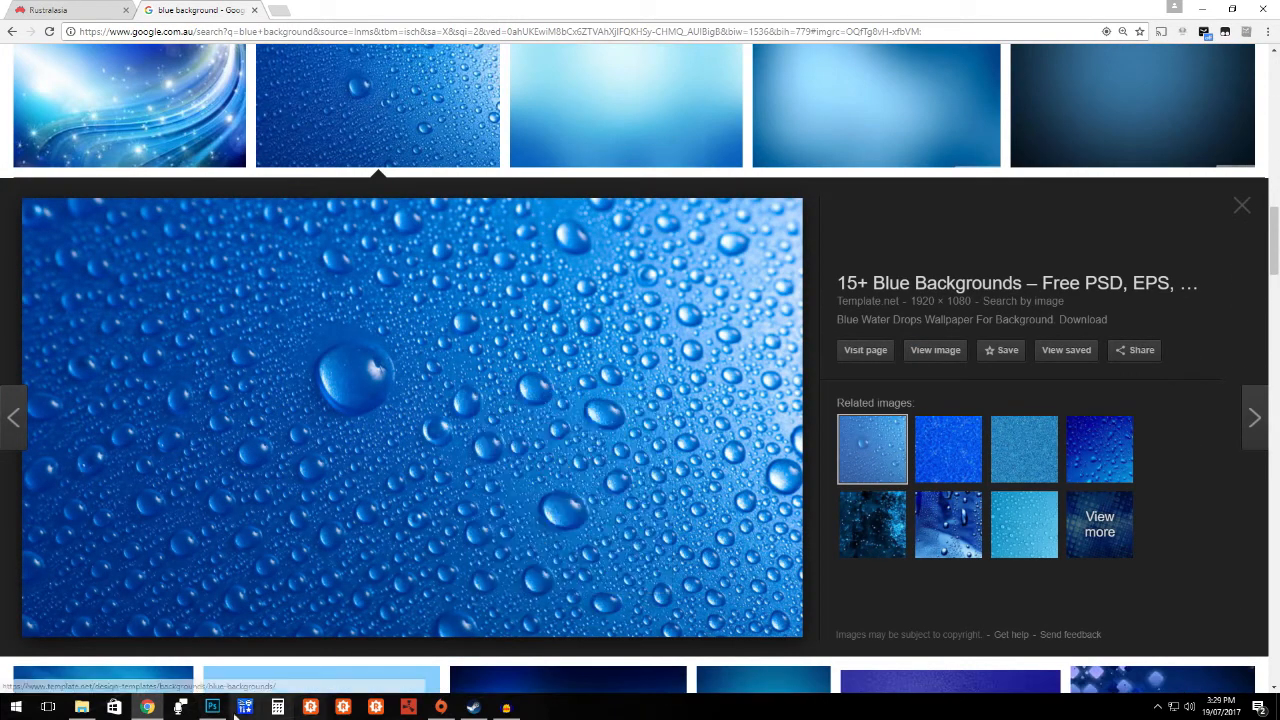
pyautogui.click(244, 707)
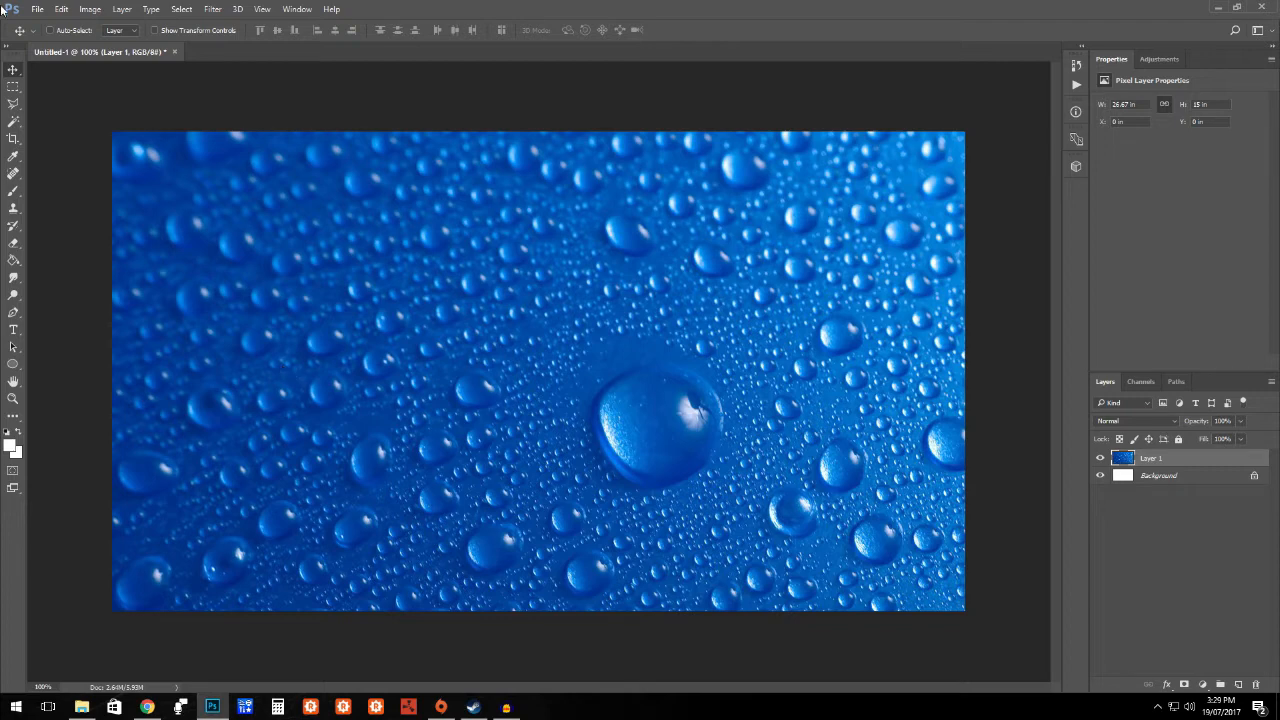
# Step: Select the Type tool to begin adding a text layer over the water-drops background
pyautogui.click(13, 329)
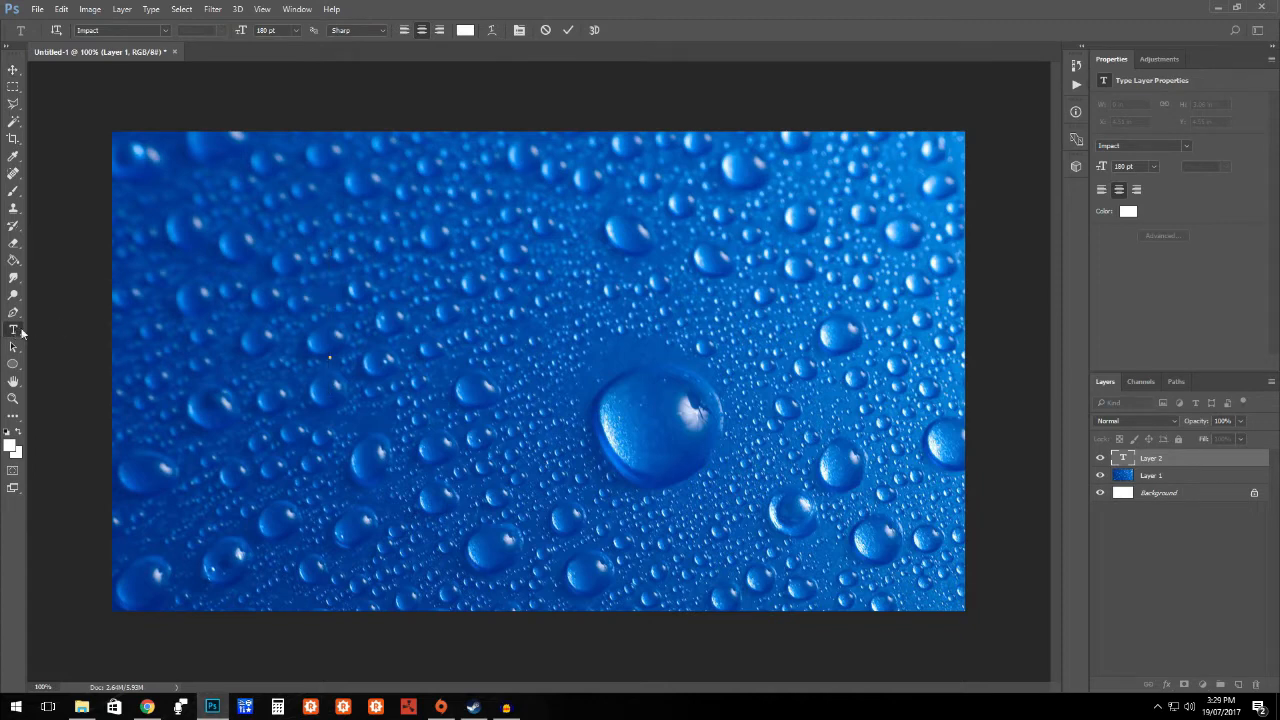
pyautogui.moveTo(363, 358)
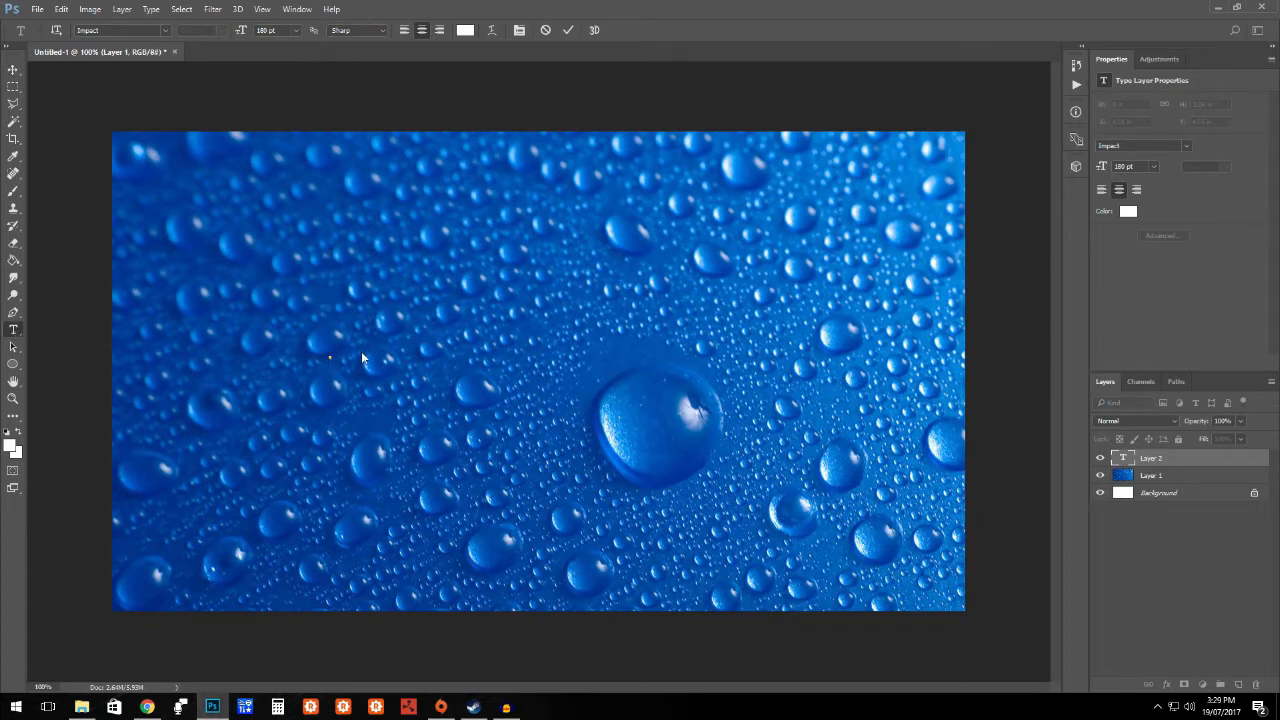
# Step: Type the white headline 'CRAZY WATER BASE DESIGN' across the middle of the canvas
pyautogui.click(330, 357)
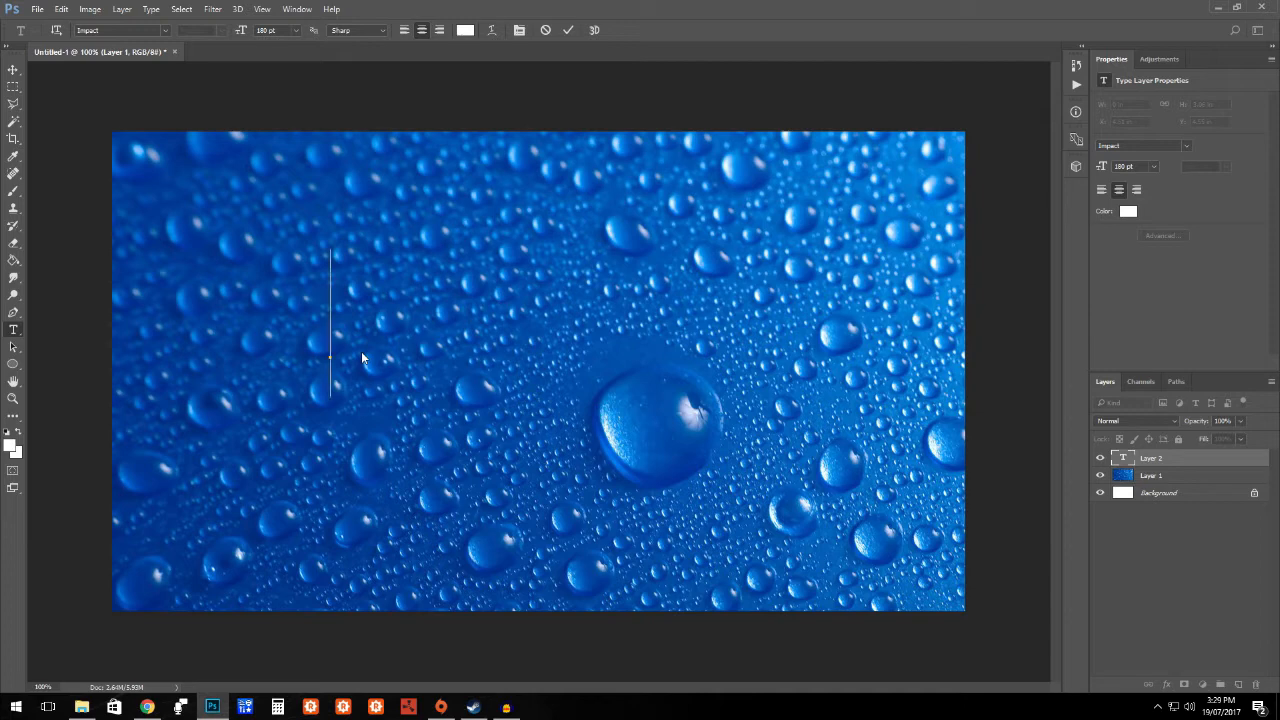
pyautogui.write('CR')
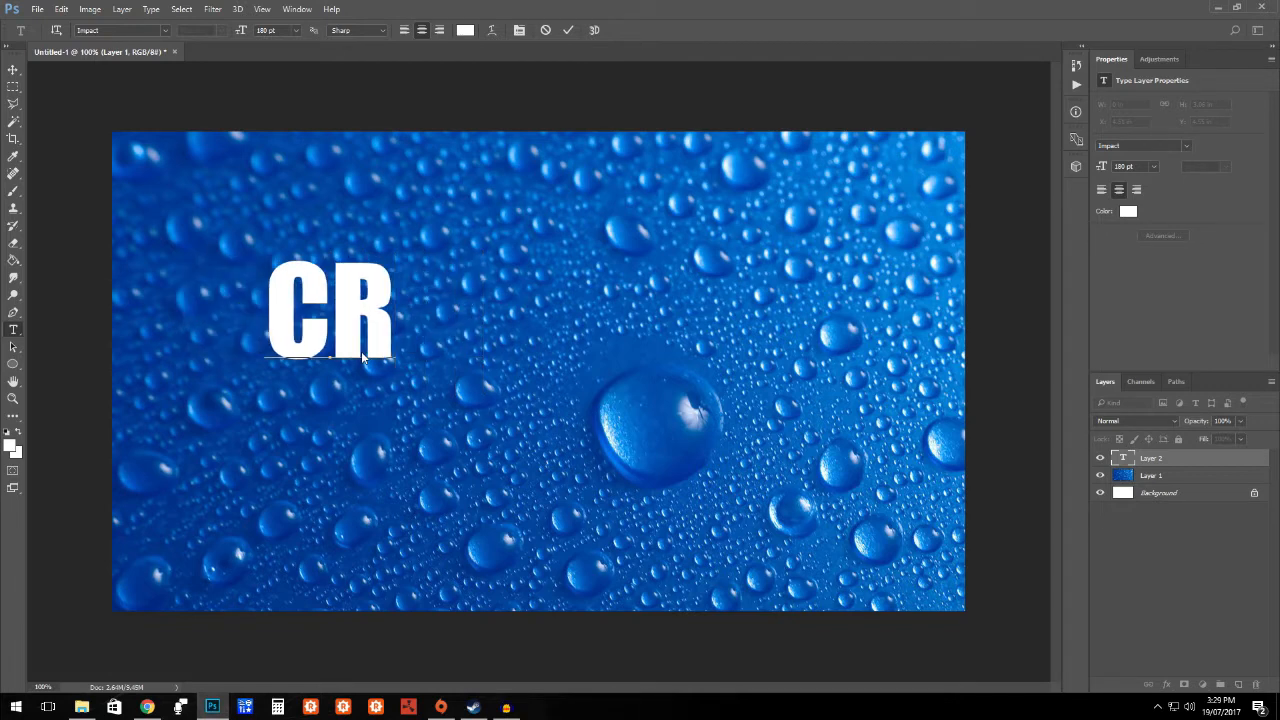
pyautogui.write('AZY WATER')
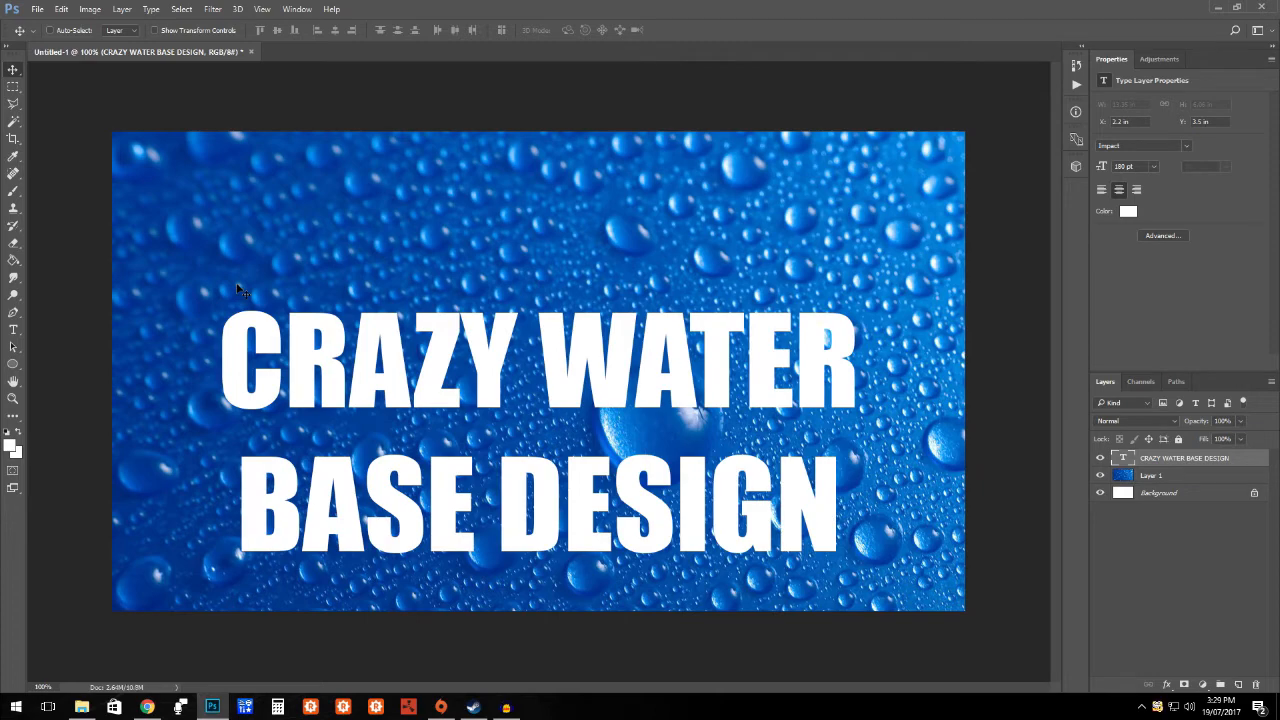
pyautogui.moveTo(585, 390)
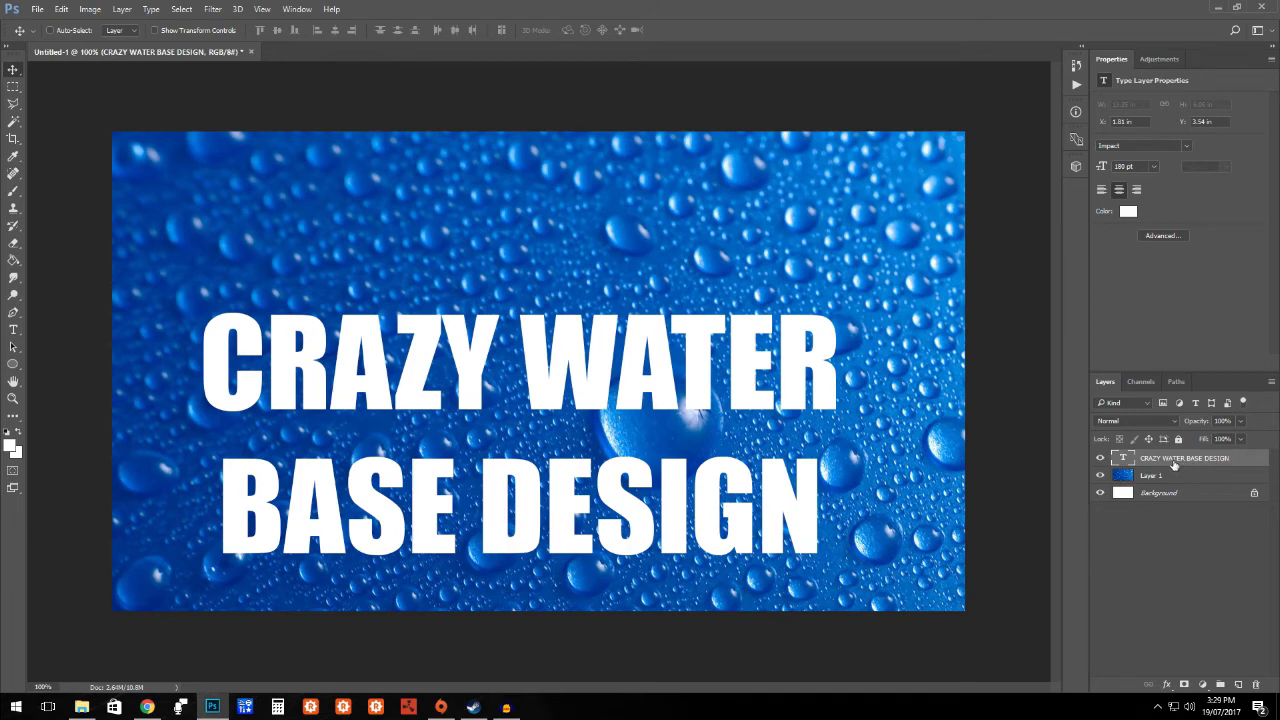
pyautogui.rightClick(1185, 458)
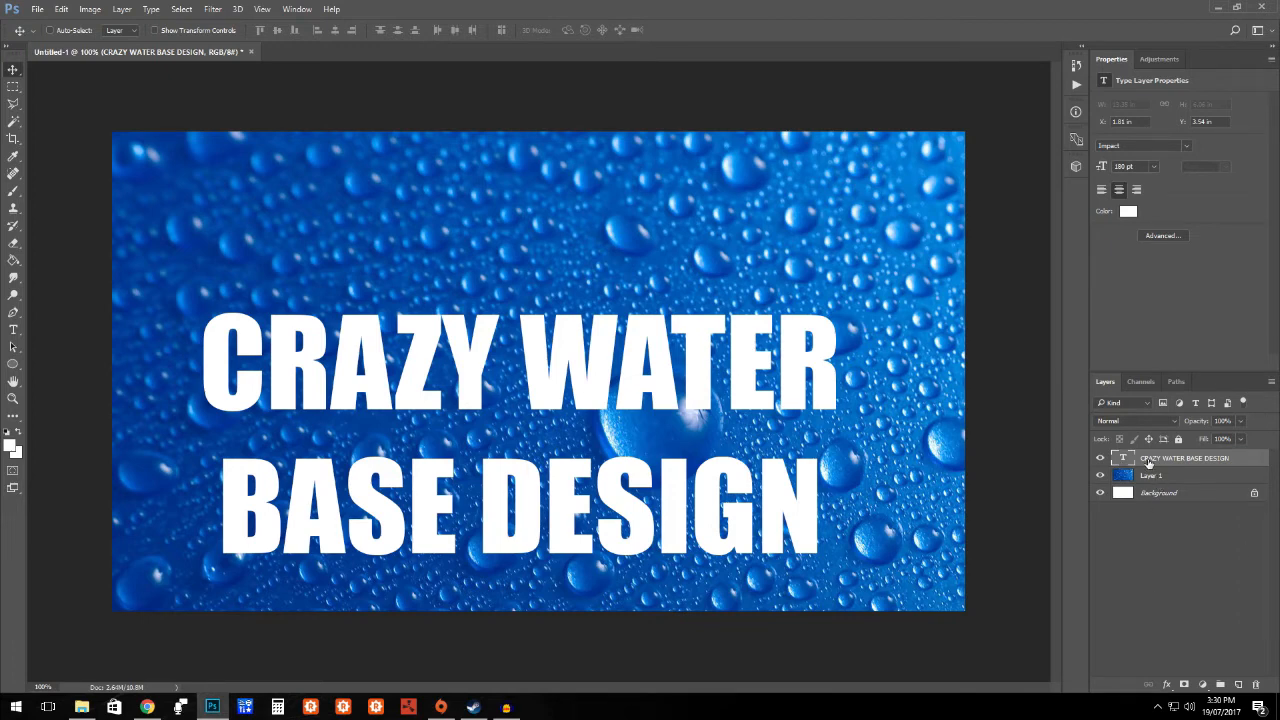
# Step: Add a black Stroke layer style of about 16 px to the headline text
pyautogui.doubleClick(1151, 475)
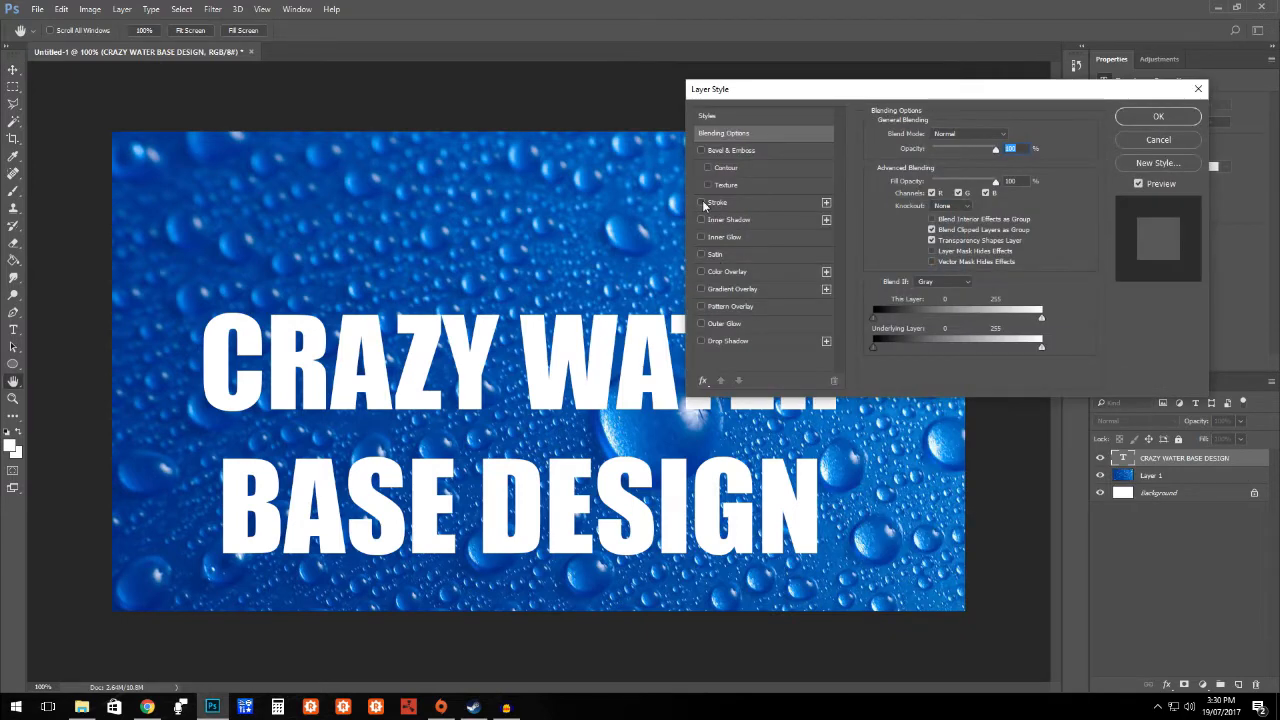
pyautogui.click(701, 202)
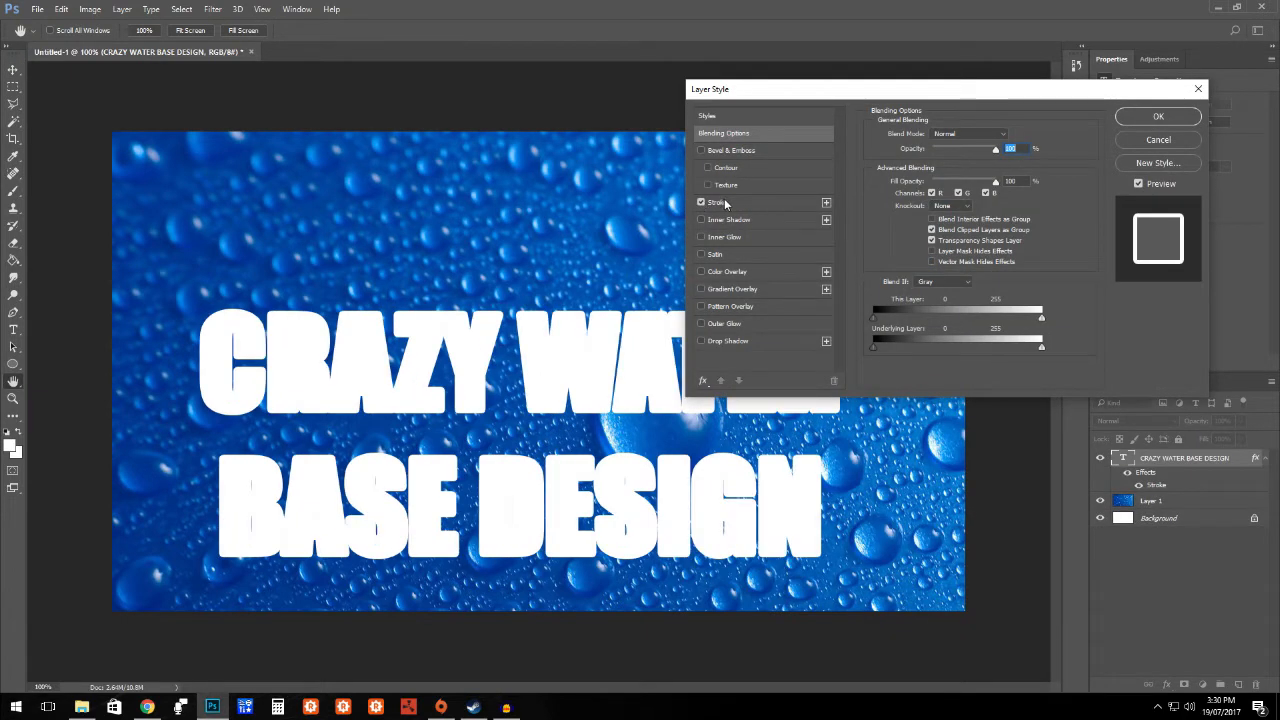
pyautogui.click(717, 202)
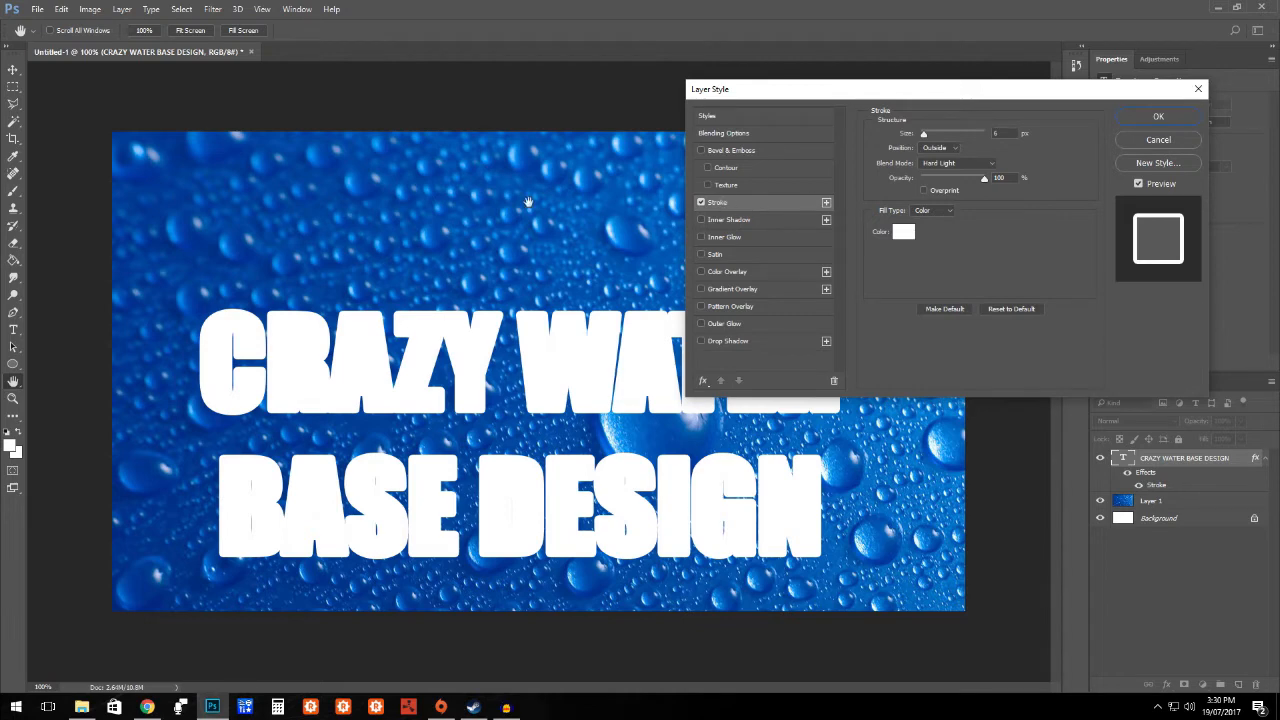
pyautogui.moveTo(850, 327)
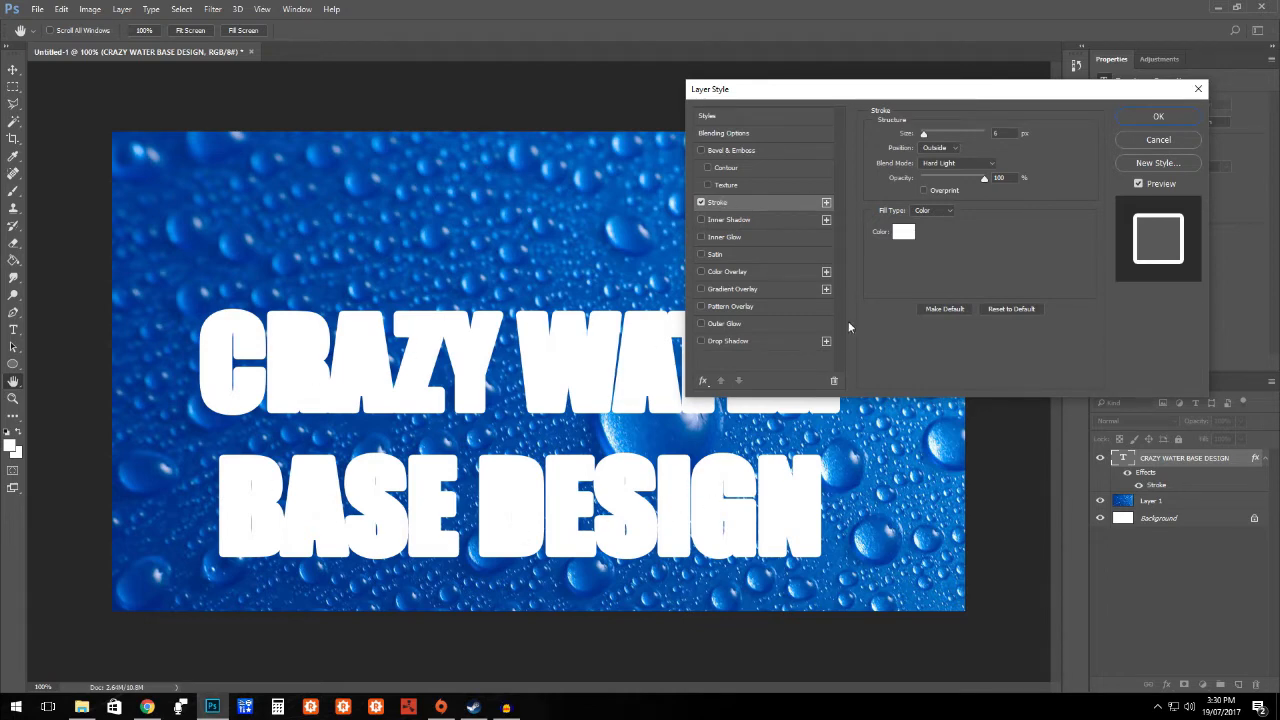
pyautogui.click(903, 231)
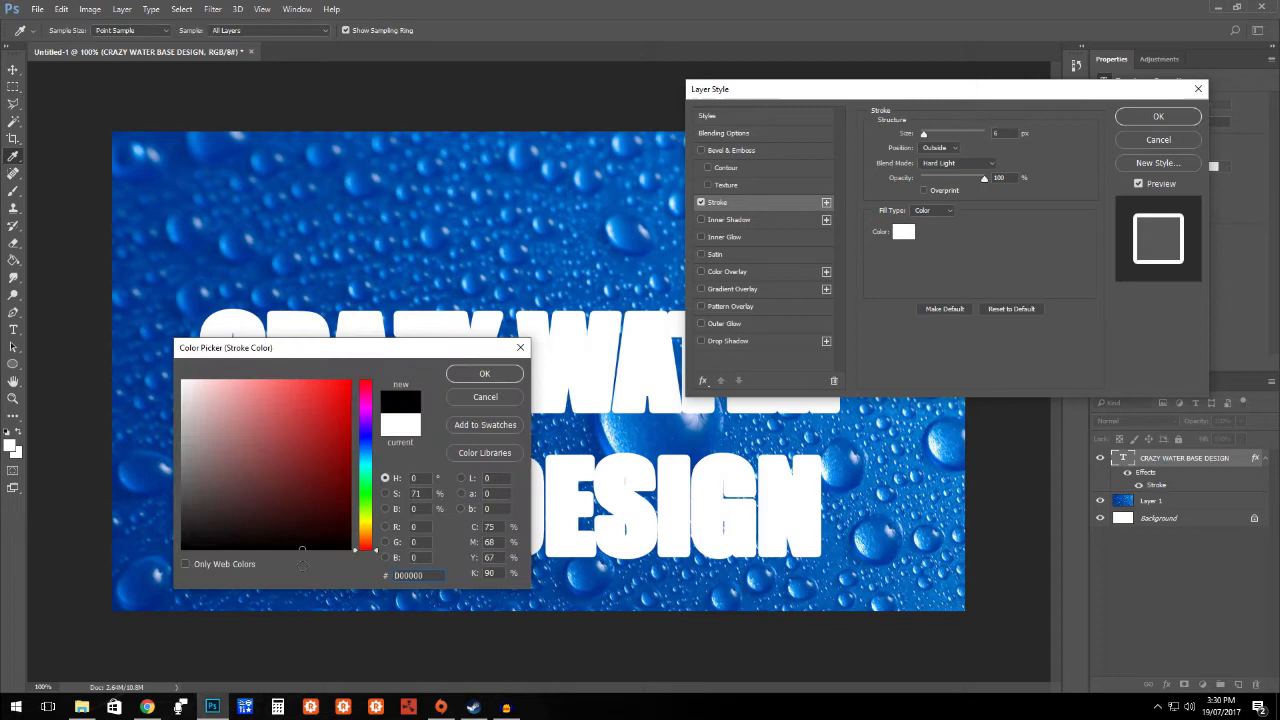
pyautogui.click(484, 373)
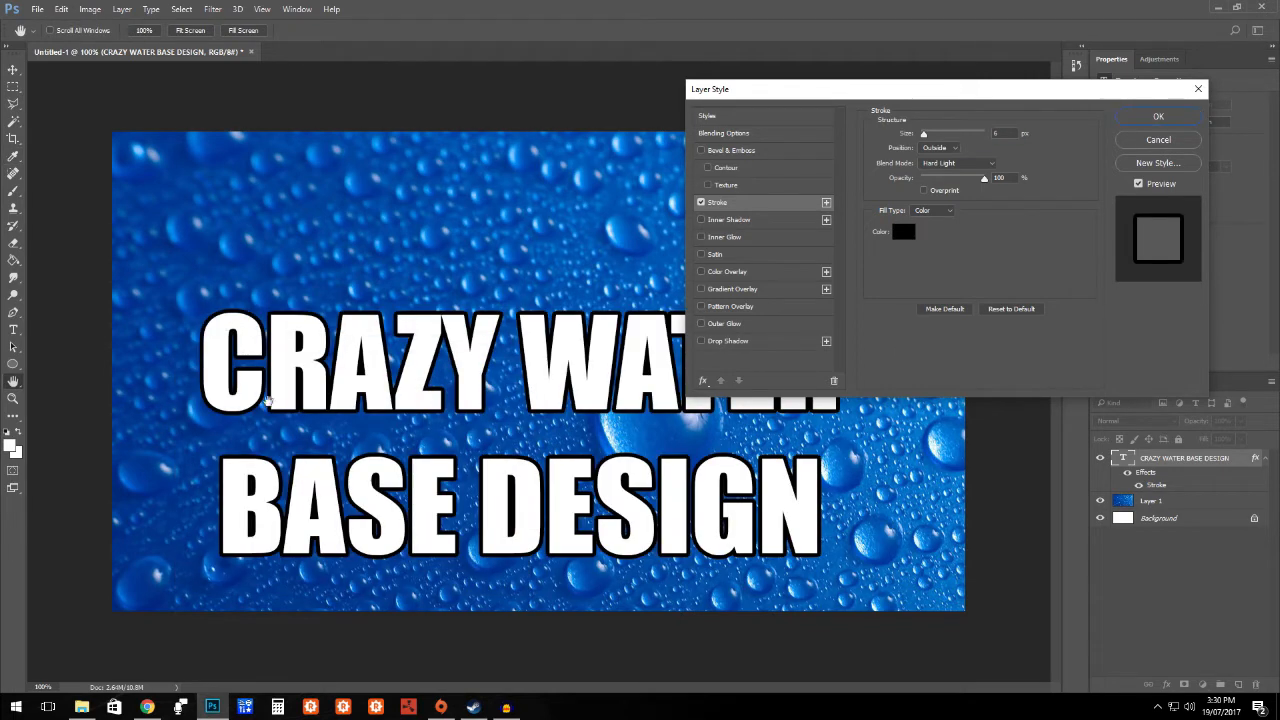
pyautogui.moveTo(925, 138)
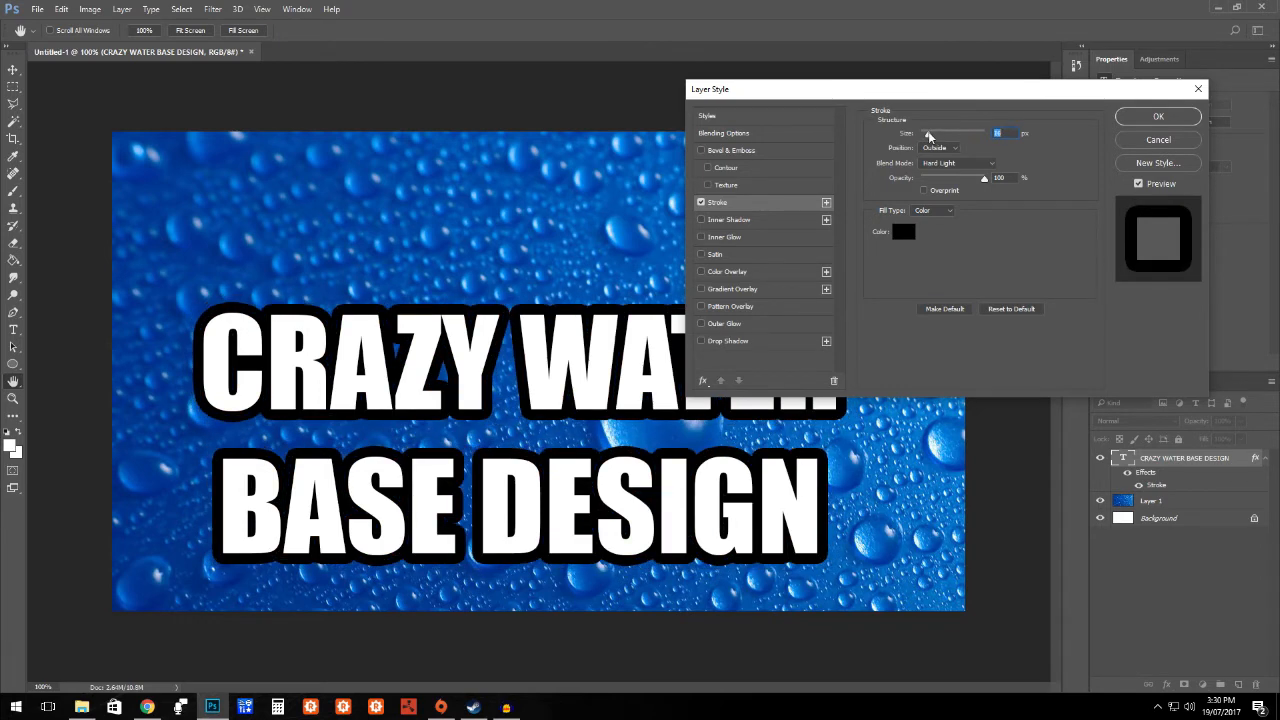
pyautogui.moveTo(943, 170)
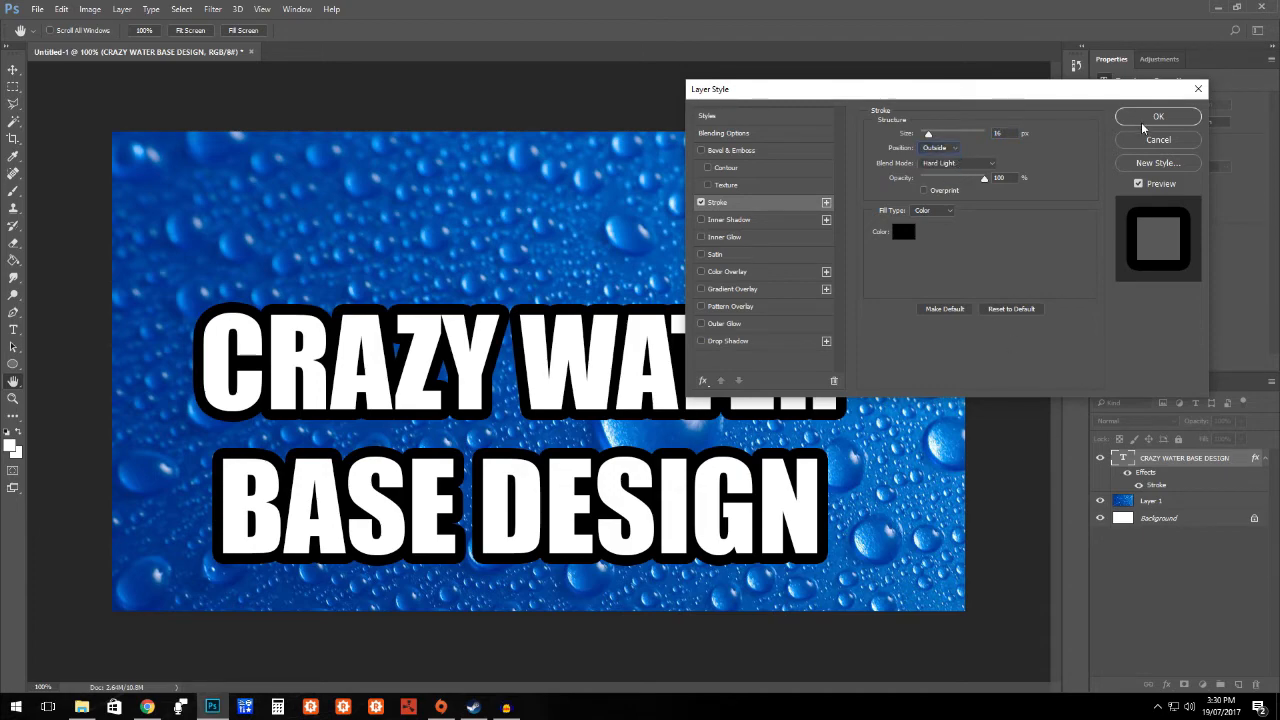
pyautogui.click(1158, 117)
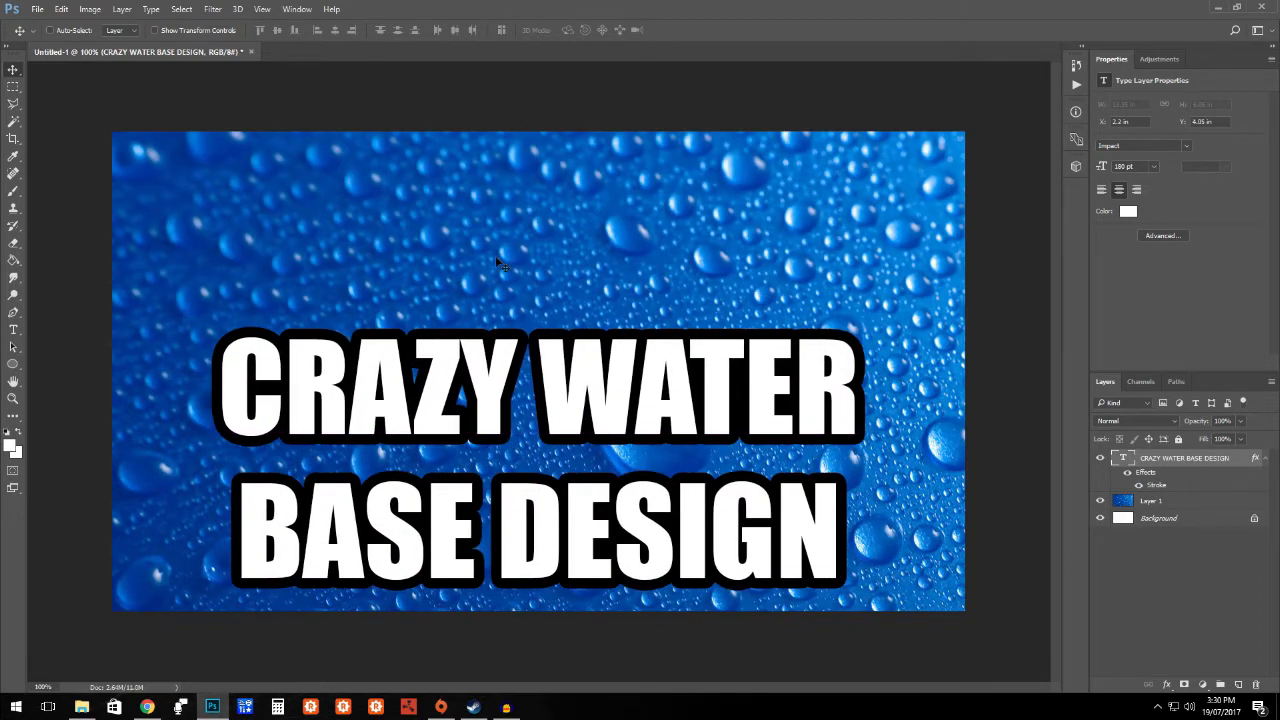
pyautogui.moveTo(190, 615)
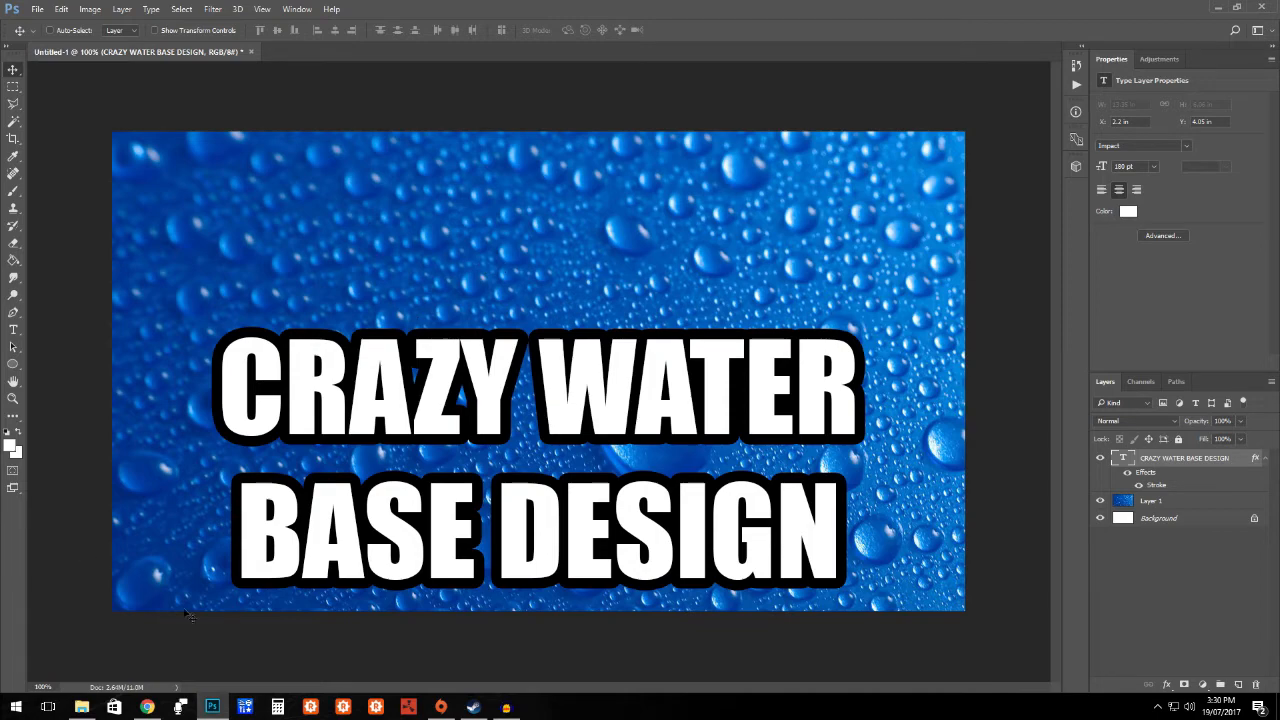
pyautogui.moveTo(182, 617)
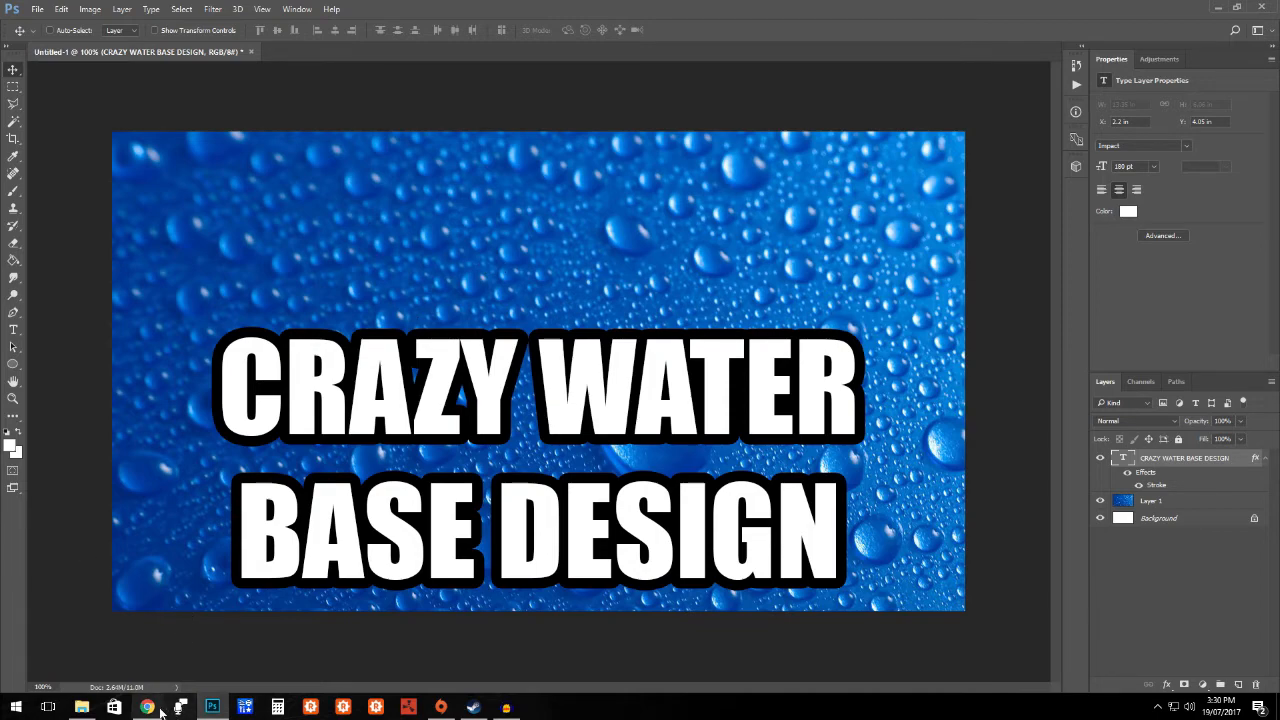
# Step: Return to Chrome to find more images for the thumbnail
pyautogui.click(147, 707)
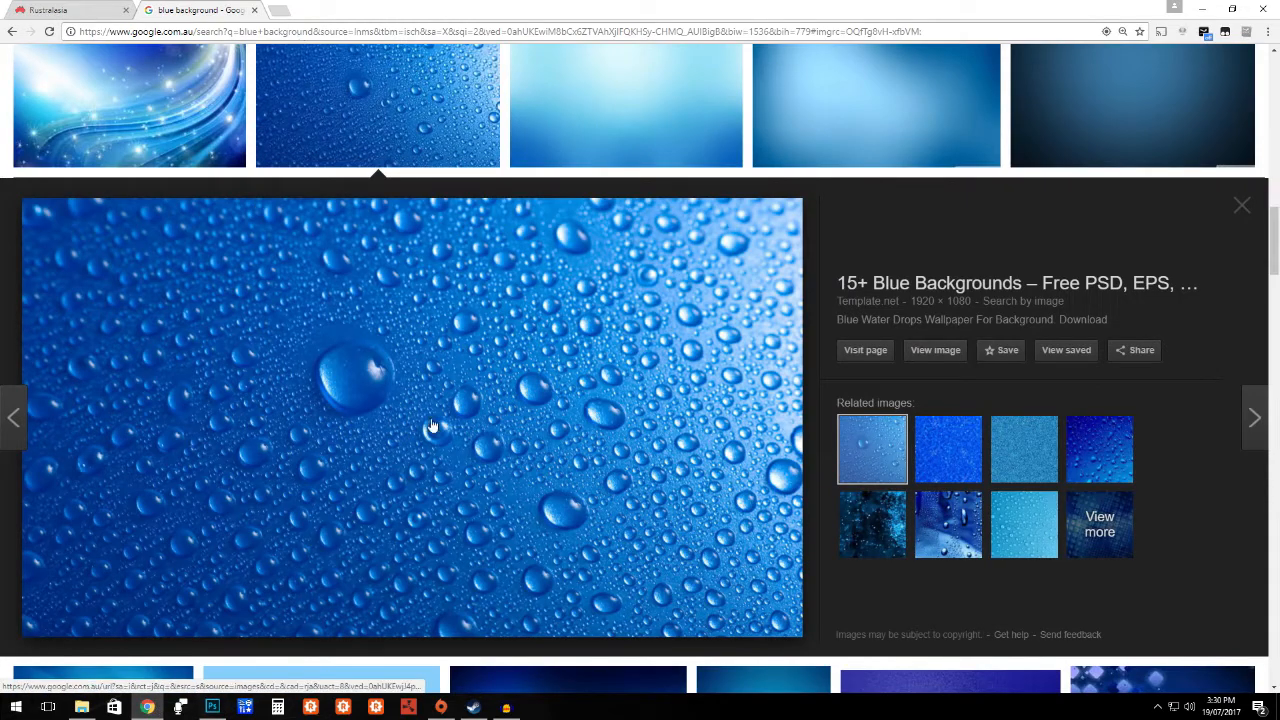
# Step: Save the transparent RUST logo PNG from Google Images and close its Photos preview
pyautogui.click(1242, 205)
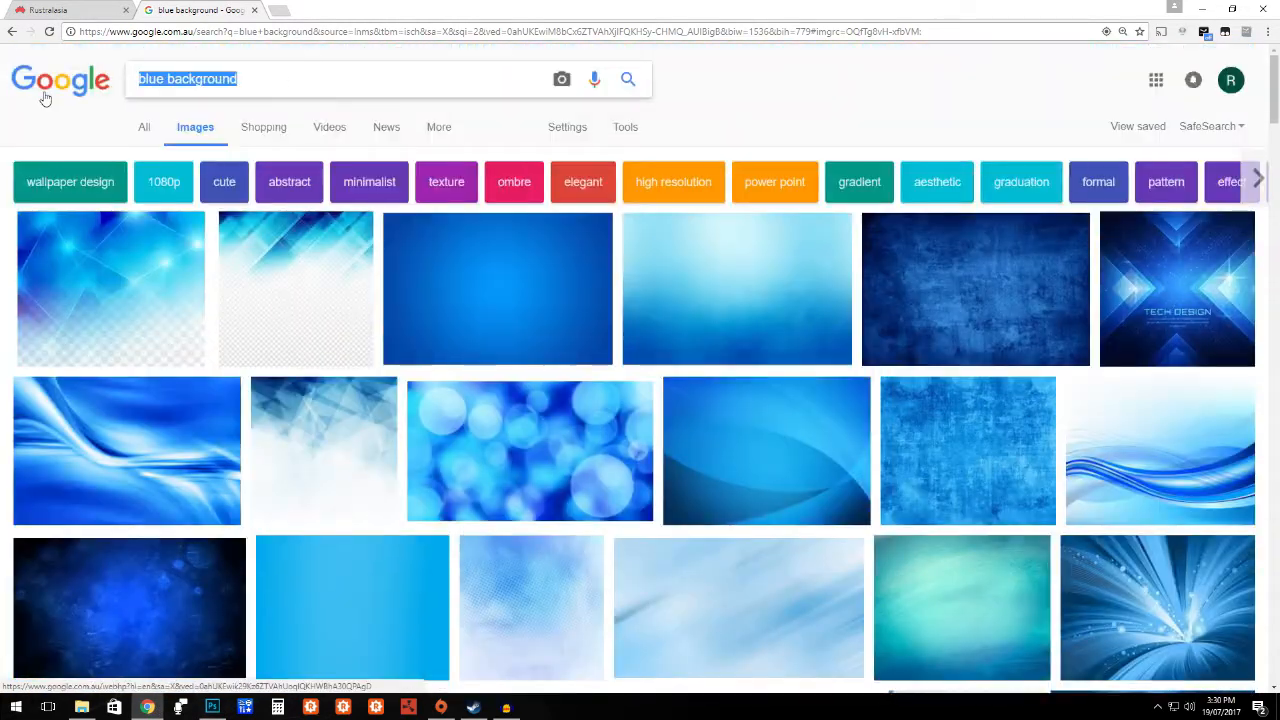
pyautogui.moveTo(45, 95)
pyautogui.write('RUST LOGO')
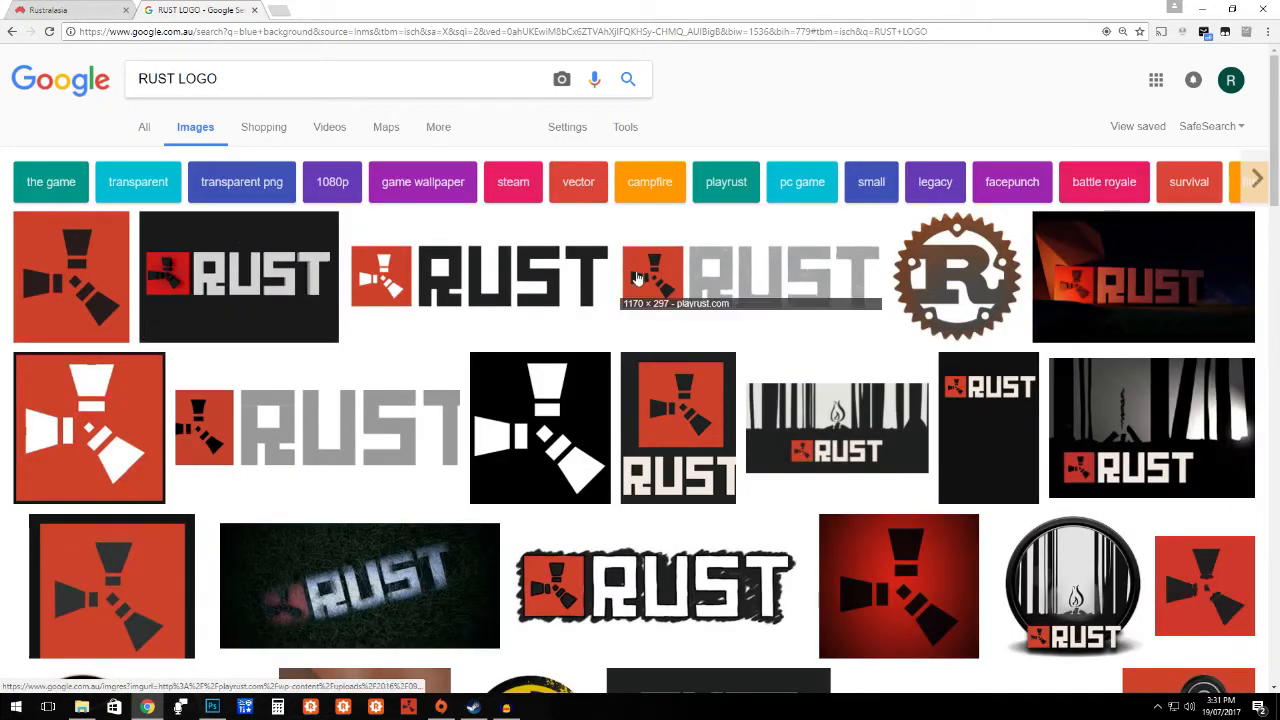
pyautogui.moveTo(478, 275)
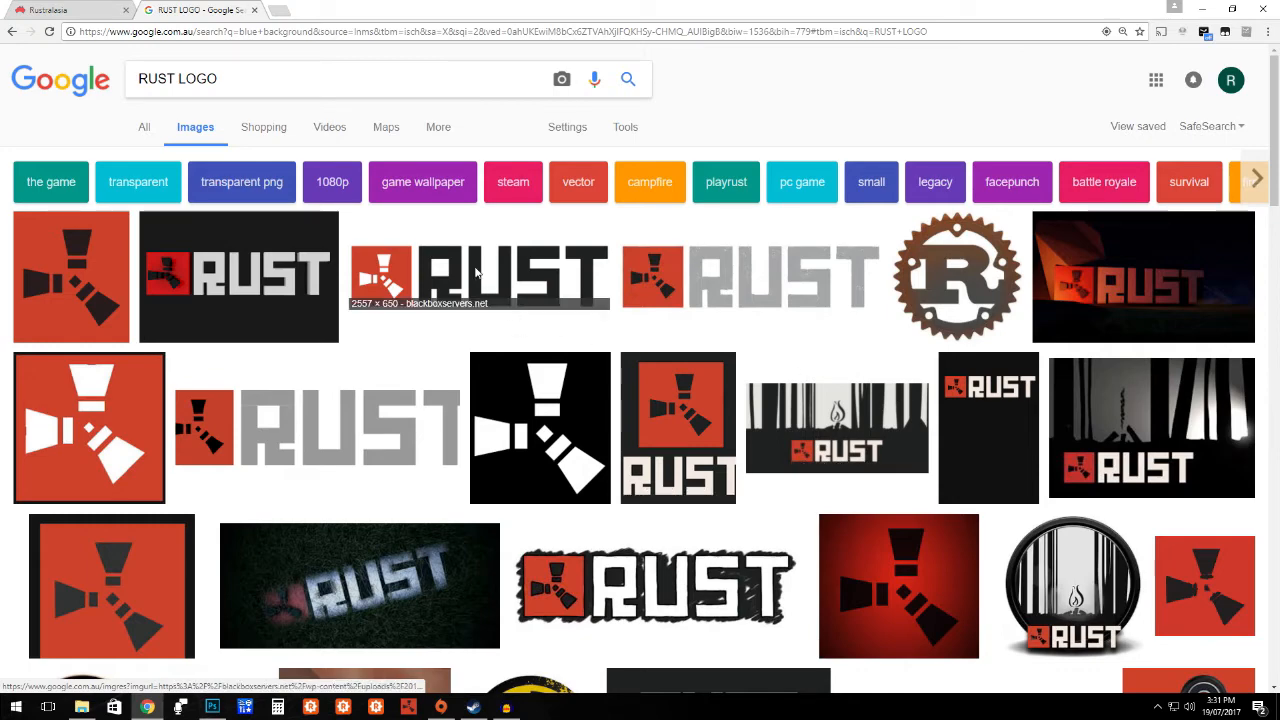
pyautogui.click(478, 277)
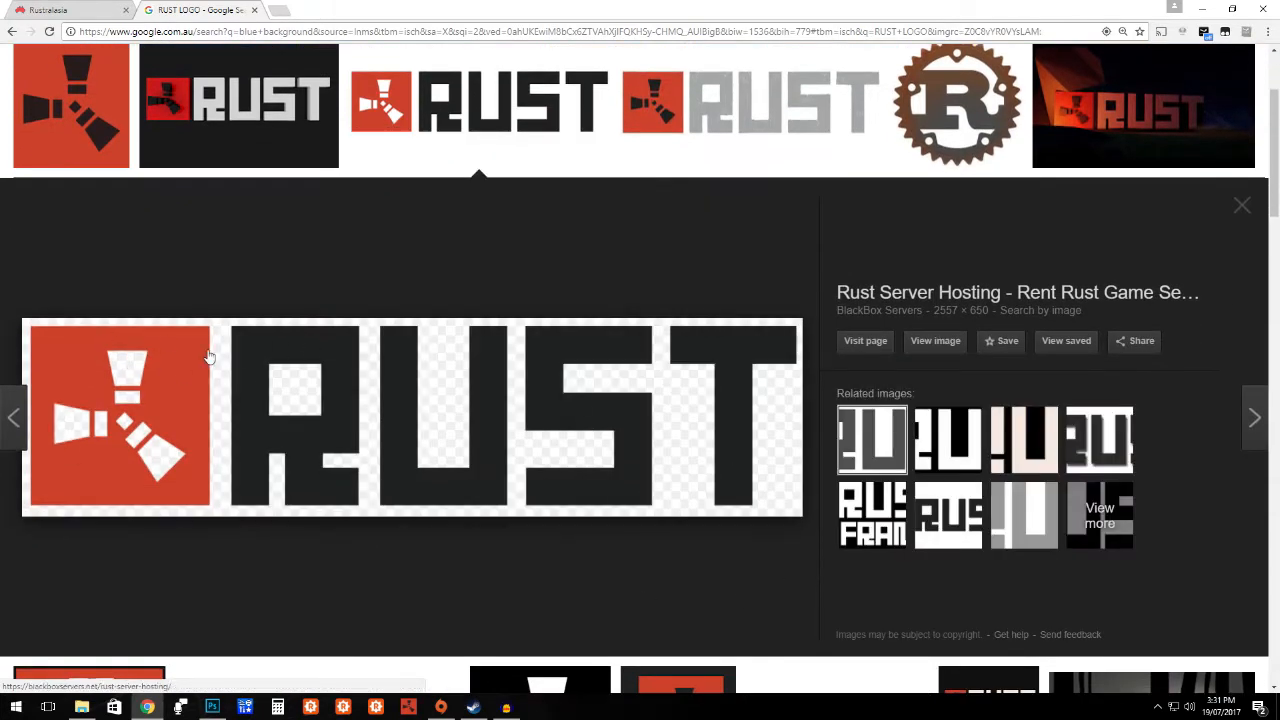
pyautogui.moveTo(695, 500)
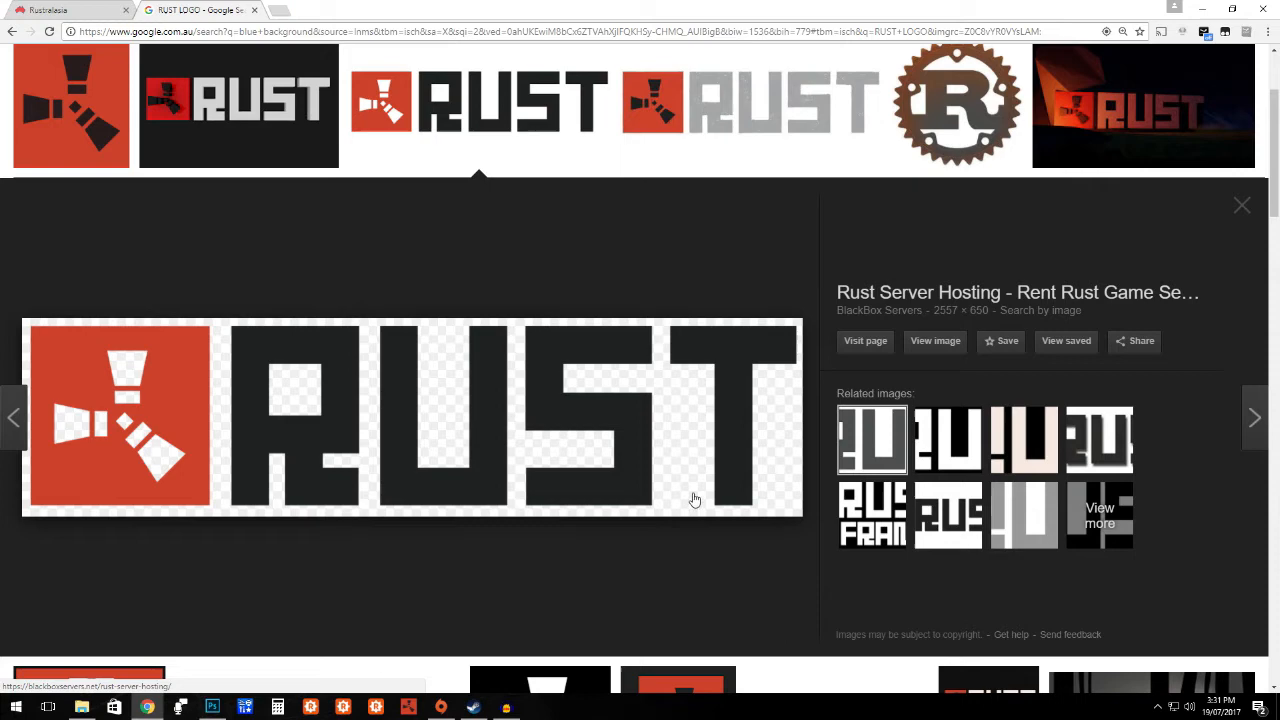
pyautogui.moveTo(678, 425)
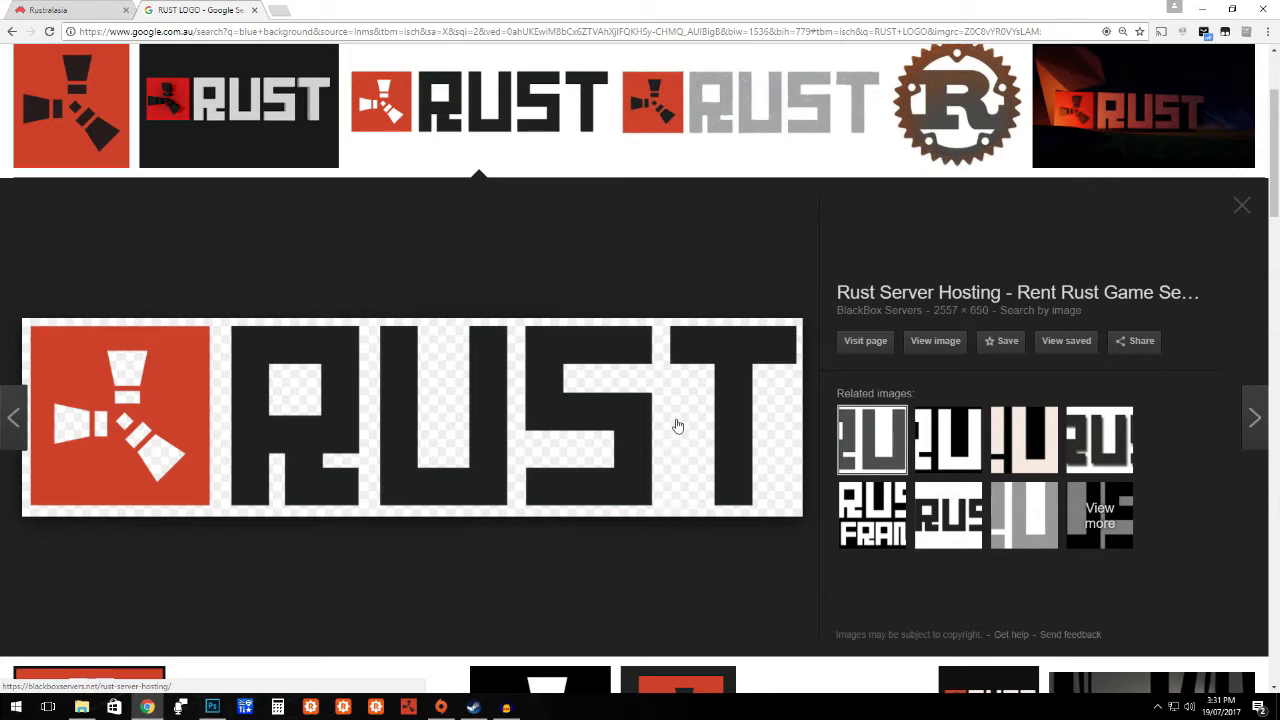
pyautogui.moveTo(683, 464)
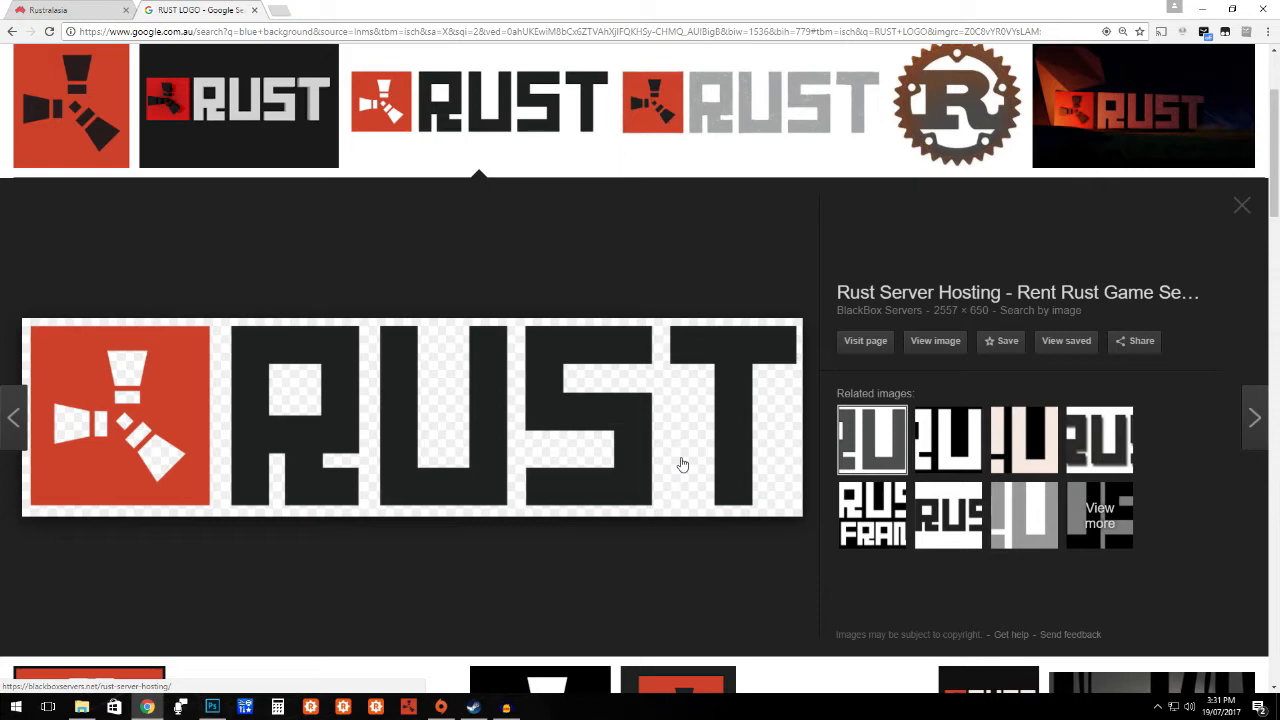
pyautogui.rightClick(683, 464)
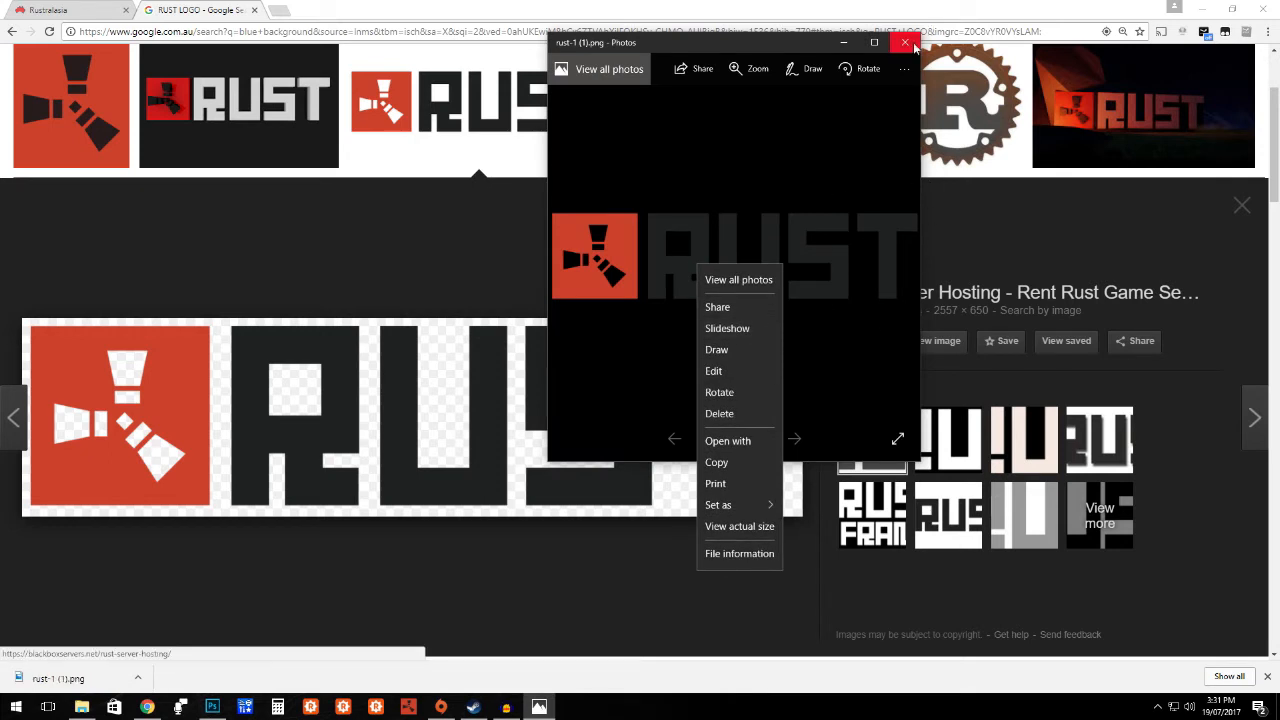
pyautogui.click(913, 42)
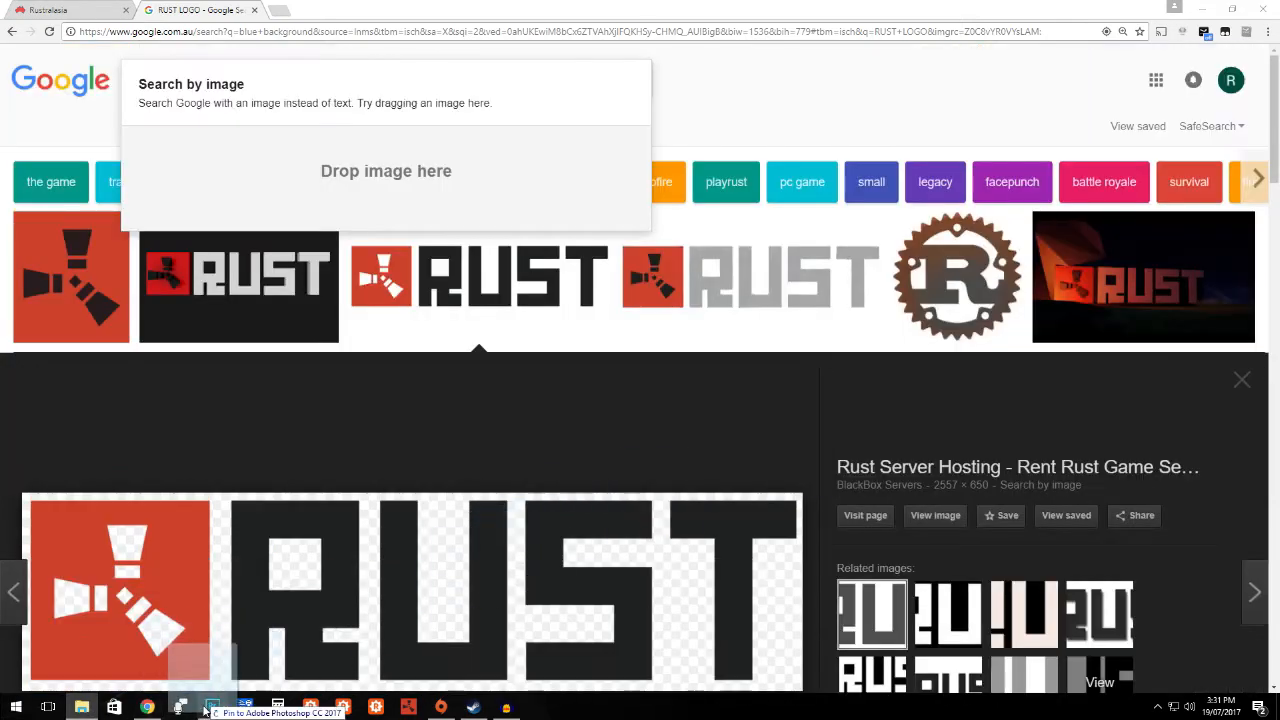
pyautogui.click(211, 707)
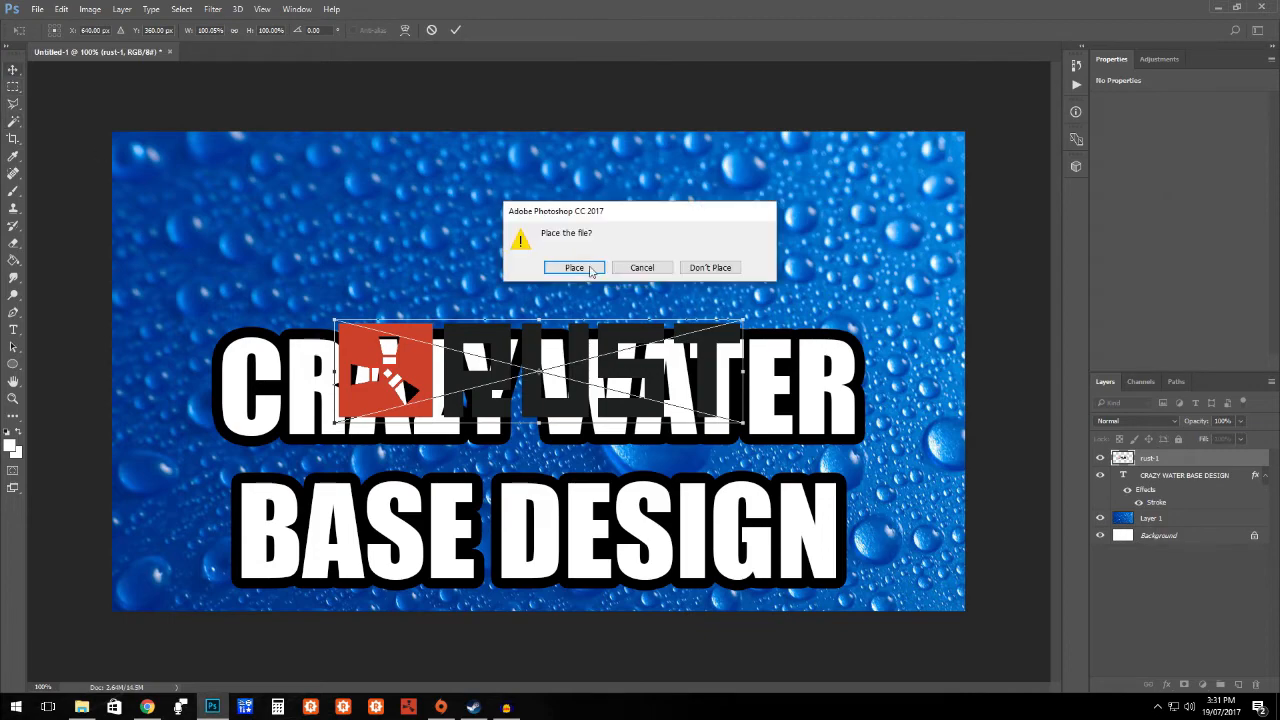
# Step: Place the RUST logo, move it to the top, and enlarge it with Free Transform
pyautogui.click(574, 267)
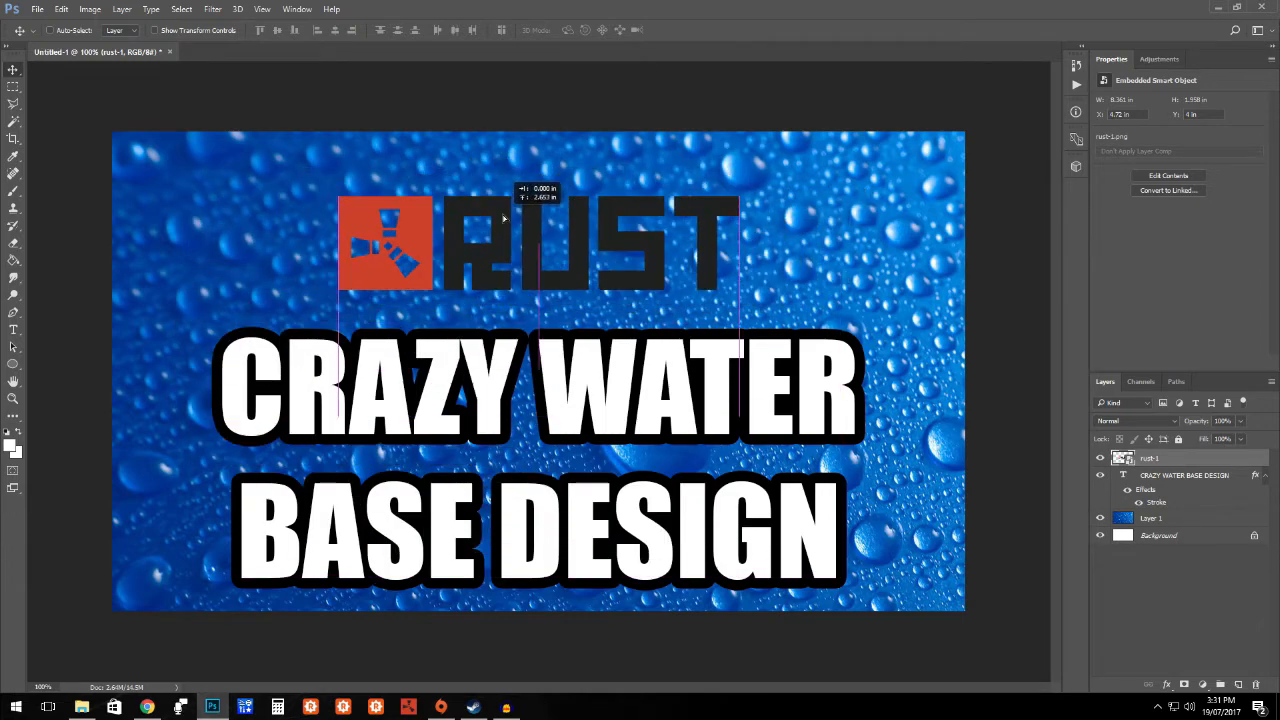
pyautogui.moveTo(505, 218); pyautogui.dragTo(315, 215)
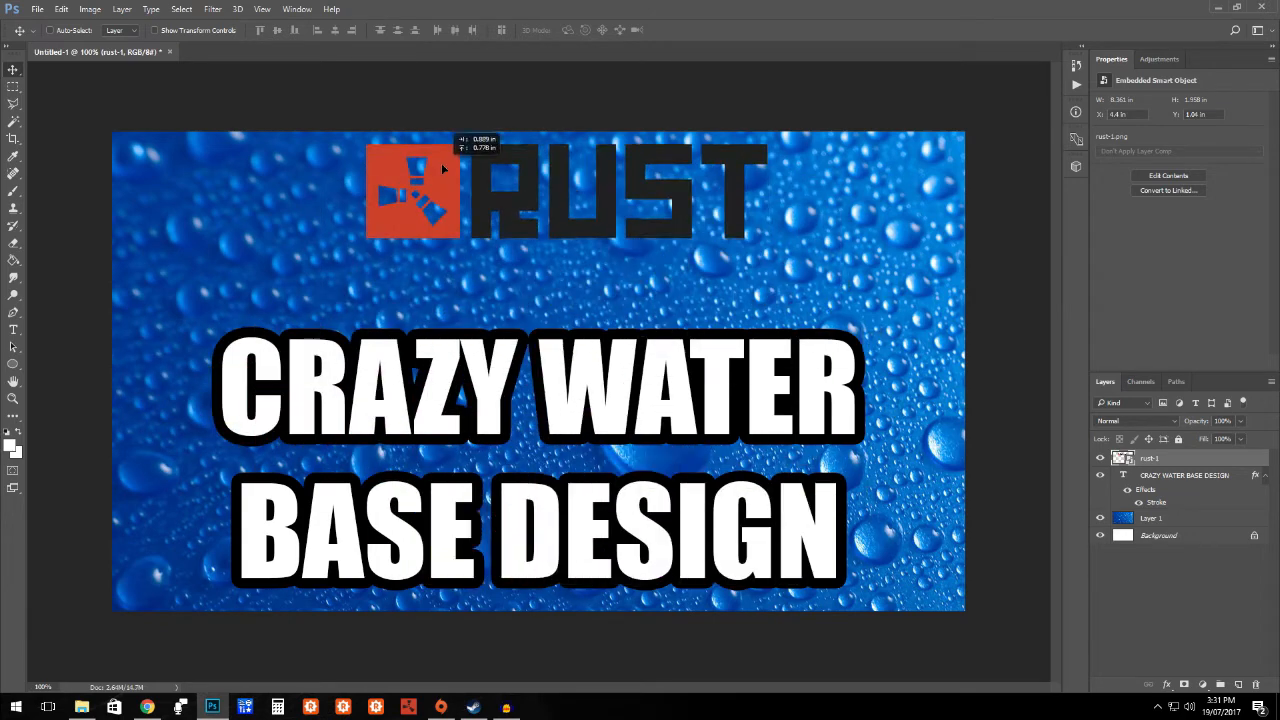
pyautogui.click(61, 9)
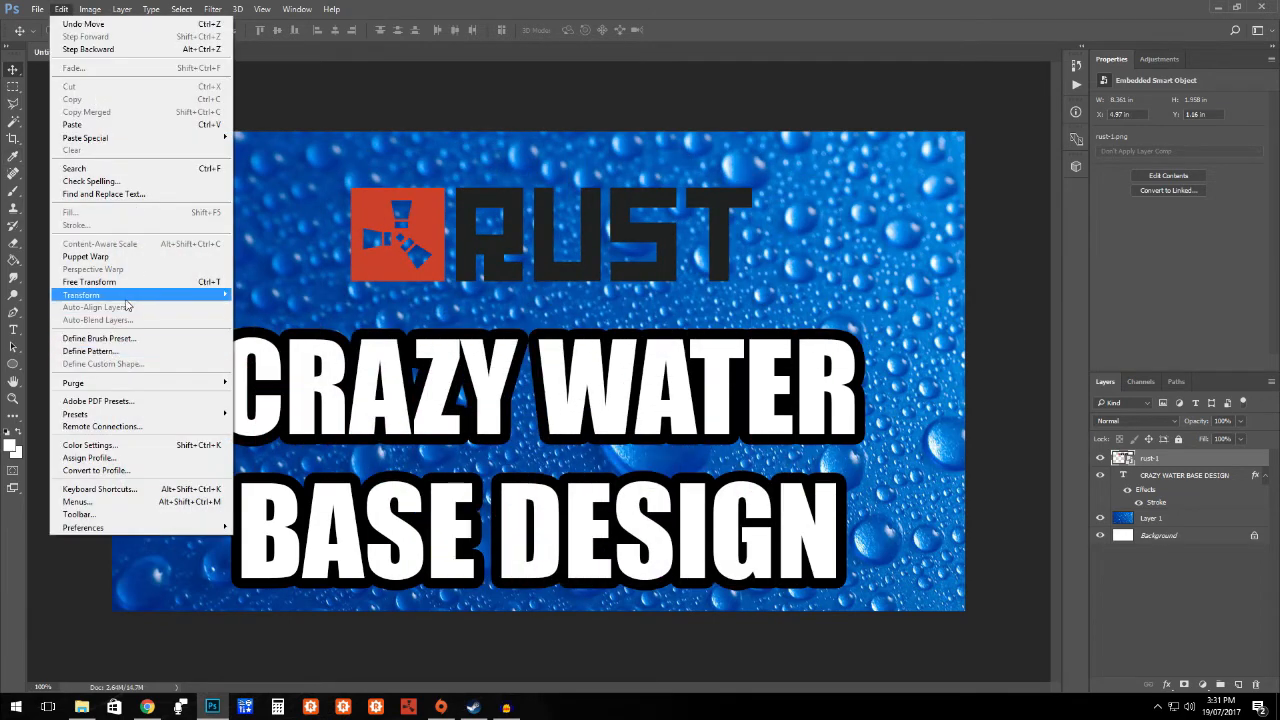
pyautogui.click(80, 295)
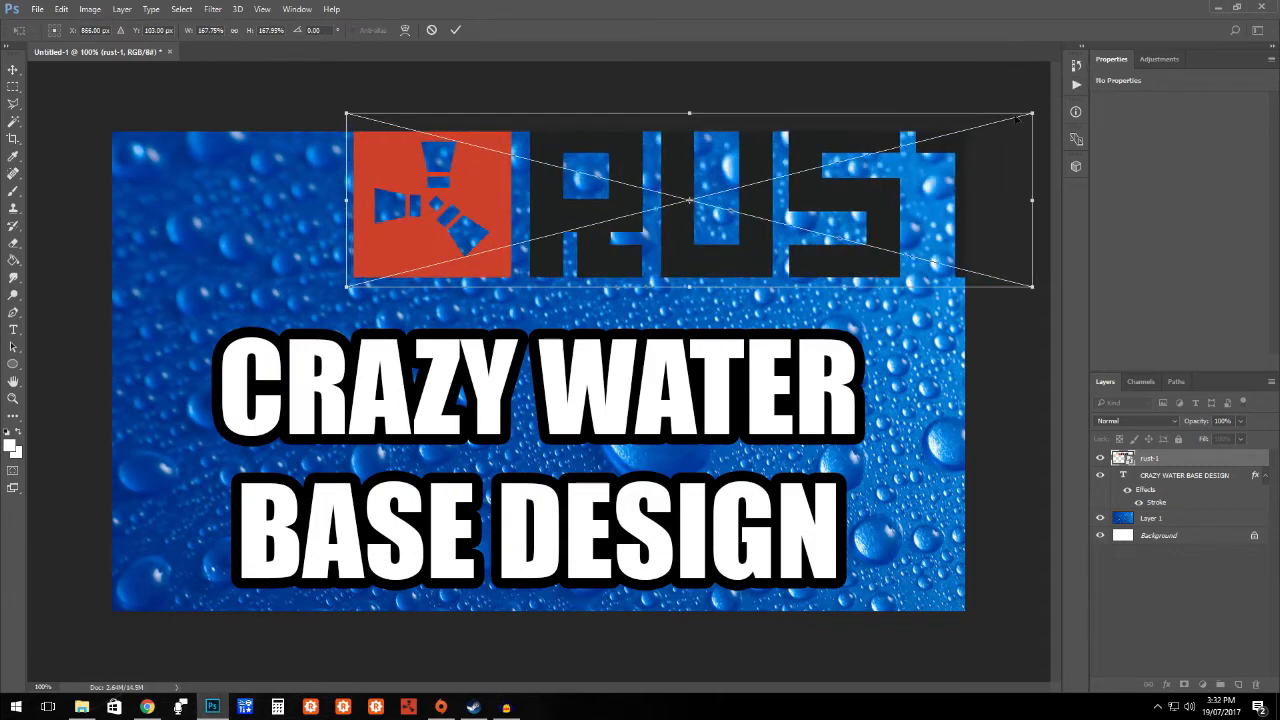
pyautogui.moveTo(1030, 115); pyautogui.dragTo(880, 150)
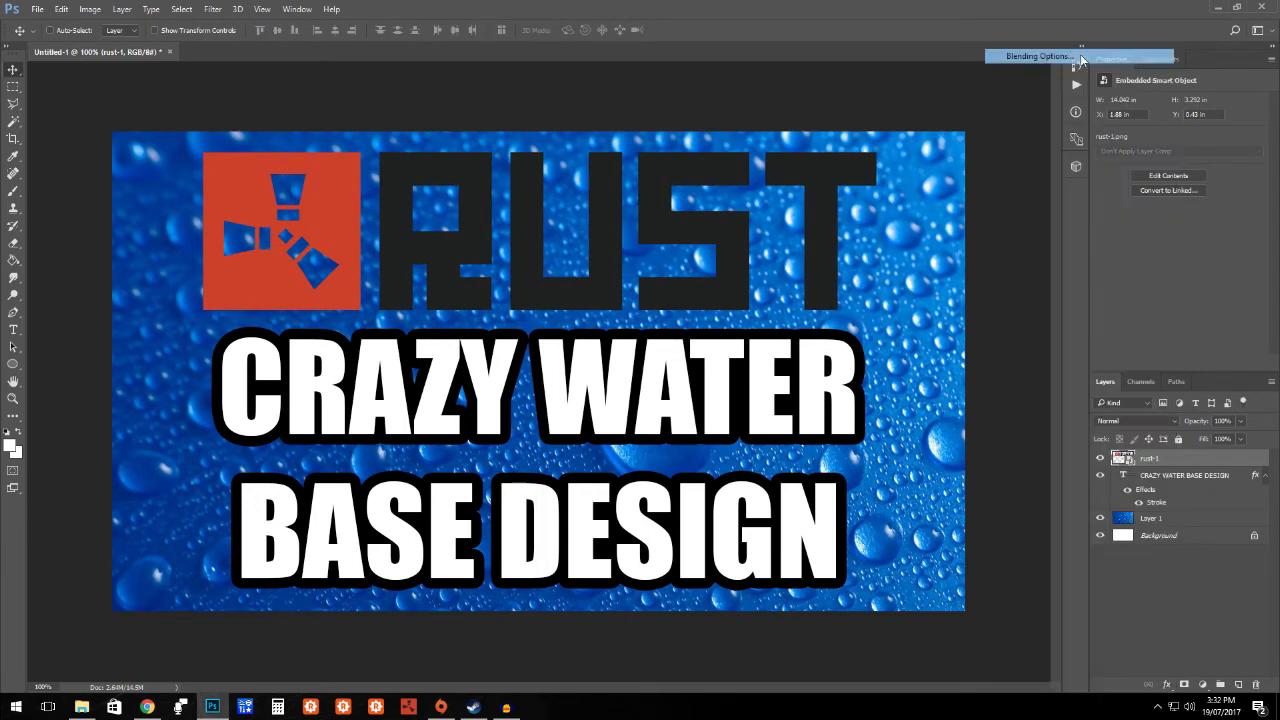
# Step: Add a white stroke outline to the RUST logo through Blending Options
pyautogui.click(1038, 56)
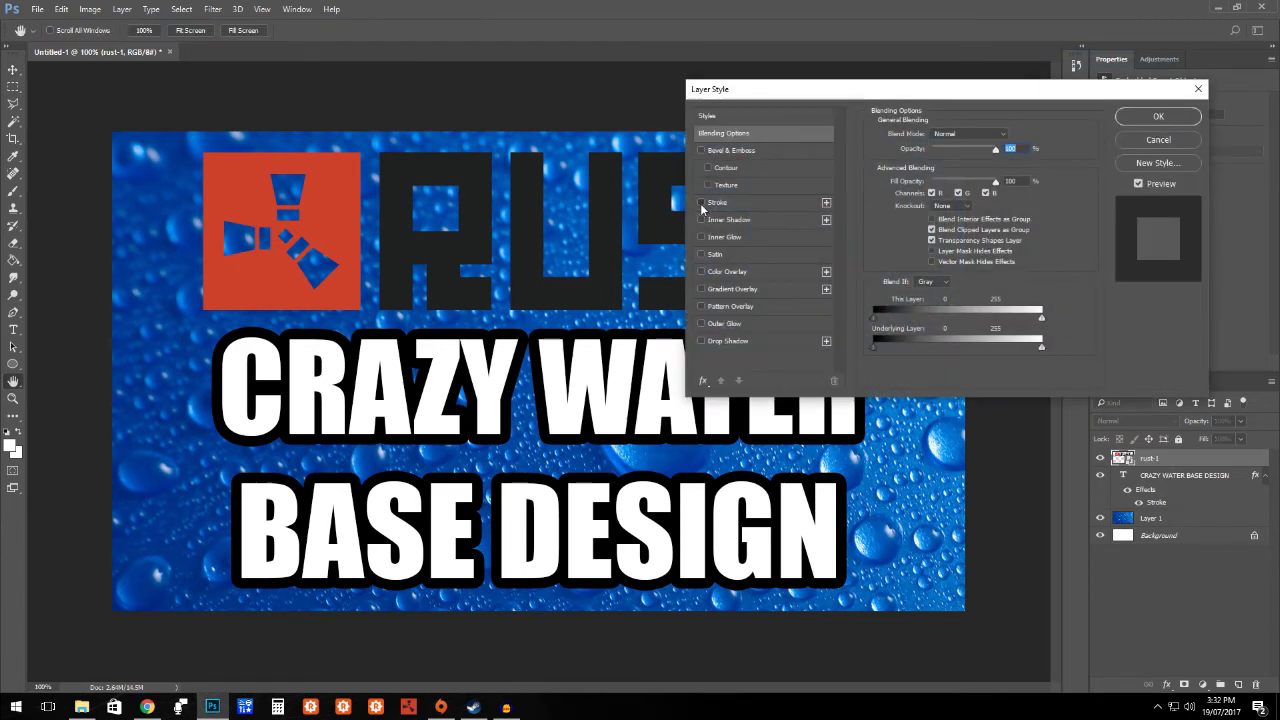
pyautogui.click(717, 202)
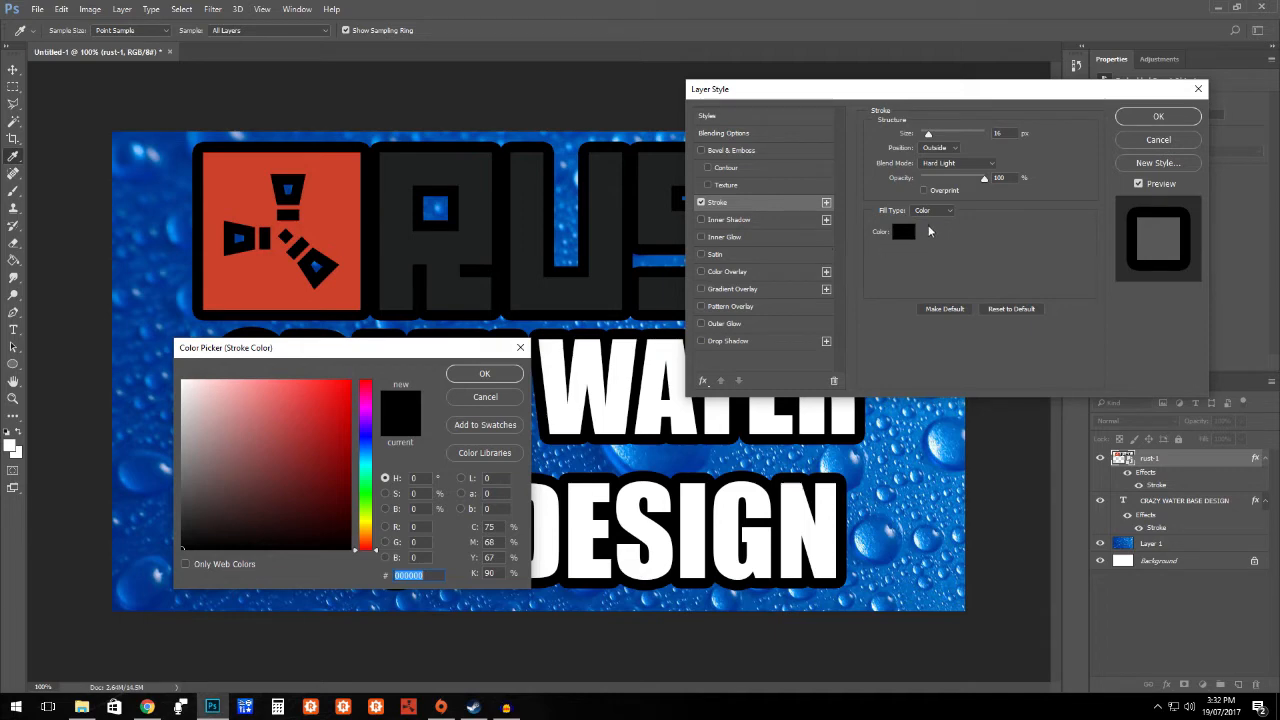
pyautogui.click(484, 373)
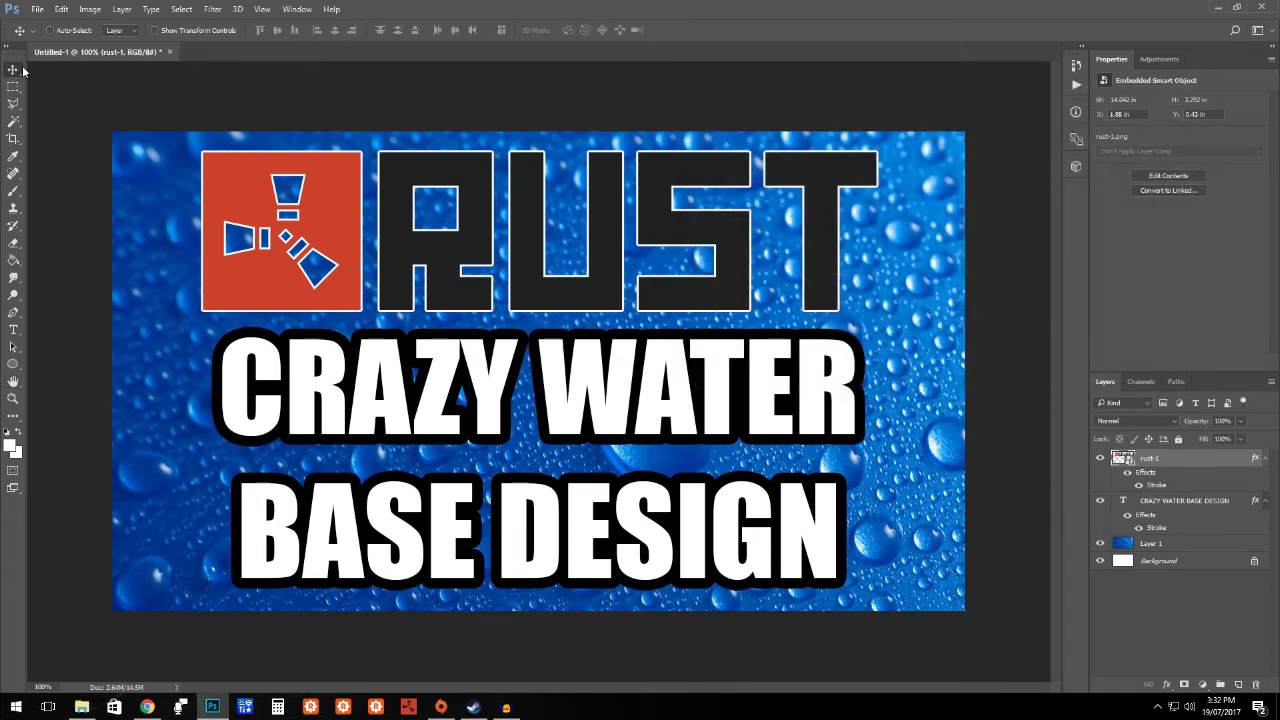
# Step: Move the RUST logo left toward the top, then select the water-drop background layer
pyautogui.moveTo(560, 230); pyautogui.dragTo(420, 230)
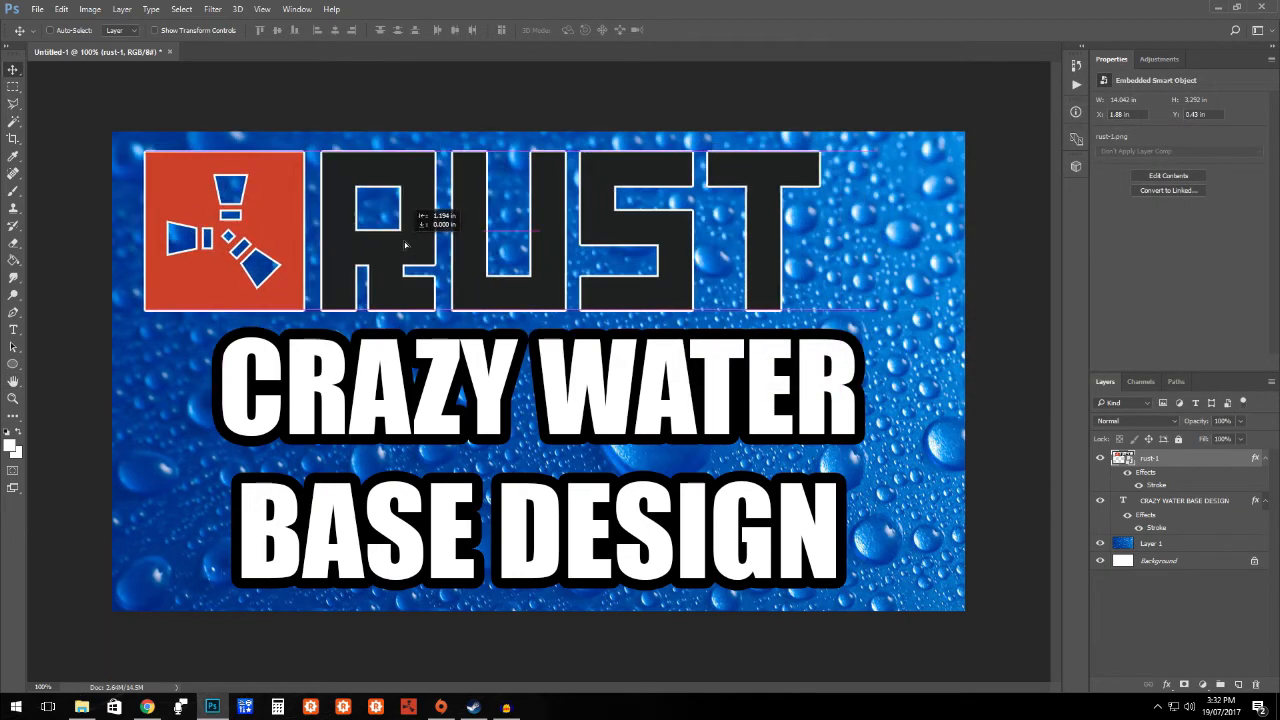
pyautogui.moveTo(405, 245); pyautogui.dragTo(400, 237)
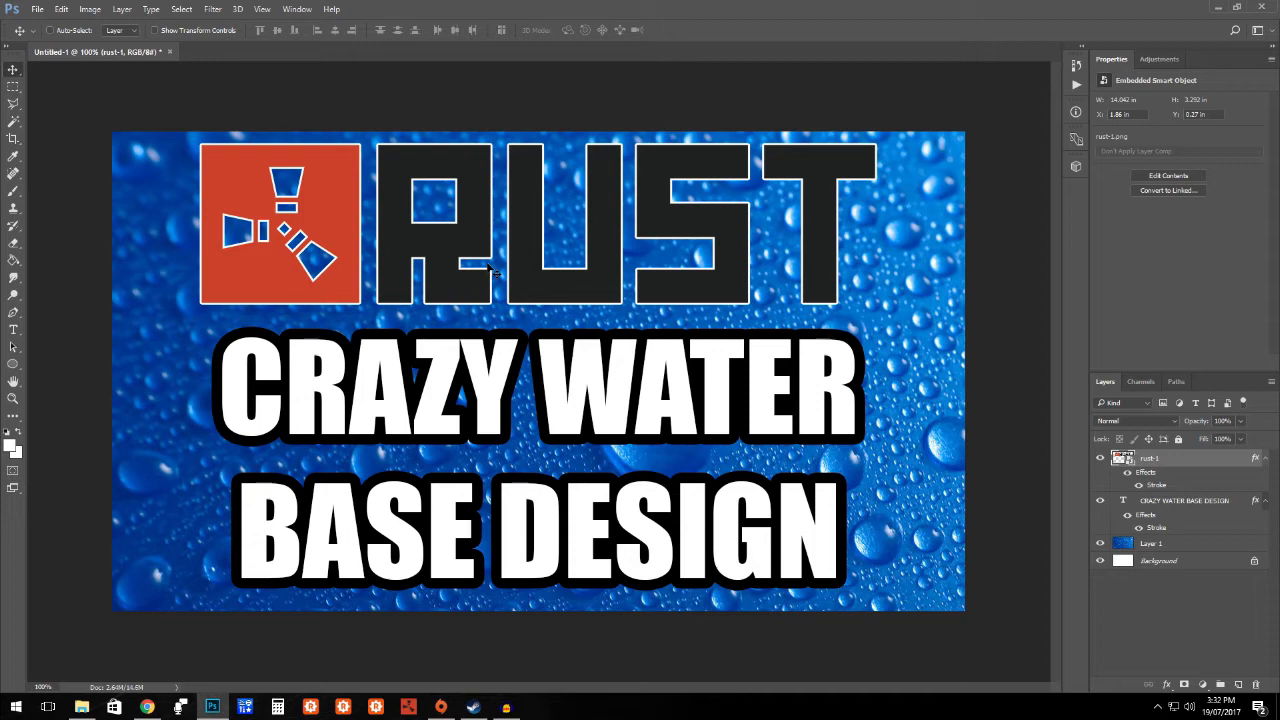
pyautogui.click(1151, 543)
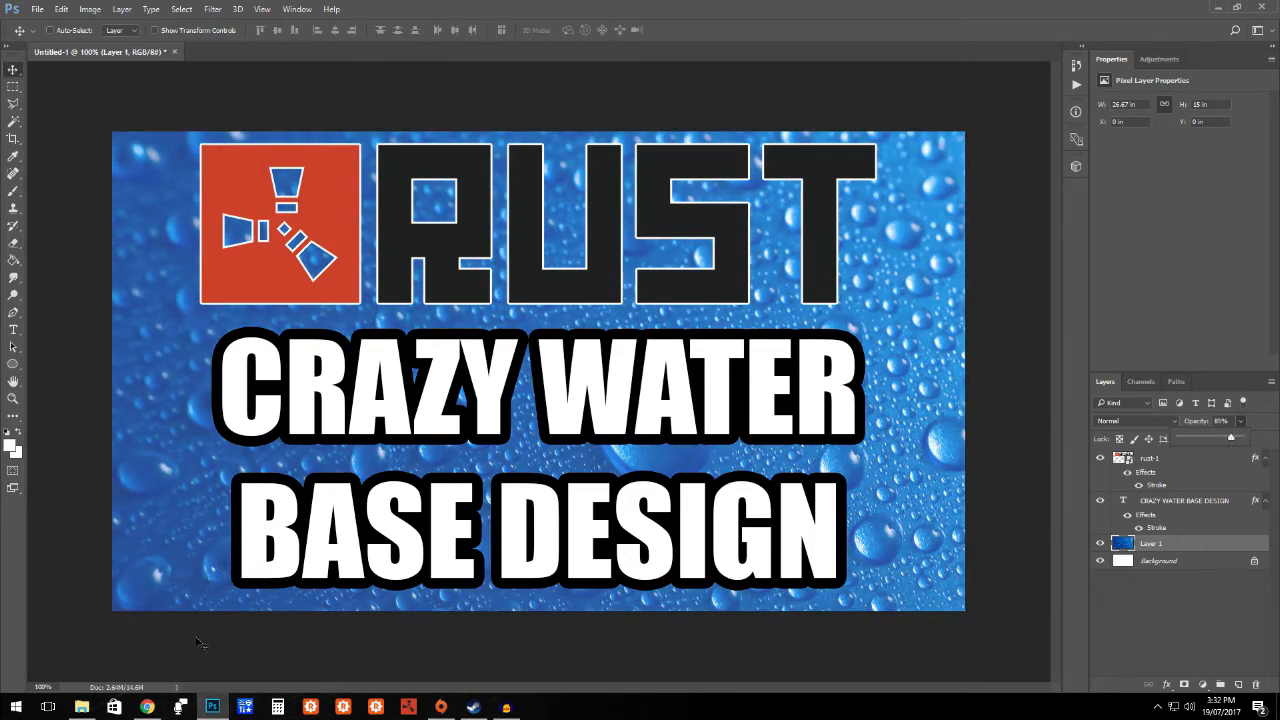
# Step: Change the Google Images search from RUST LOGO to RUST BLUEPRINT
pyautogui.click(146, 707)
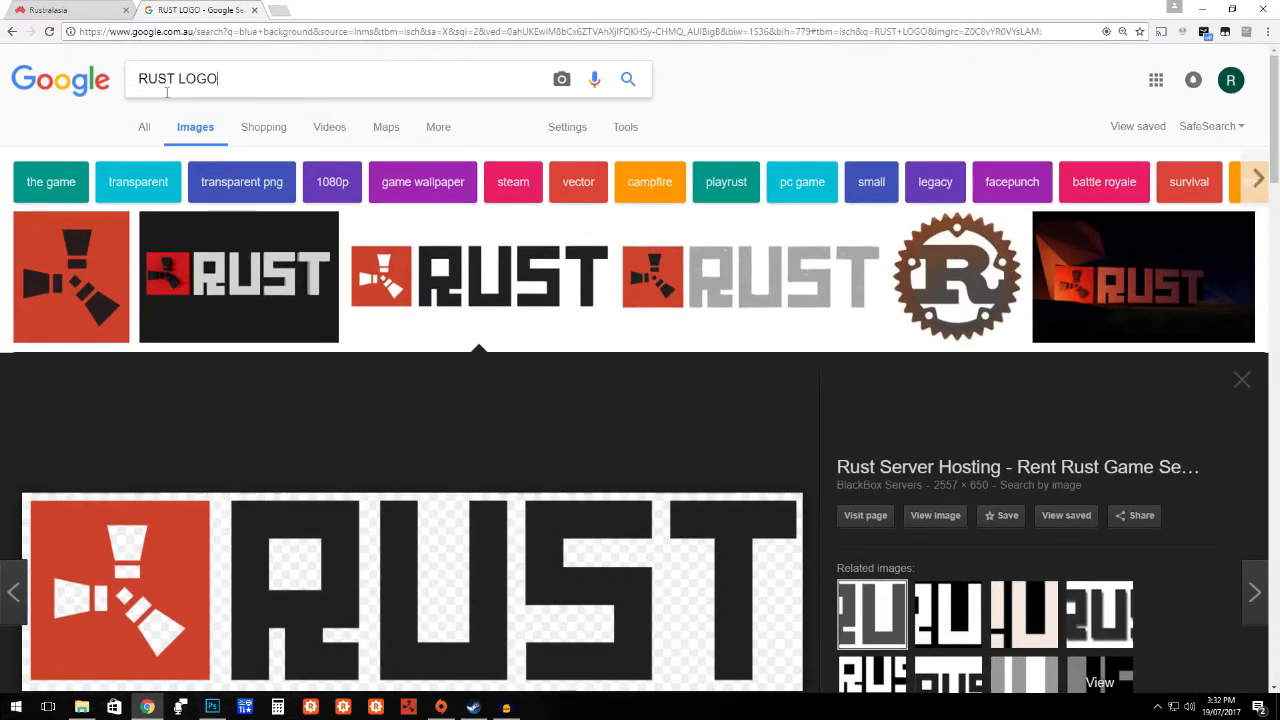
pyautogui.press('Backspace')
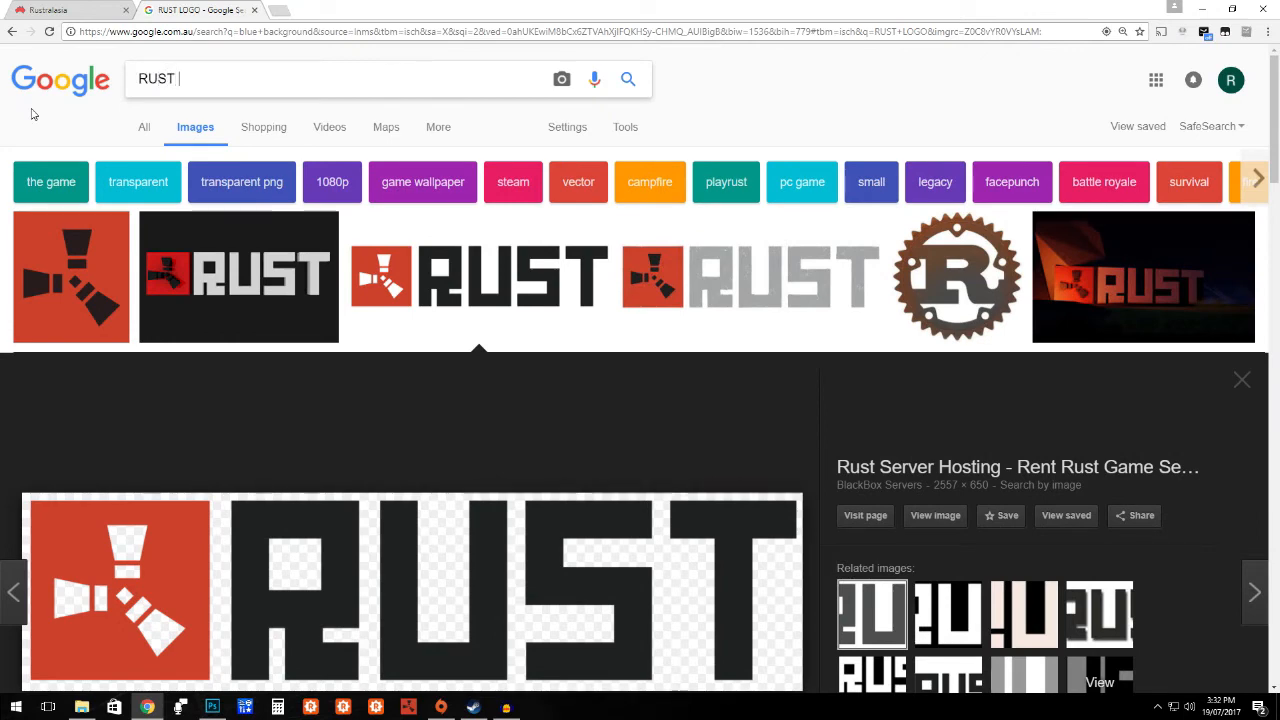
pyautogui.write('BLUEPRINT')
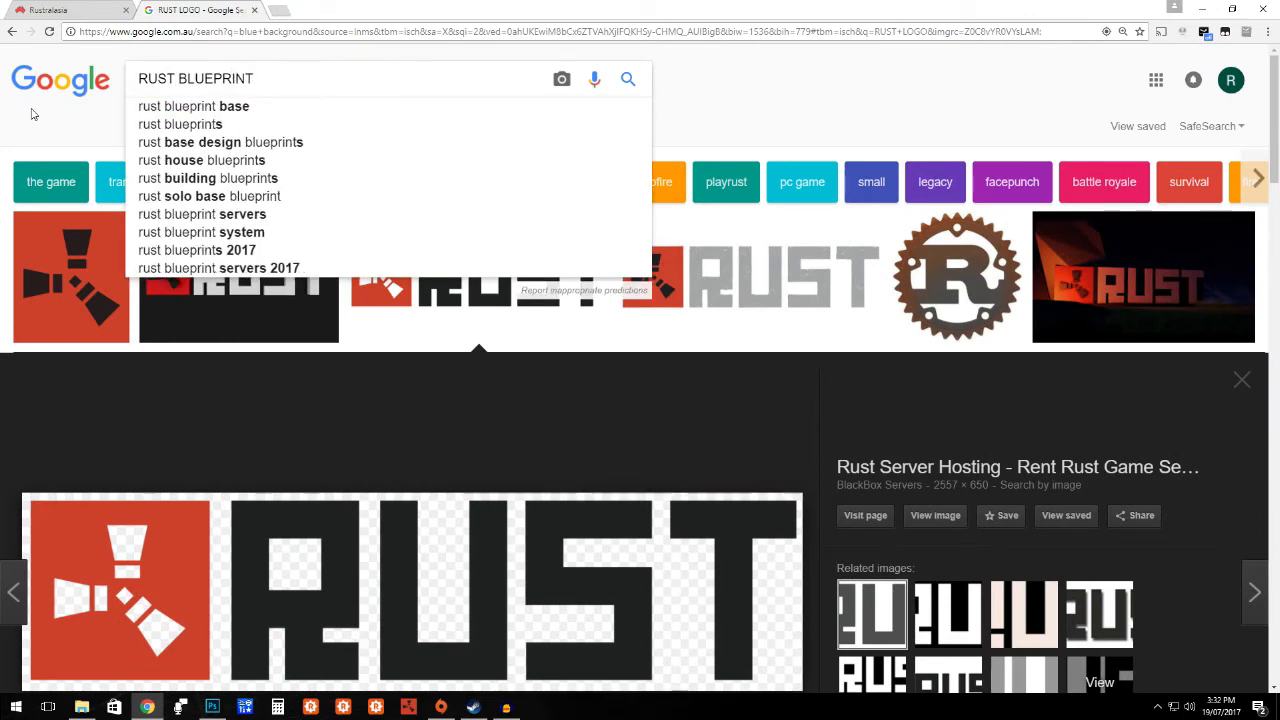
pyautogui.click(628, 79)
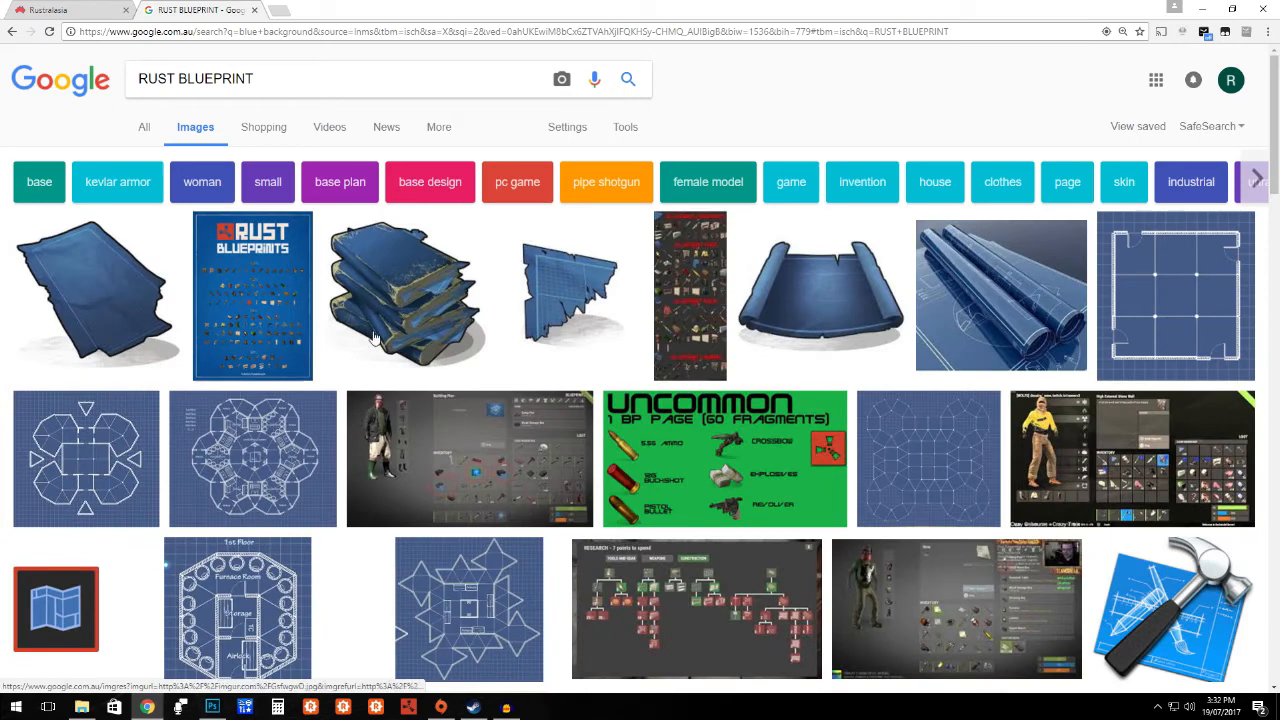
pyautogui.moveTo(825, 305)
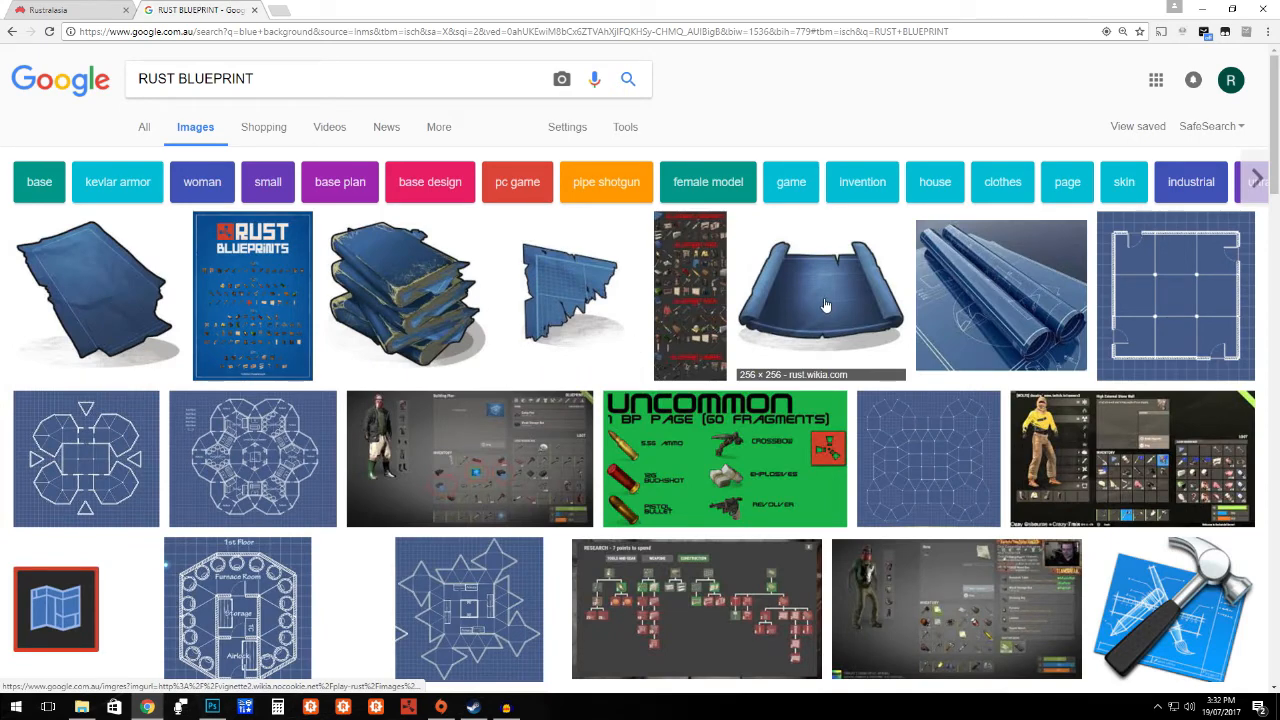
pyautogui.moveTo(822, 347)
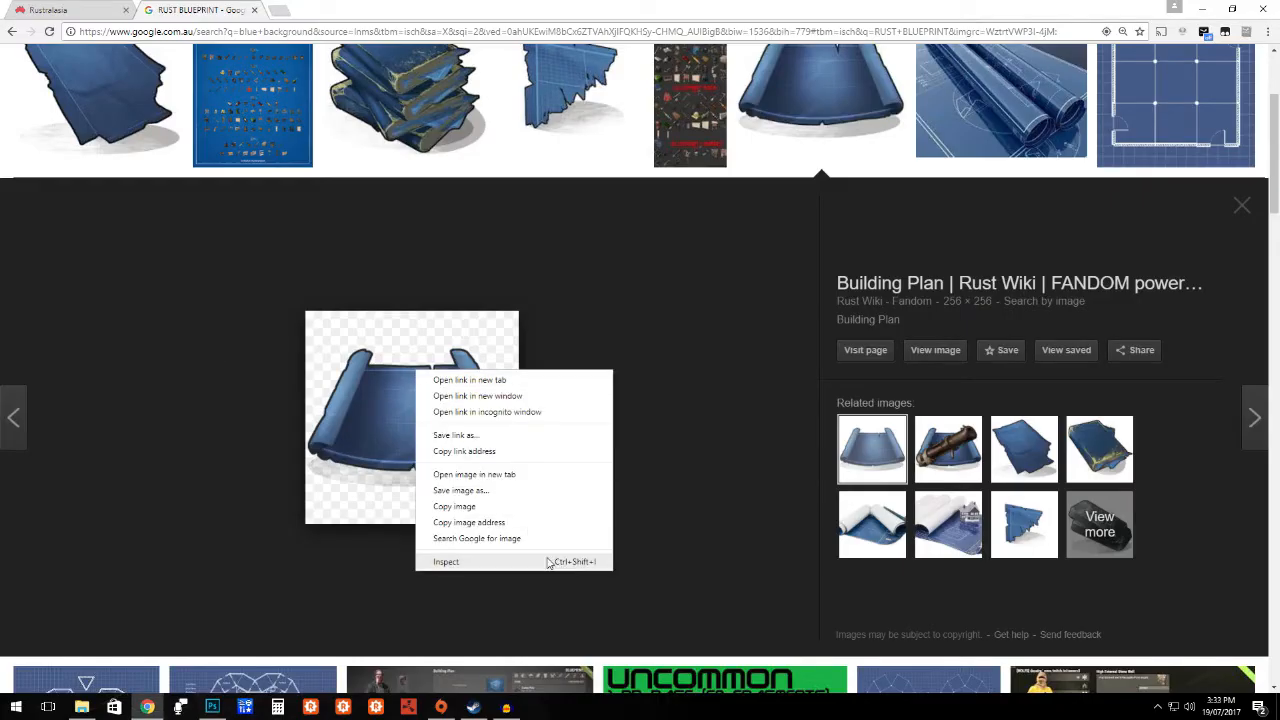
# Step: Save the blue blueprint scroll image as a PNG and show it in its folder
pyautogui.click(461, 490)
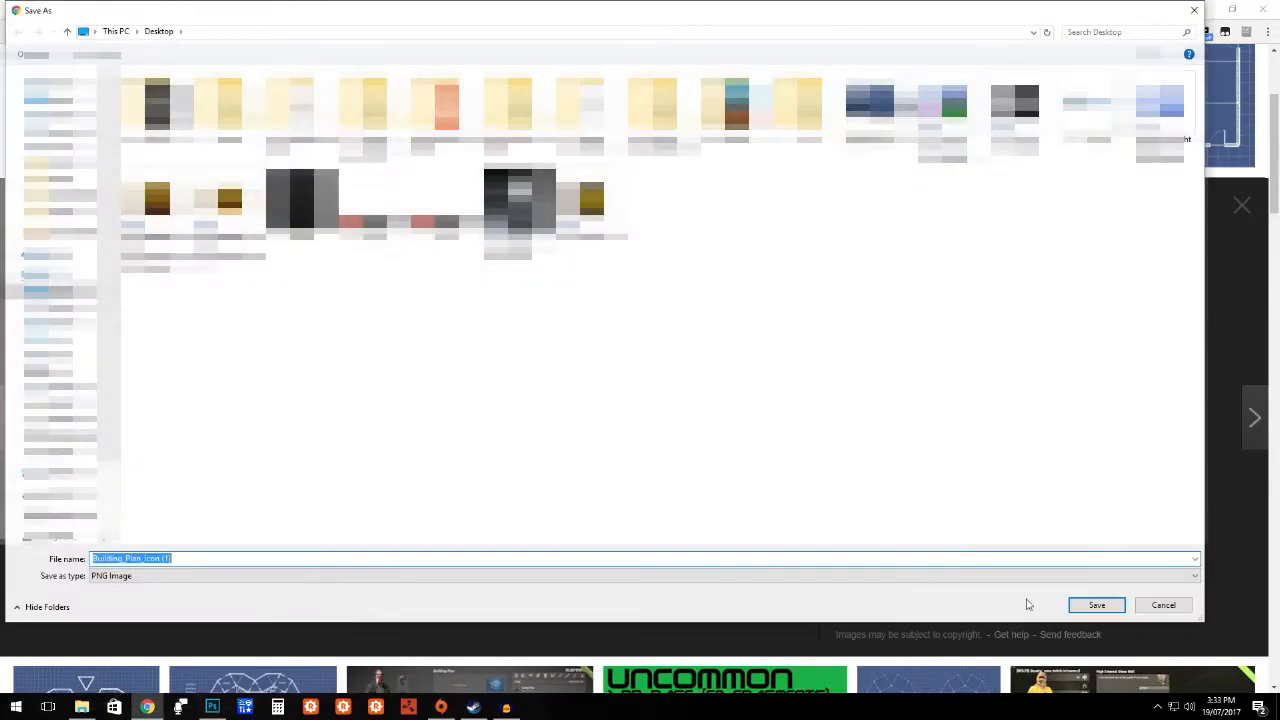
pyautogui.click(1096, 605)
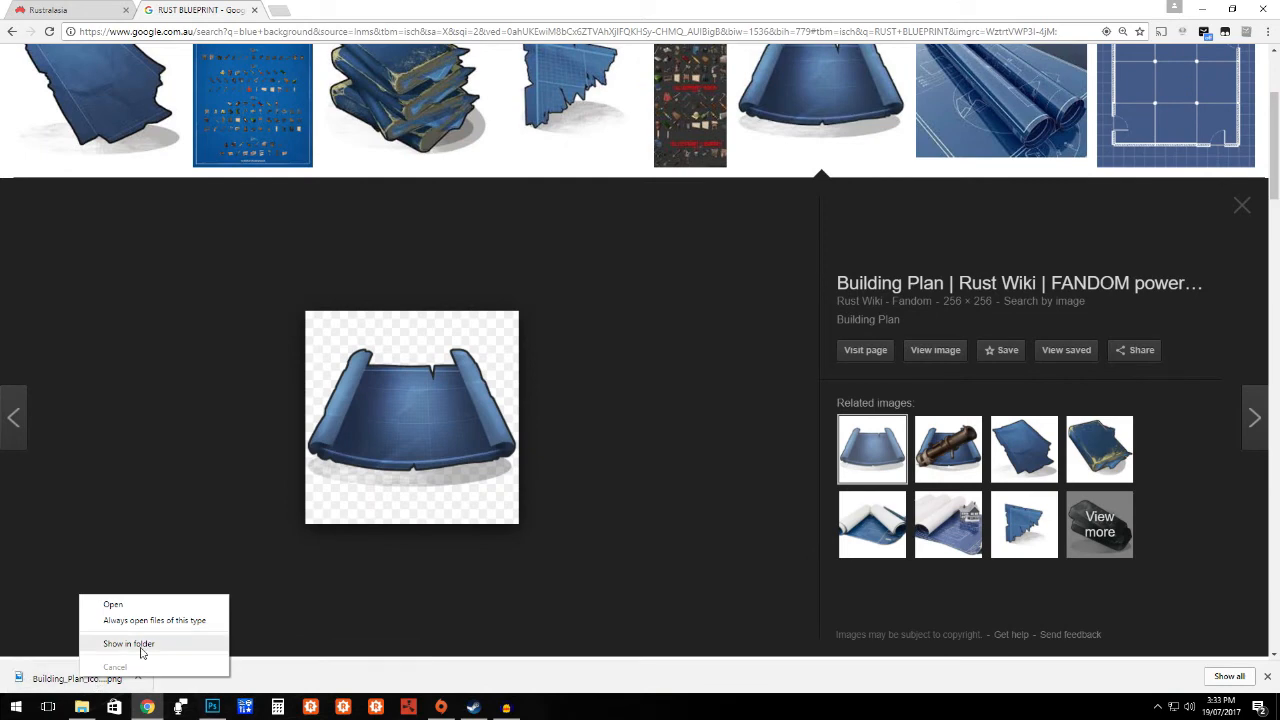
pyautogui.click(115, 667)
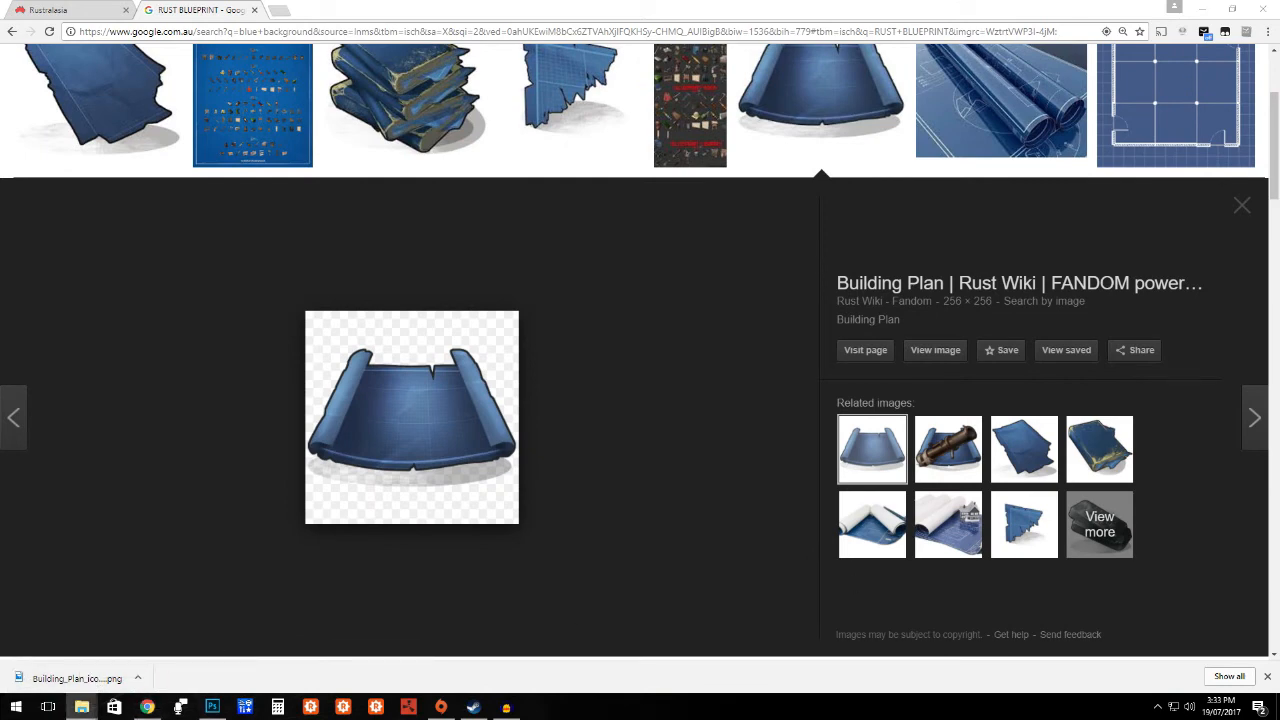
# Step: Bring the scroll image into the thumbnail and scale it down with Free Transform
pyautogui.click(212, 707)
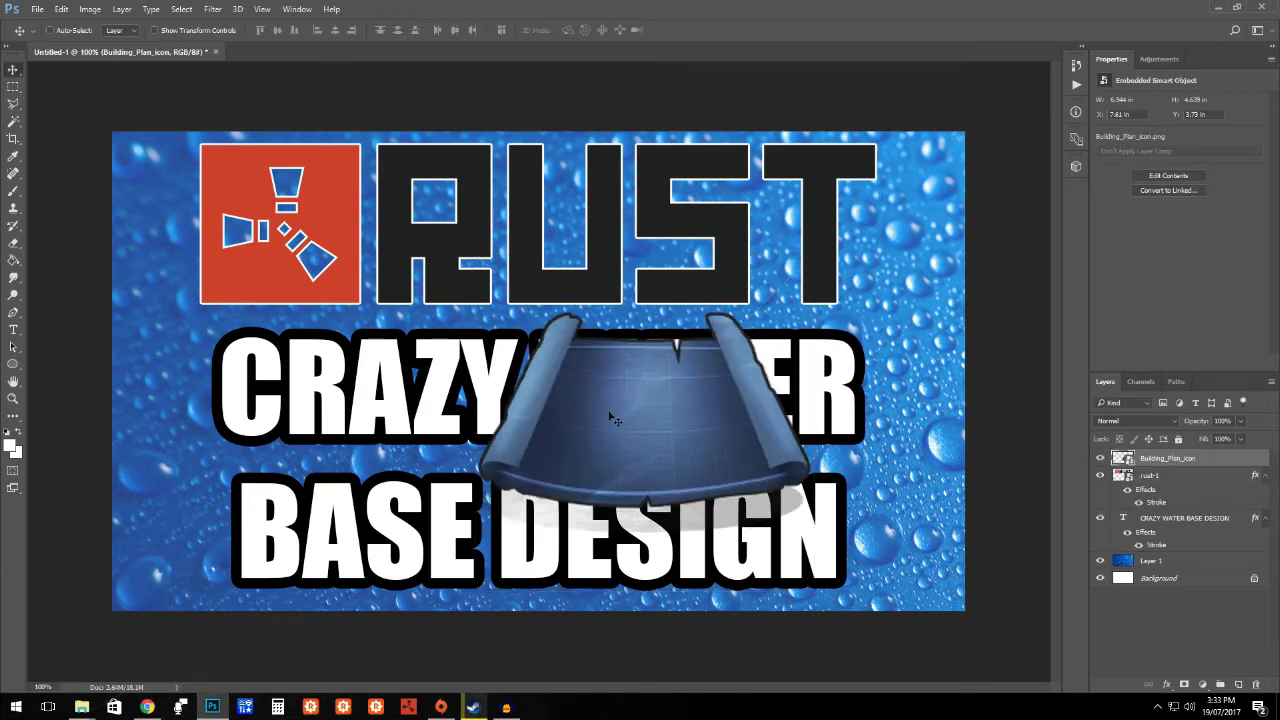
pyautogui.click(61, 9)
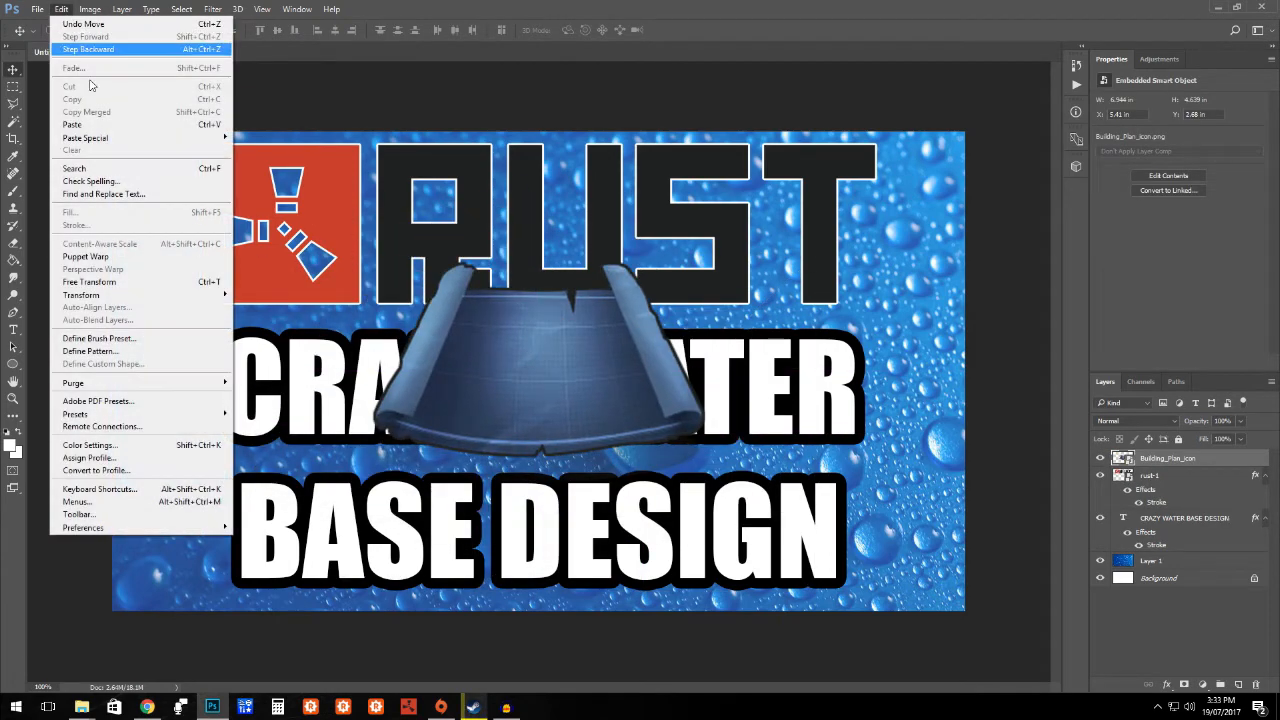
pyautogui.click(88, 282)
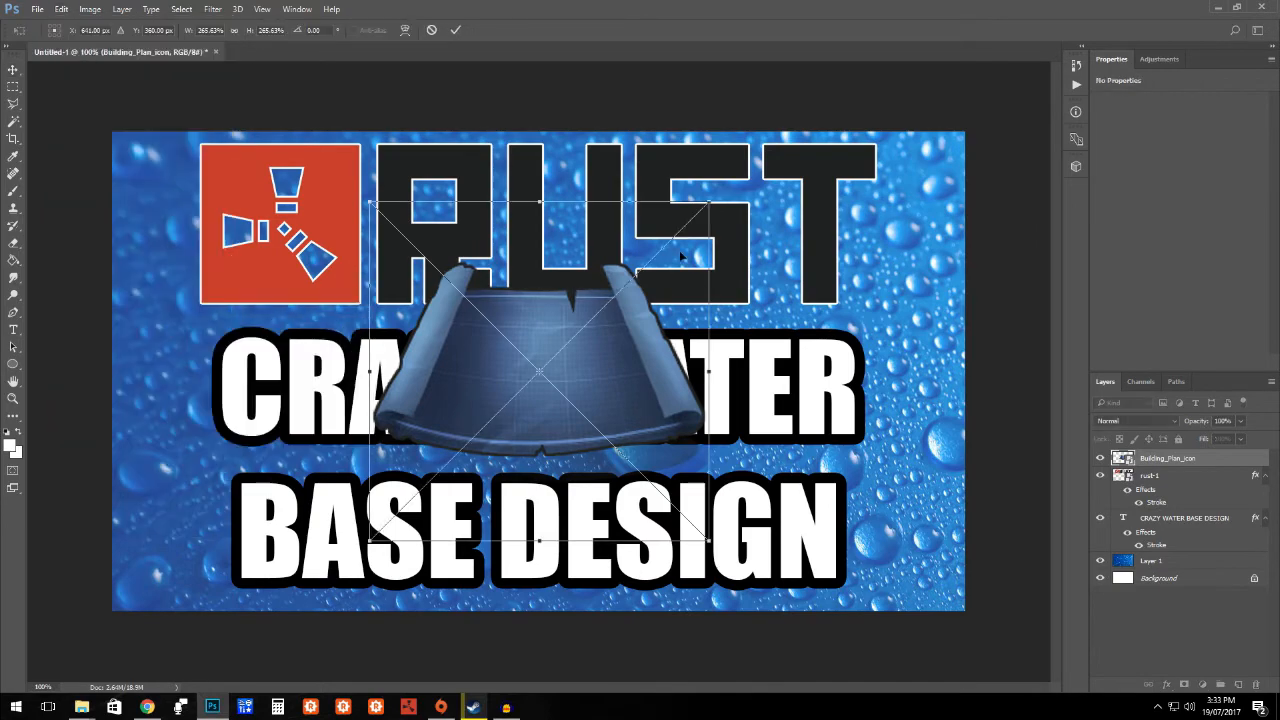
pyautogui.moveTo(705, 205)
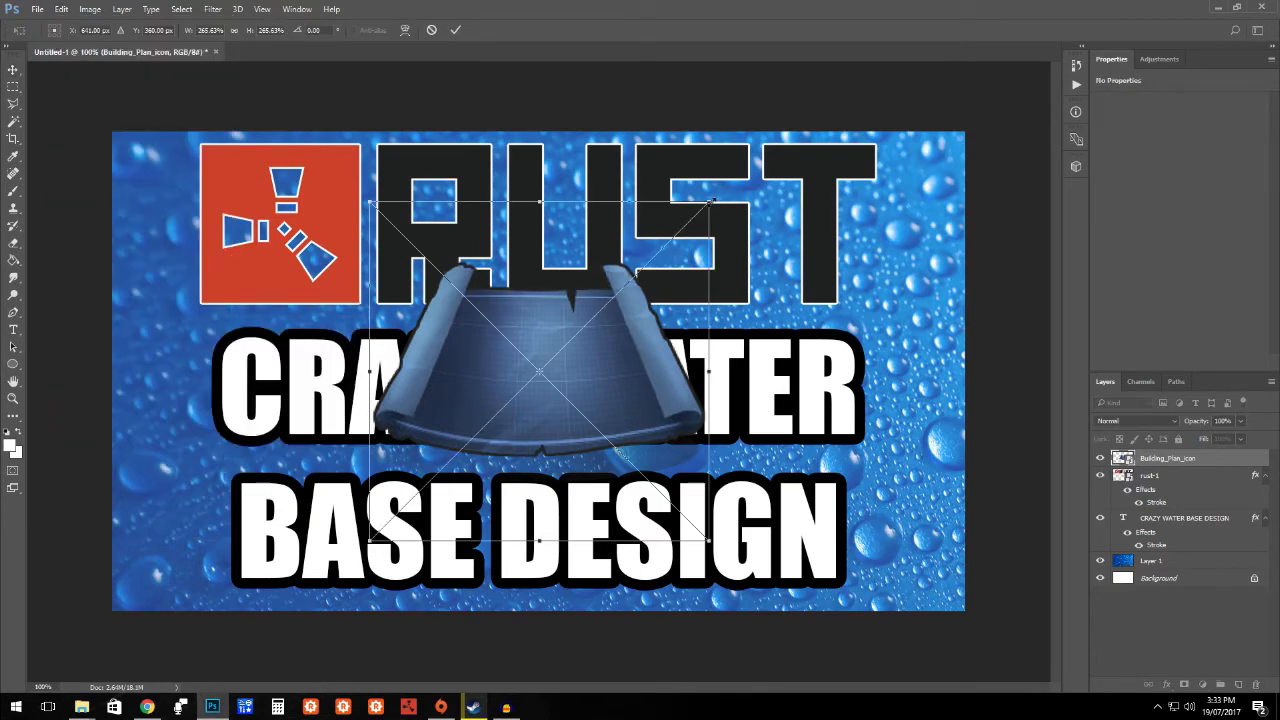
pyautogui.moveTo(540, 370); pyautogui.dragTo(275, 310)
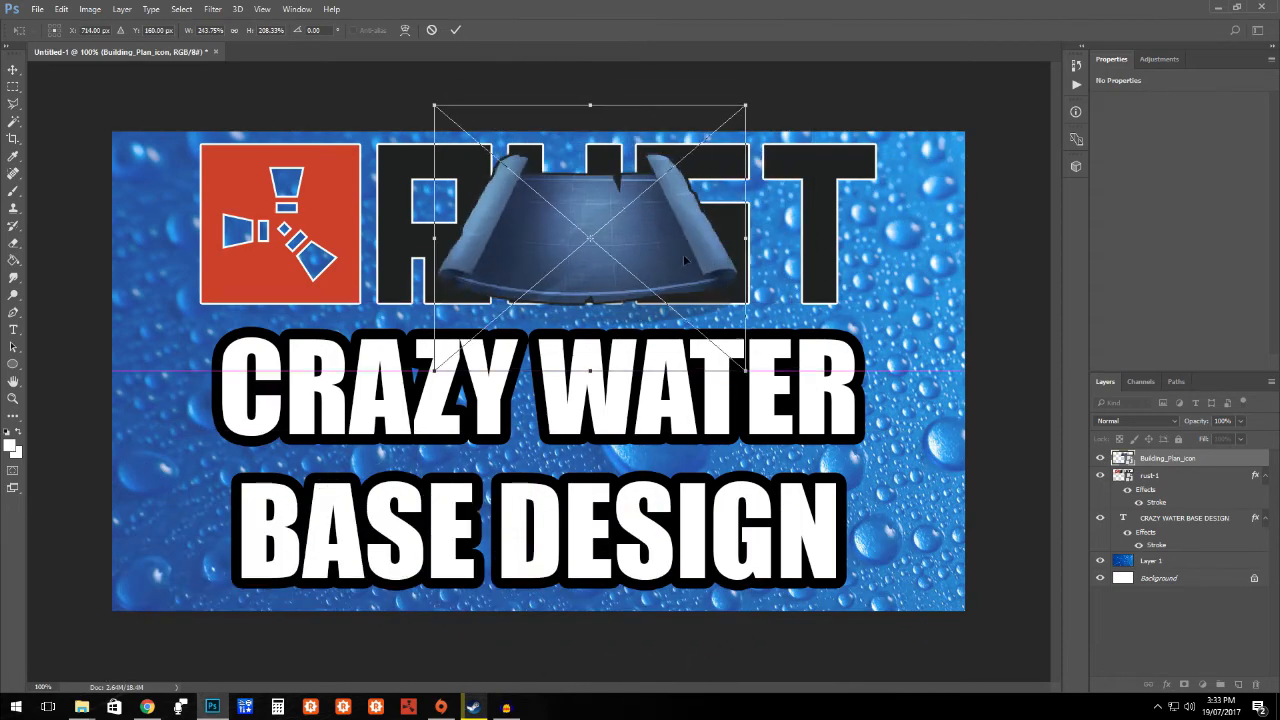
# Step: Rotate the blueprint scroll icon to a tilt in the top-right corner
pyautogui.click(61, 9)
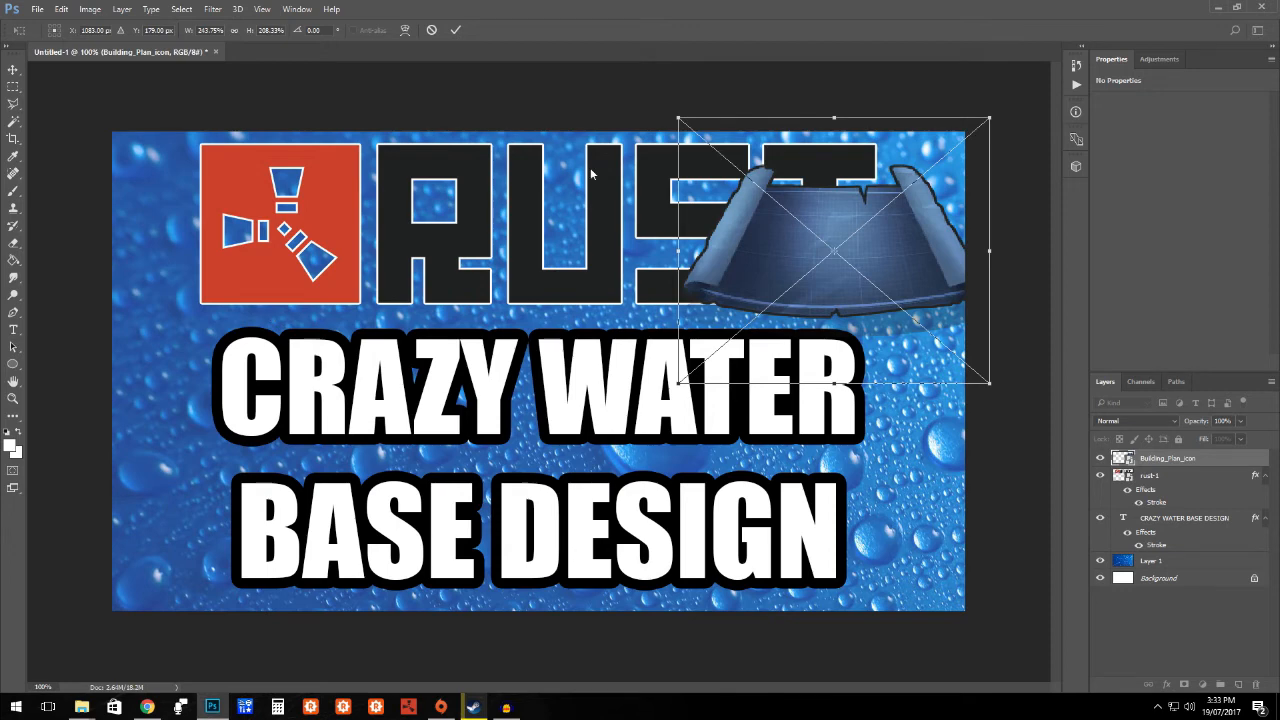
pyautogui.click(61, 9)
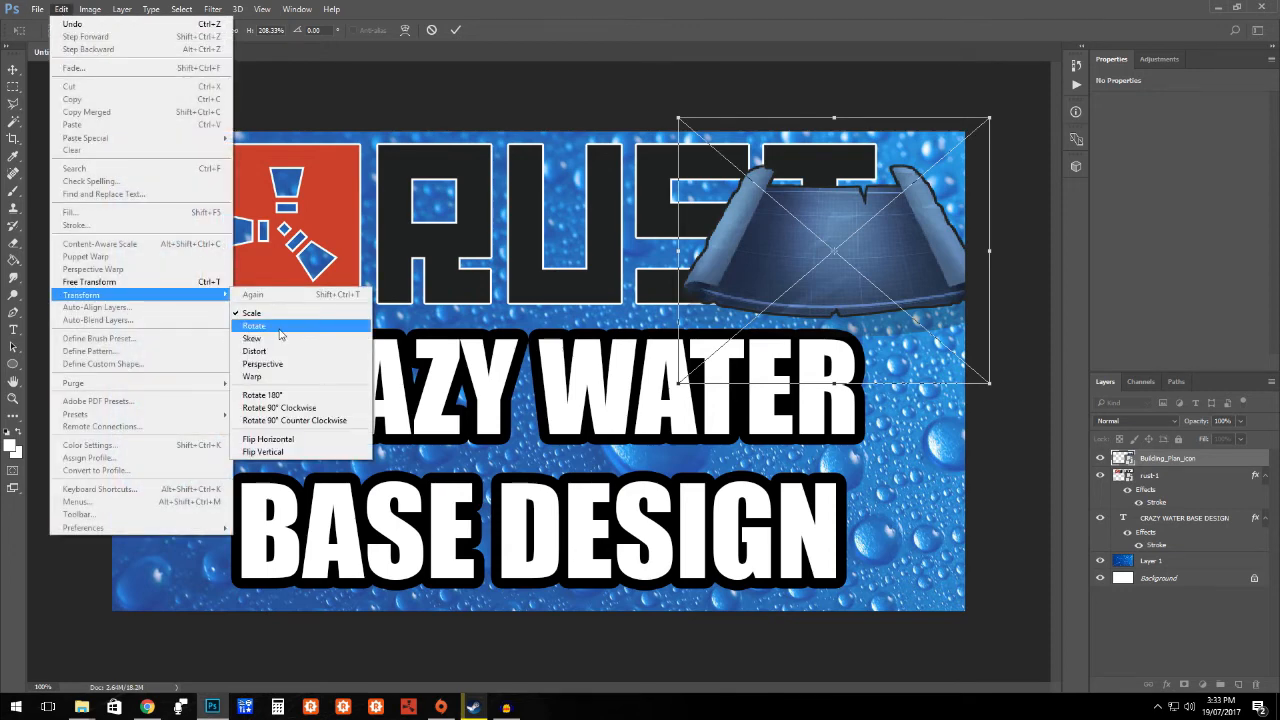
pyautogui.click(254, 325)
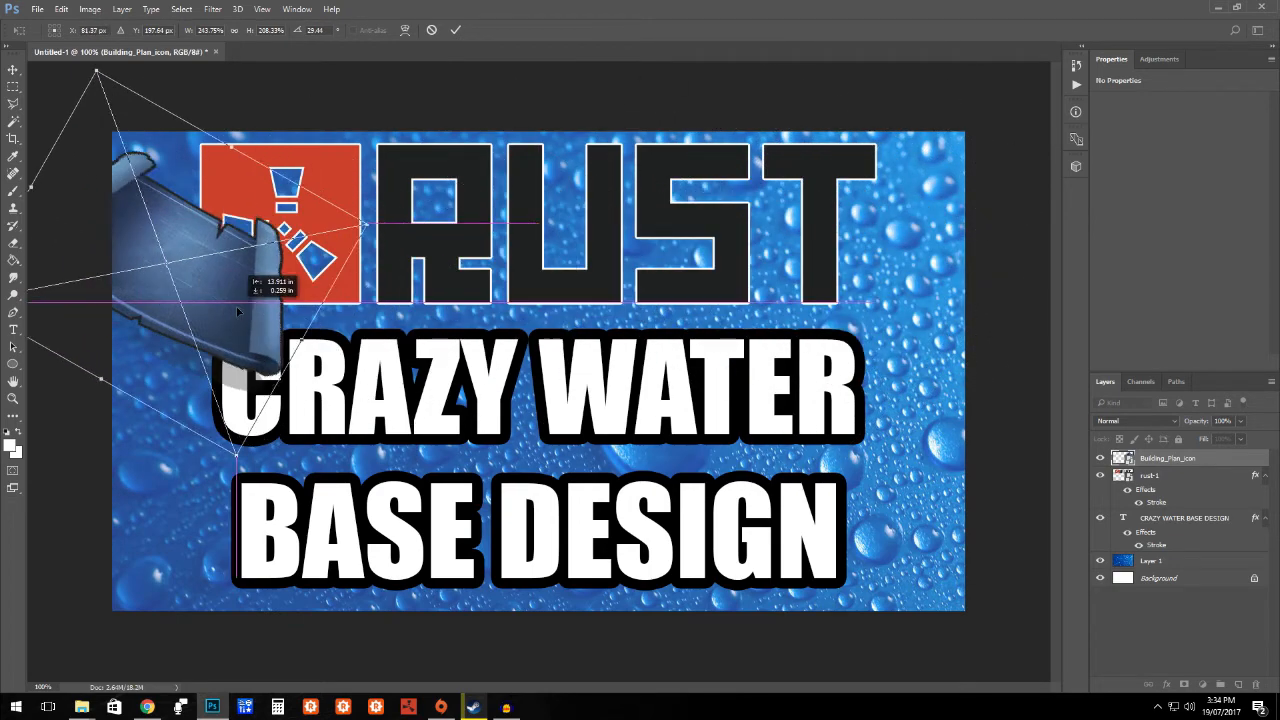
pyautogui.moveTo(240, 310); pyautogui.dragTo(910, 270)
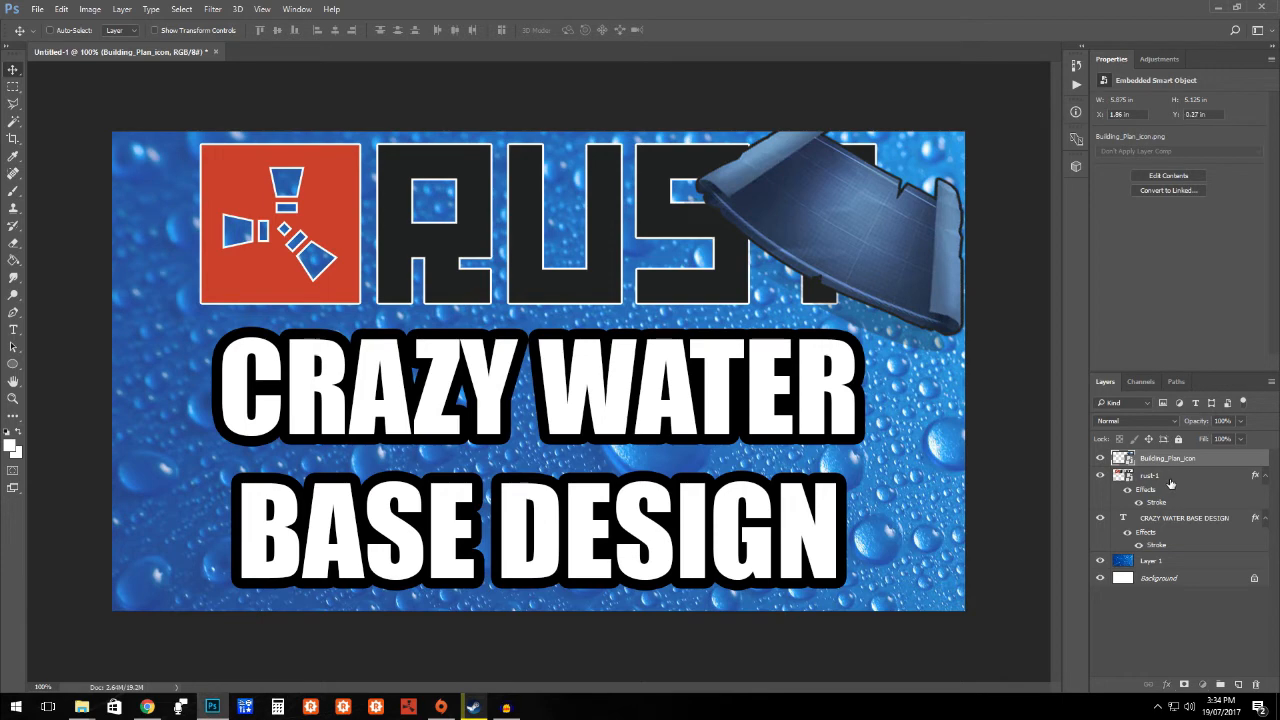
# Step: Scale down the rust-1 logo layer with Free Transform and commit the resize
pyautogui.click(1149, 475)
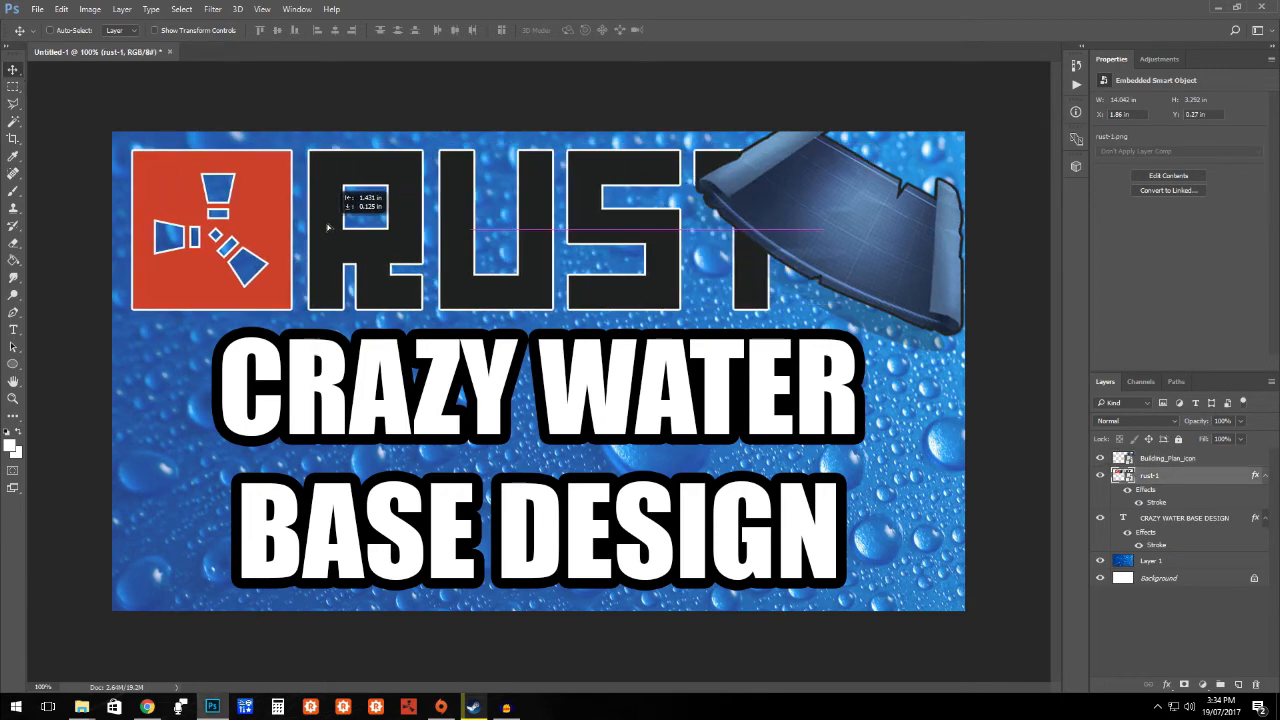
pyautogui.click(61, 9)
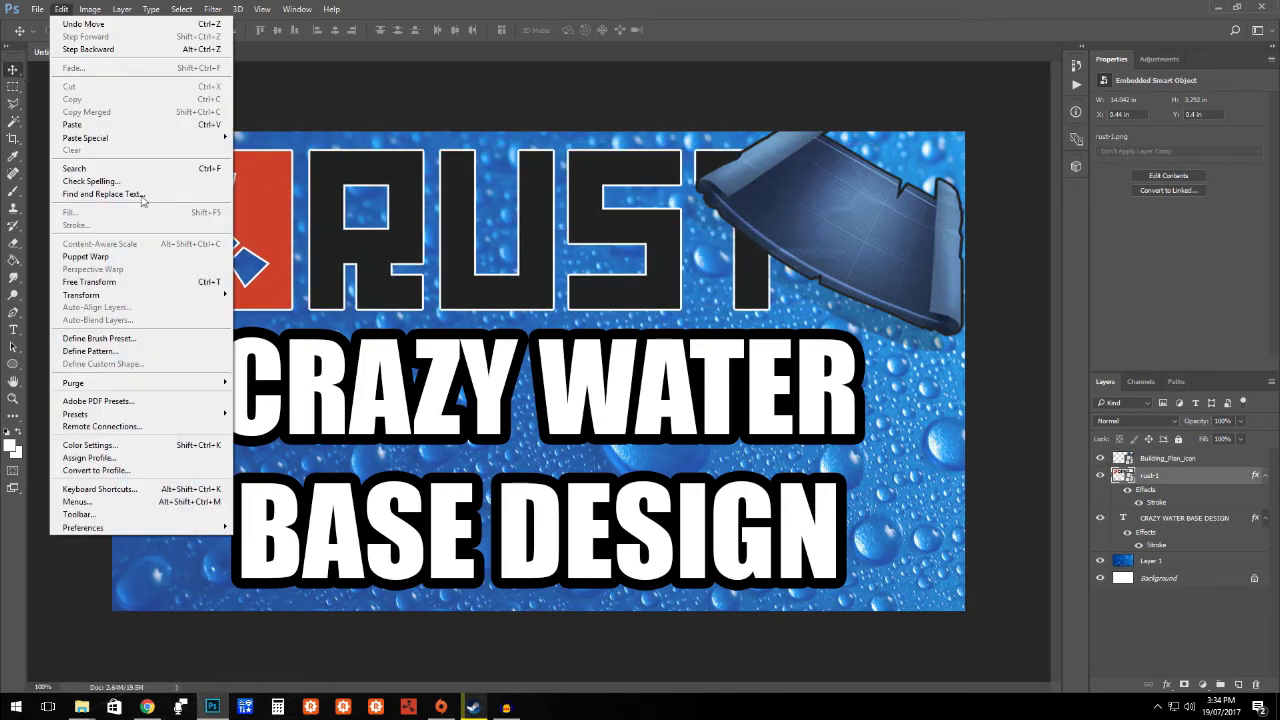
pyautogui.click(88, 282)
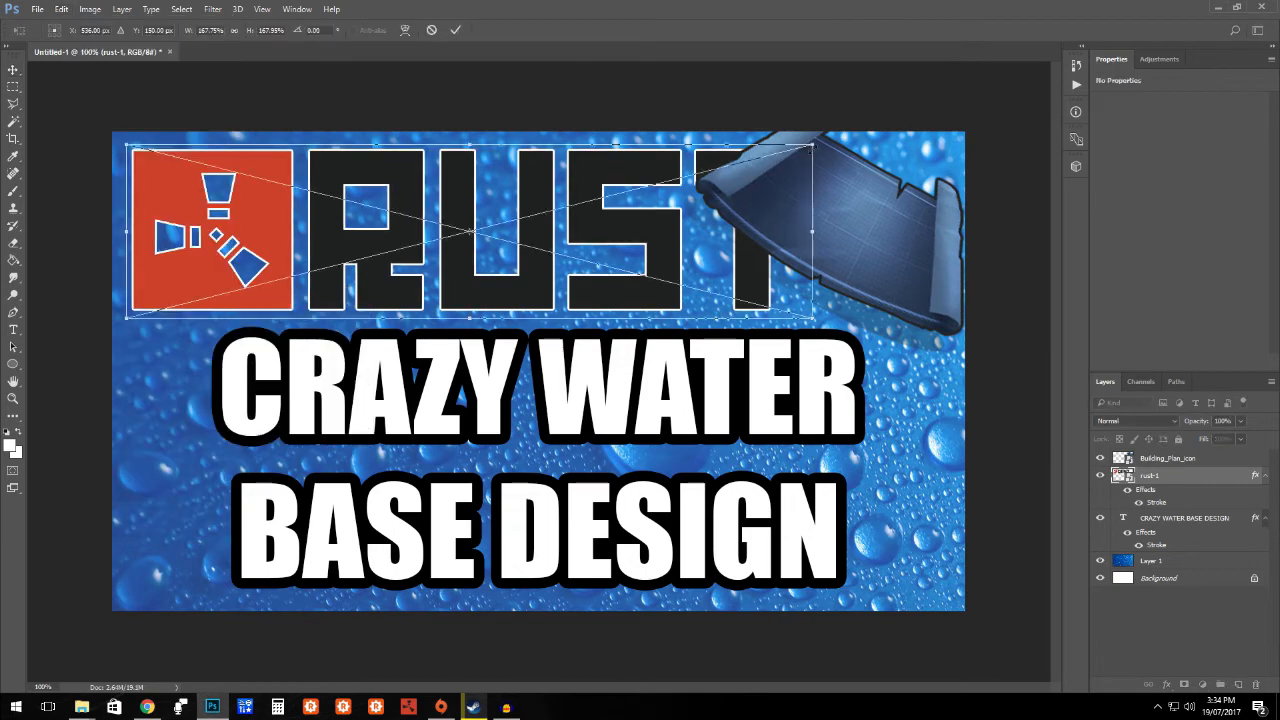
pyautogui.moveTo(810, 318); pyautogui.dragTo(705, 295)
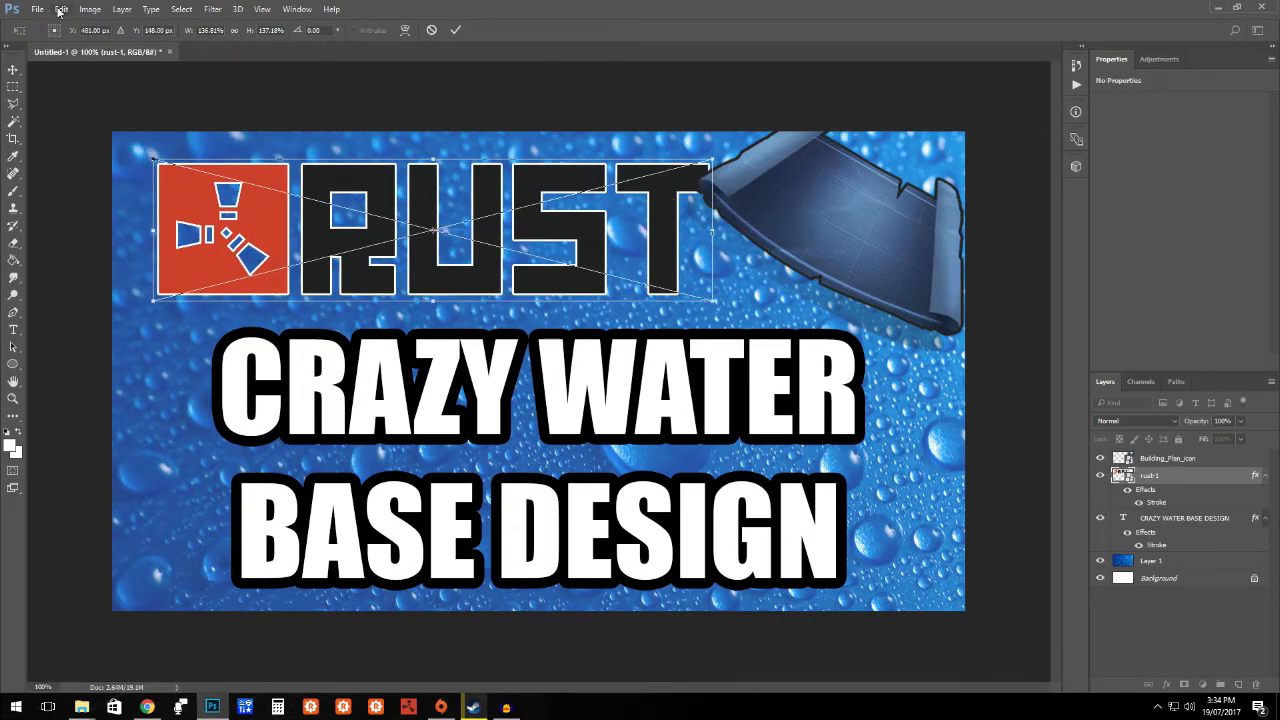
pyautogui.moveTo(255, 315)
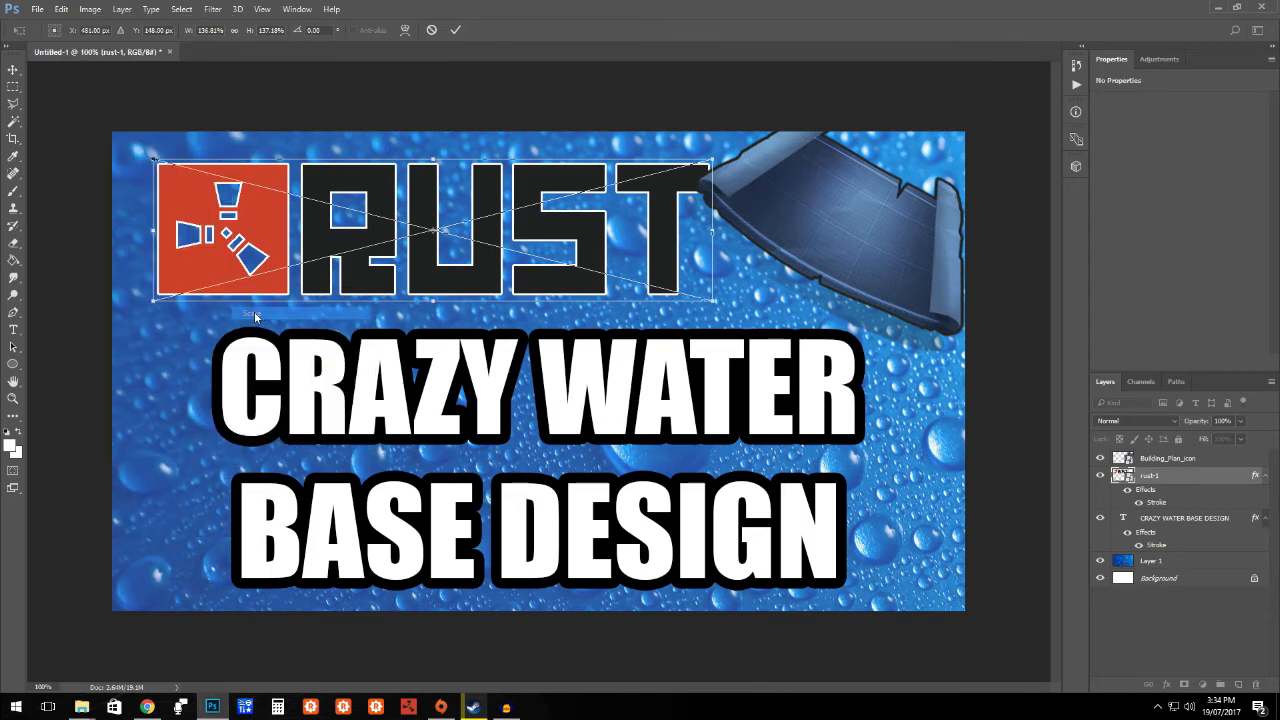
pyautogui.click(455, 30)
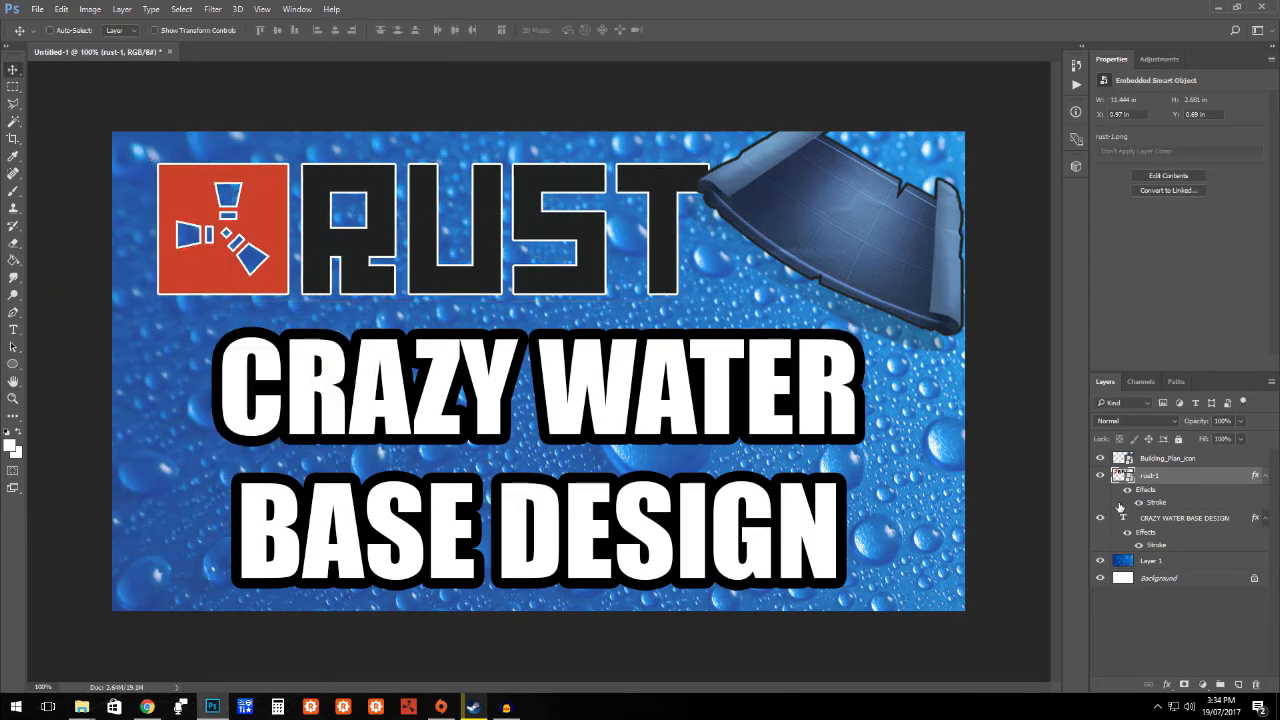
# Step: Rotate the blueprint scroll icon about -17 degrees into its final angle
pyautogui.rightClick(1168, 458)
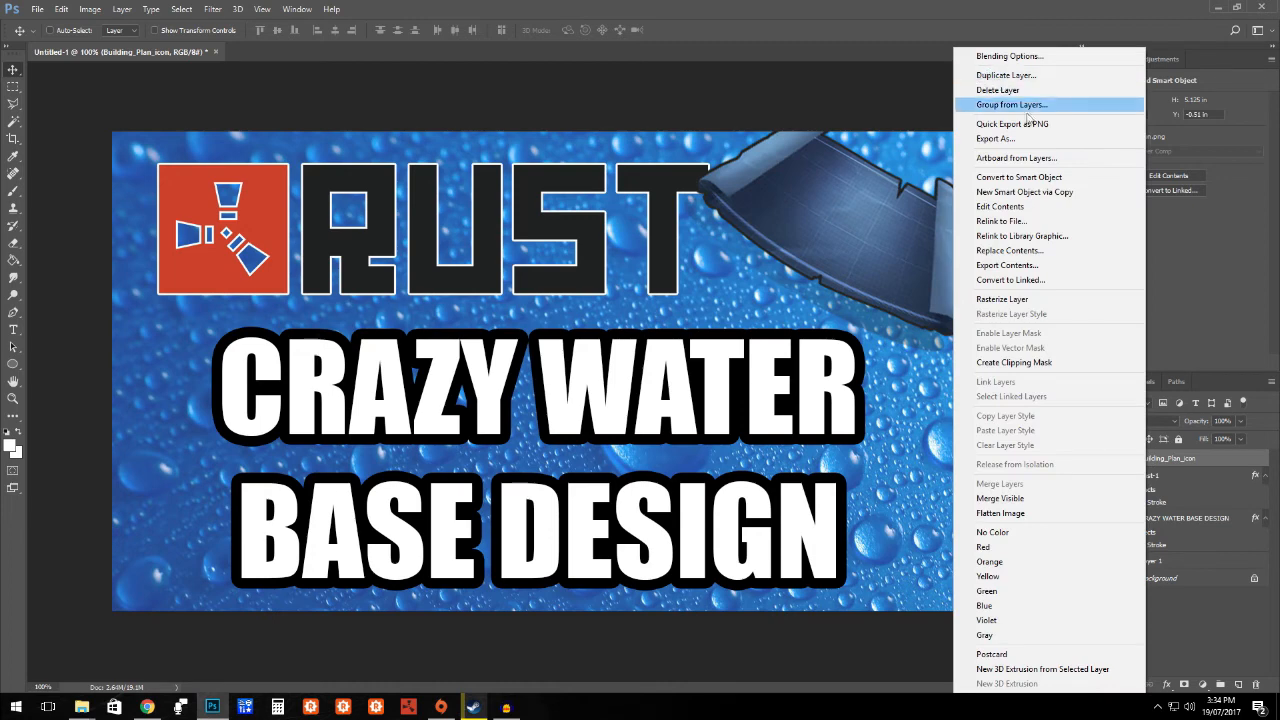
pyautogui.moveTo(1180, 467)
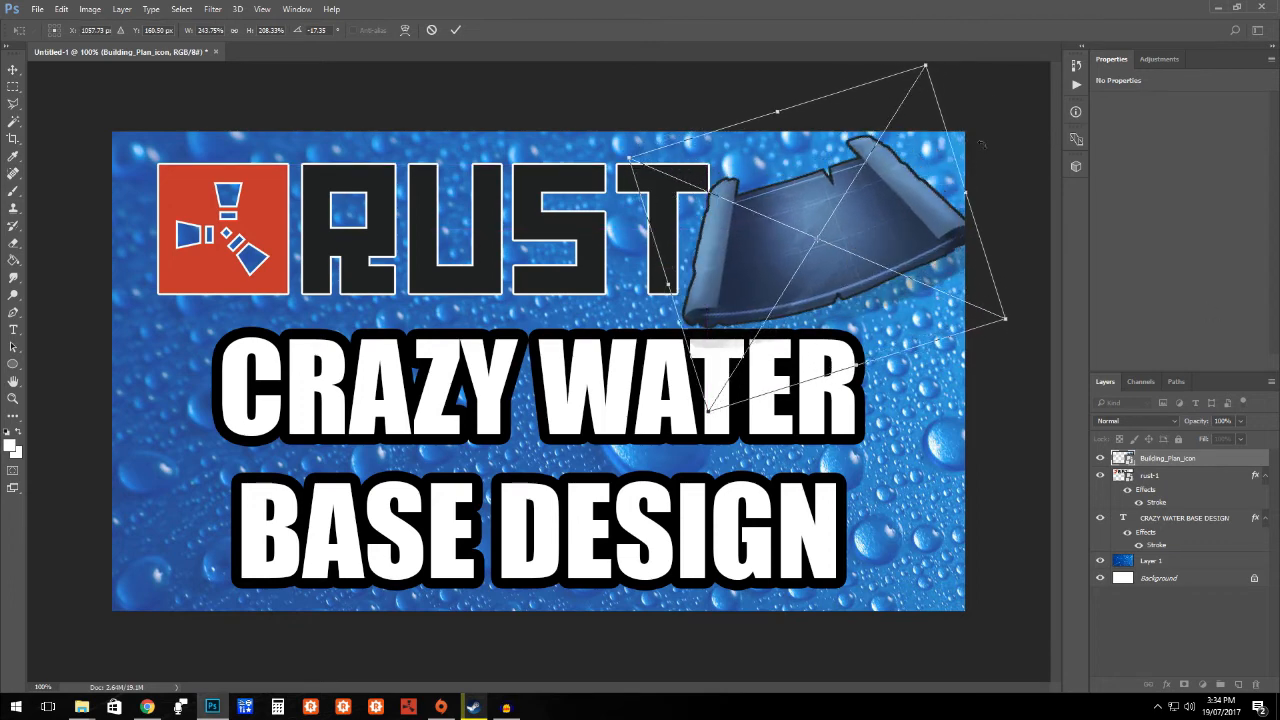
pyautogui.click(62, 9)
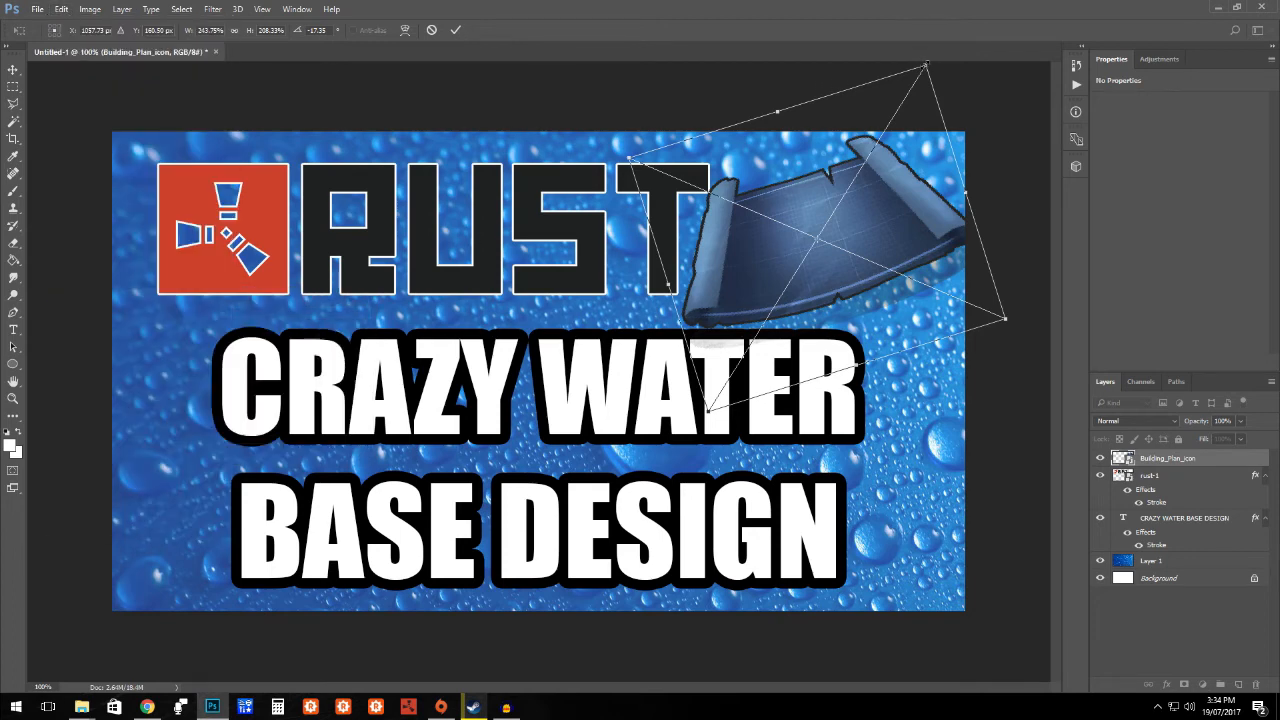
pyautogui.moveTo(927, 66); pyautogui.dragTo(914, 96)
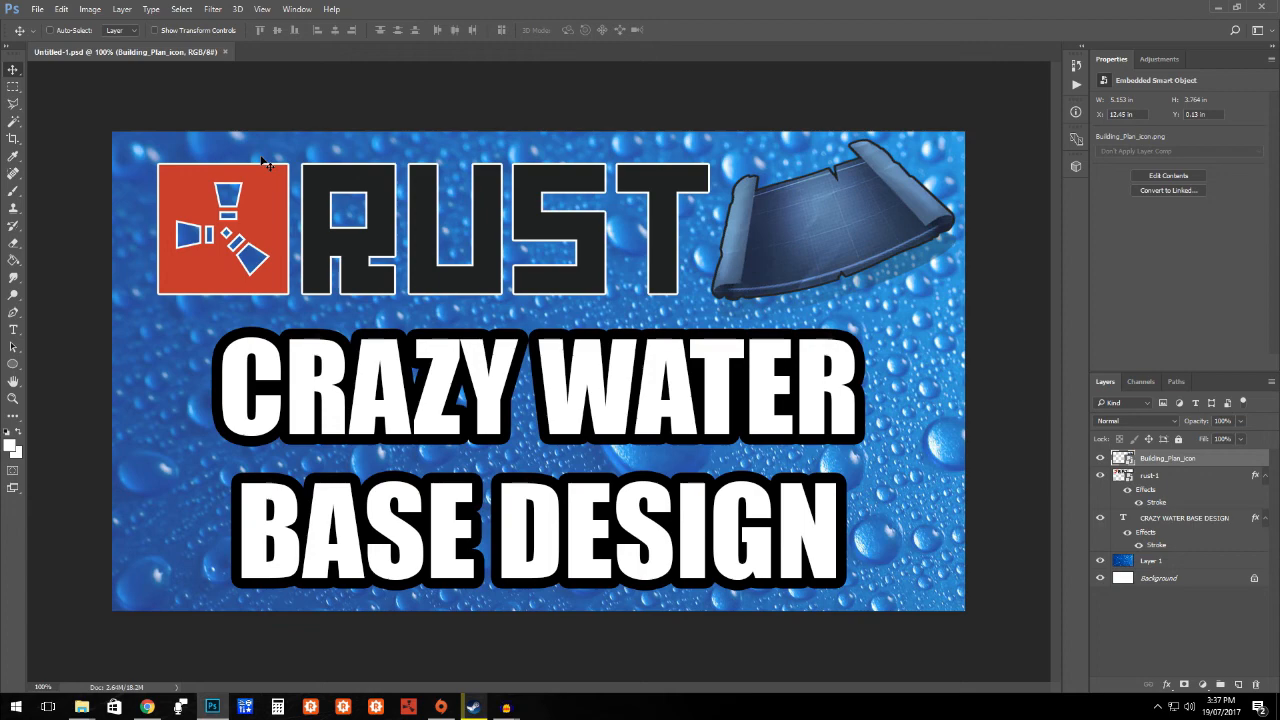
# Step: Save As a JPEG named wATERBASETHUMBNAIL on the Desktop with Quality 12
pyautogui.click(37, 9)
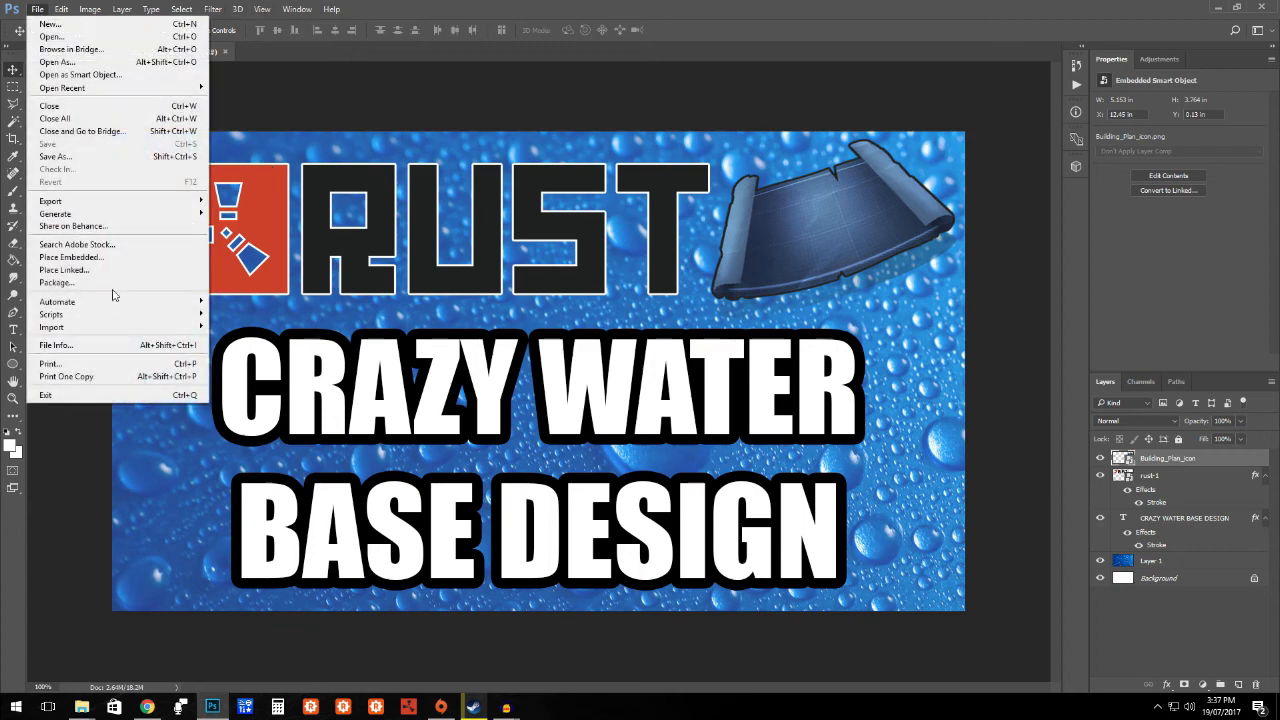
pyautogui.click(55, 156)
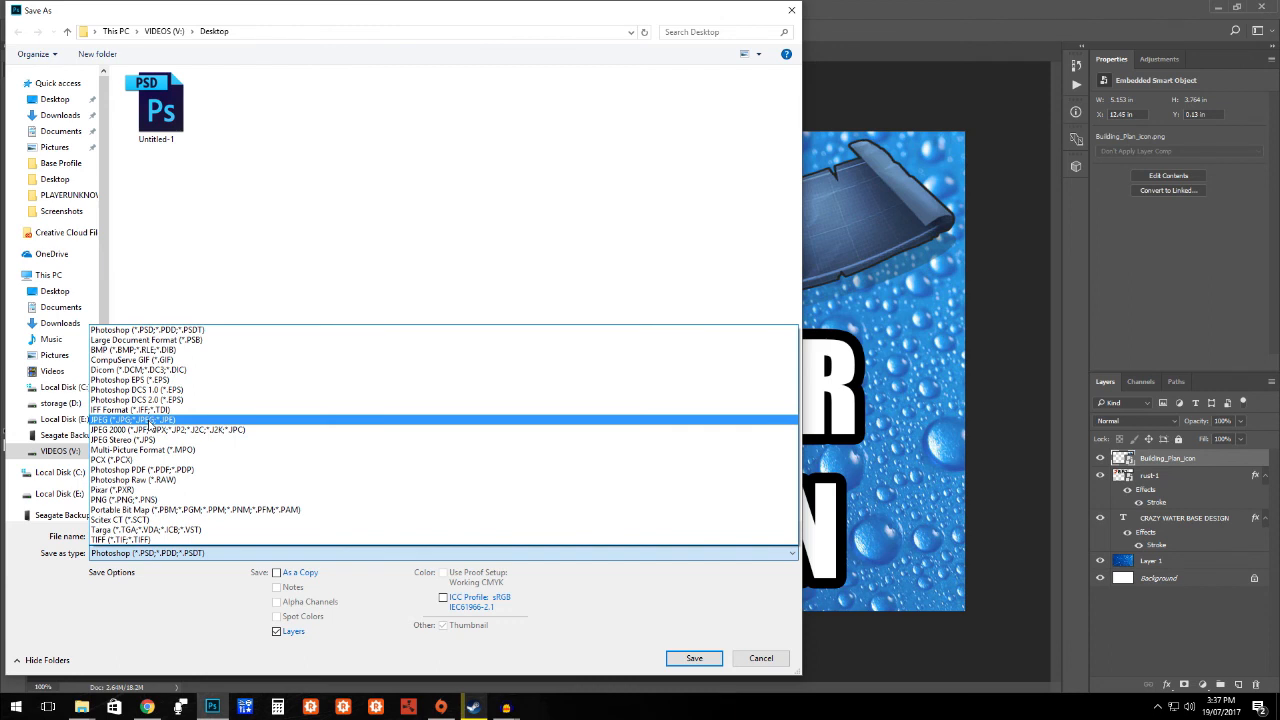
pyautogui.click(130, 419)
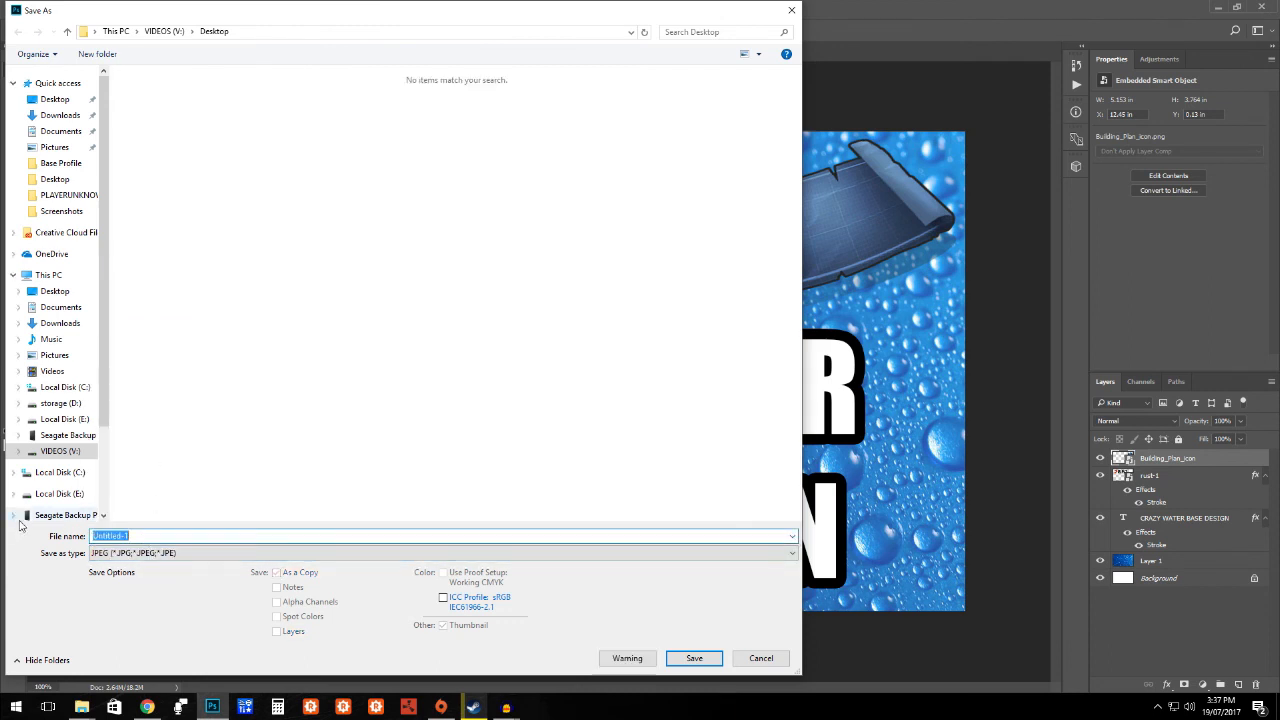
pyautogui.write('wATERBAS')
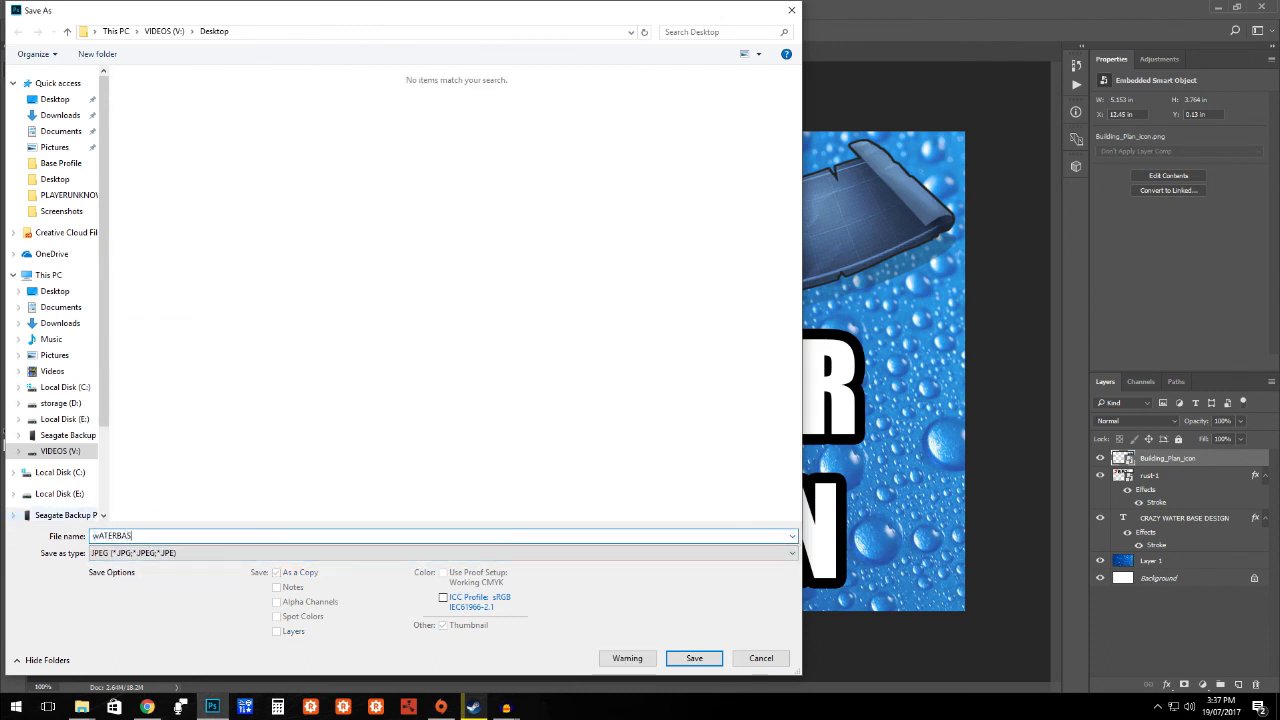
pyautogui.write('E1')
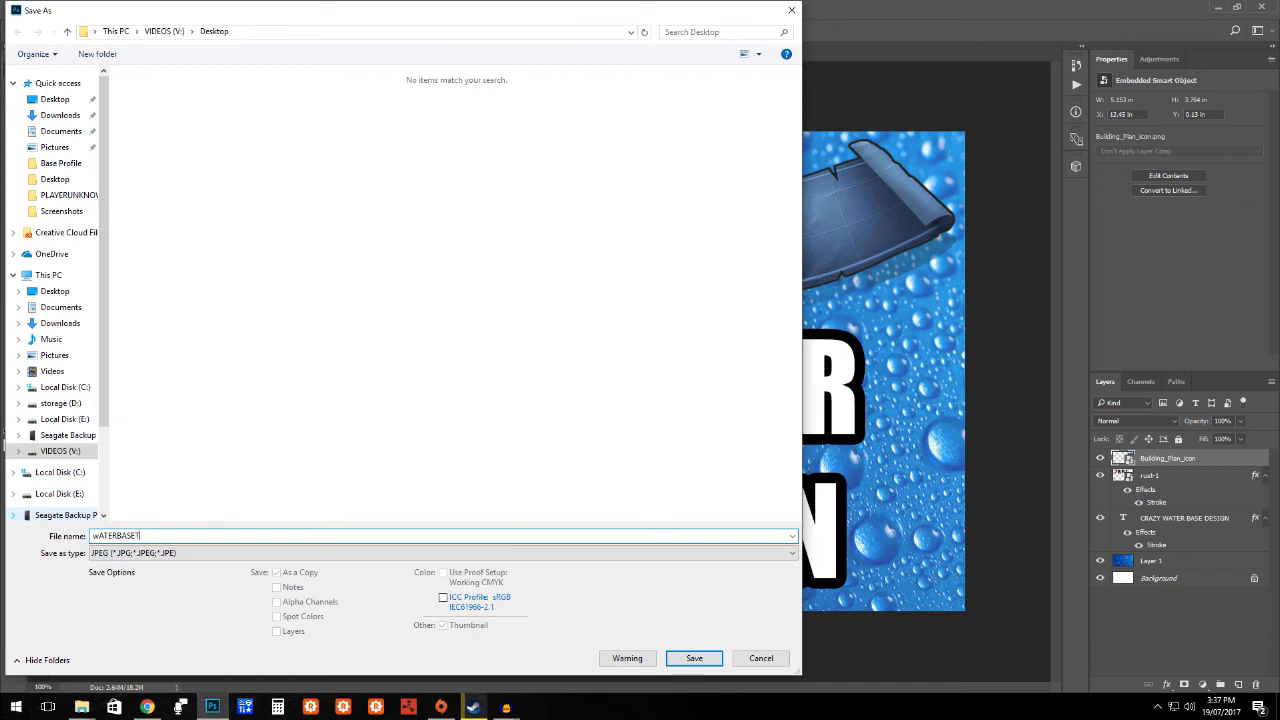
pyautogui.write('THUMBNAIL')
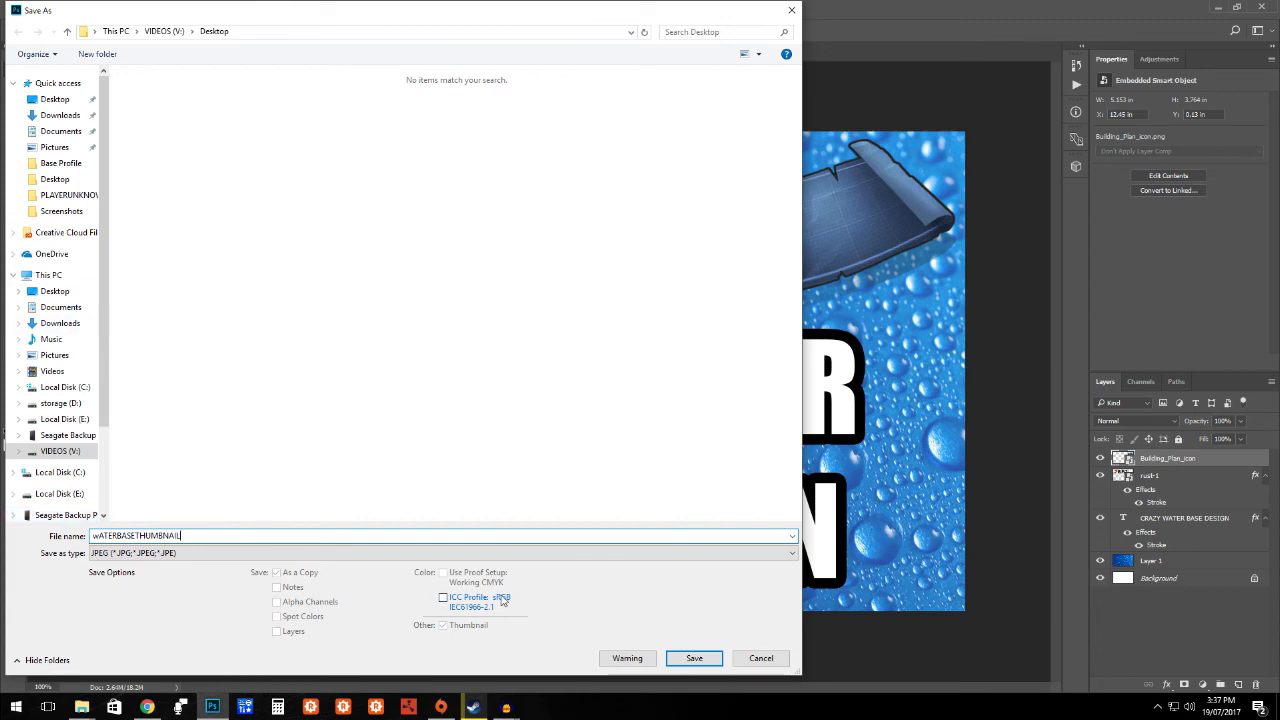
pyautogui.click(693, 658)
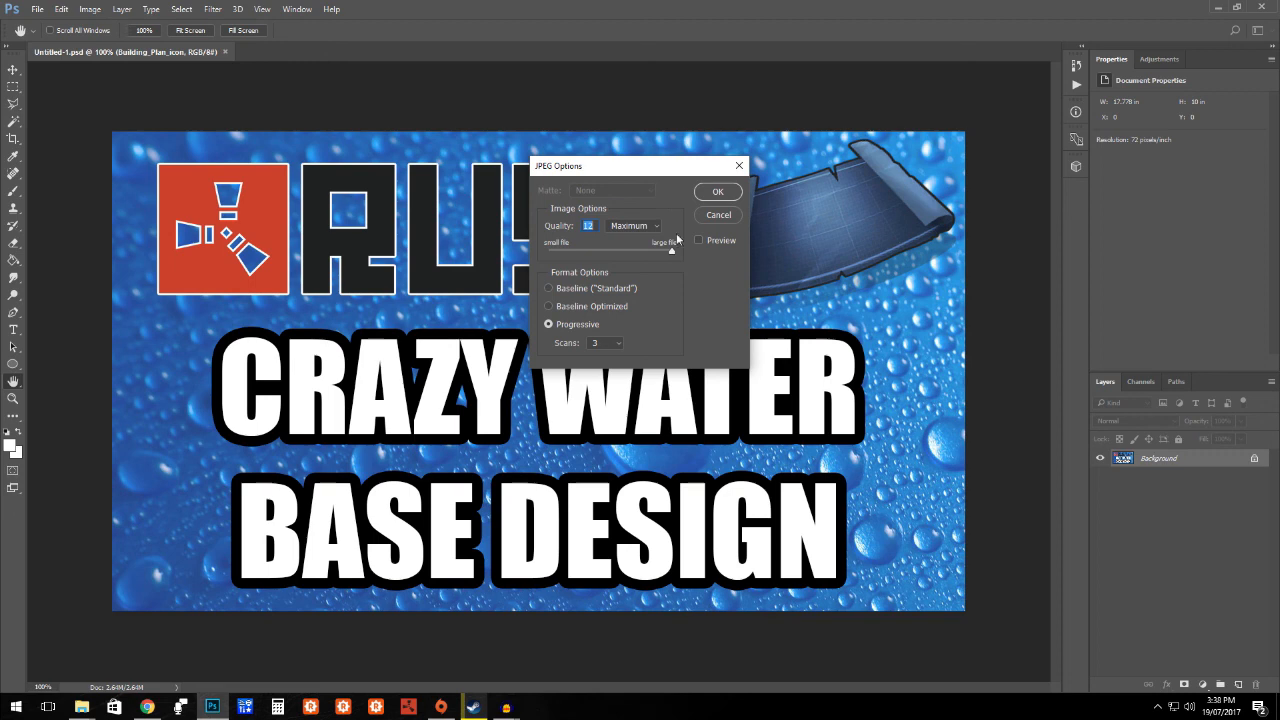
pyautogui.click(717, 191)
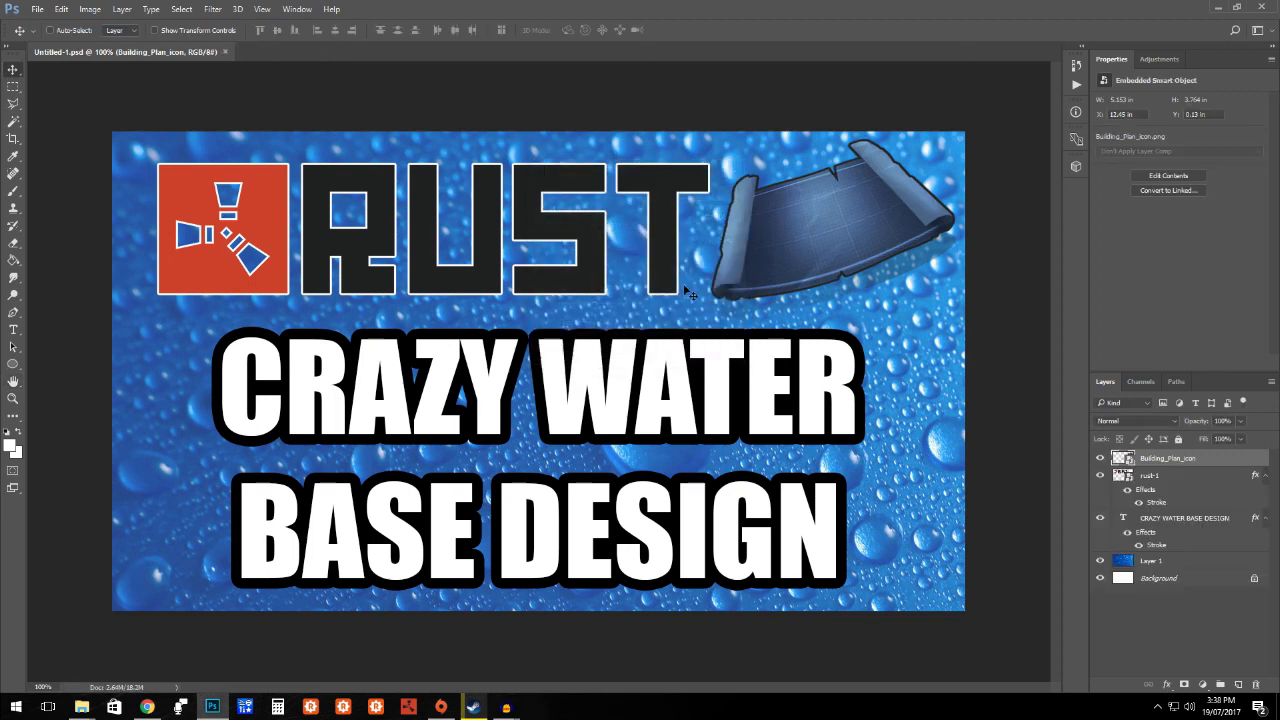